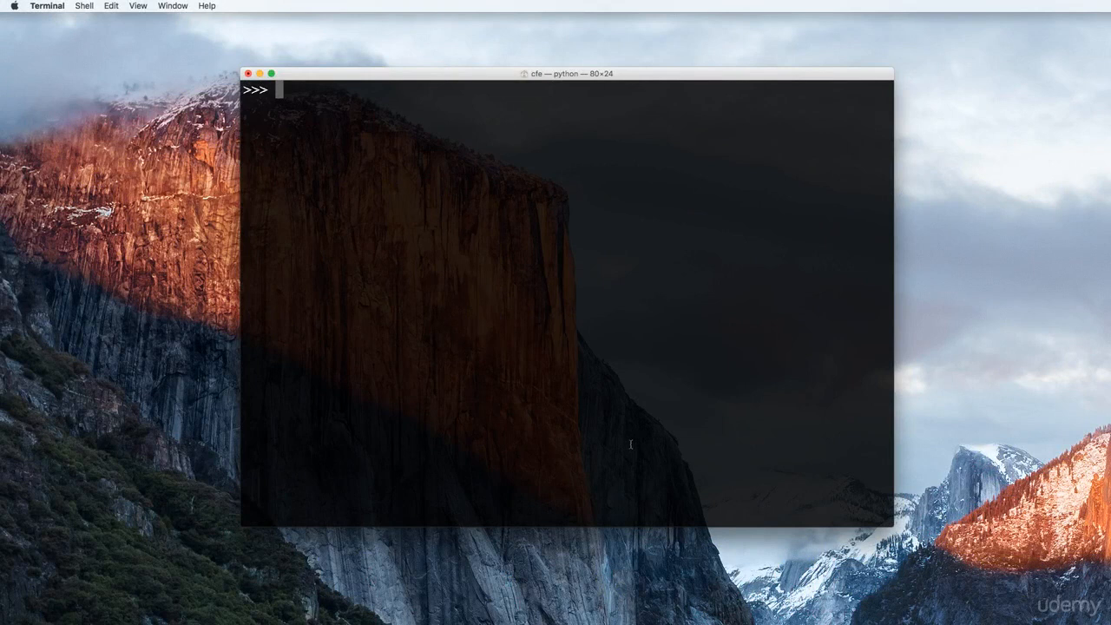
Define list_a = [1,2,3] and run a for loop printing each number 1, 2, 3.
{"action": "type", "text": "list_a = [1,,"}
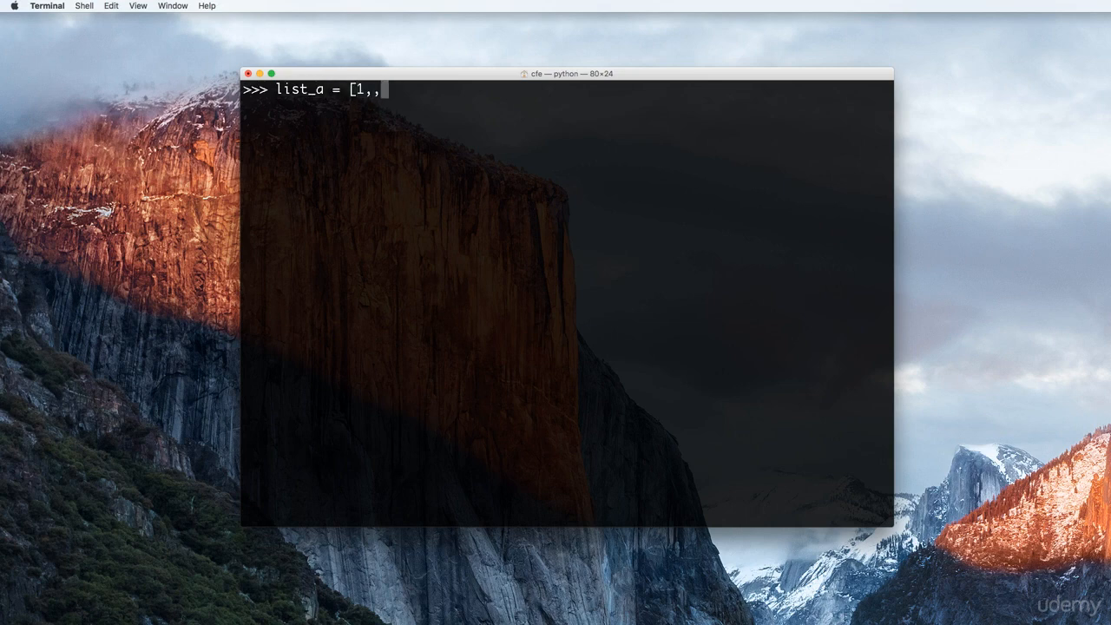
{"action": "key", "text": "Return"}
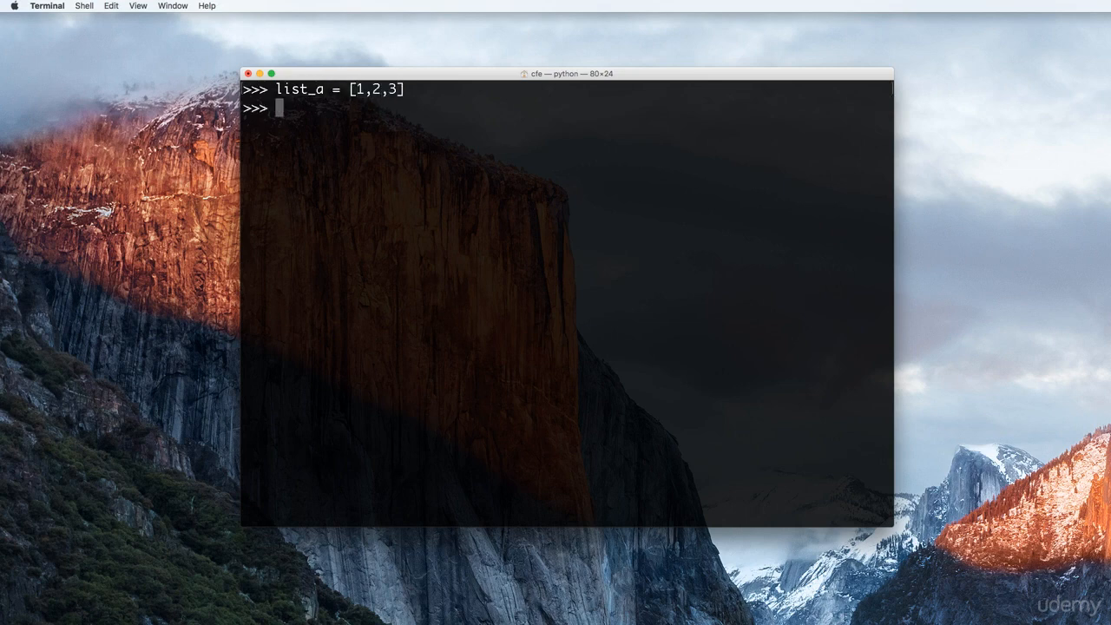
{"action": "type", "text": "for"}
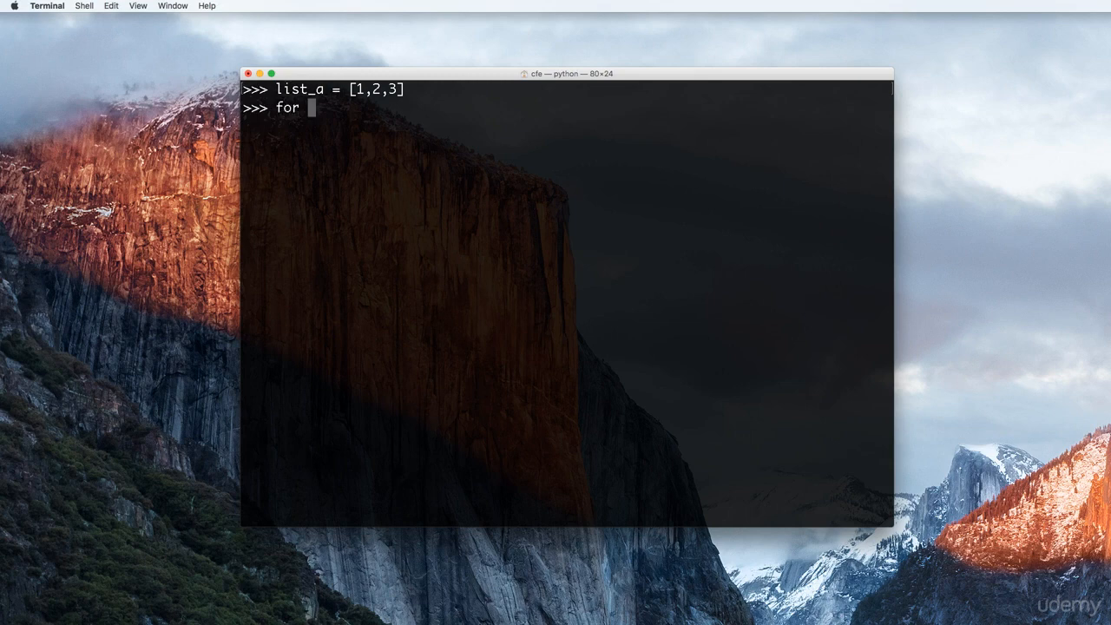
{"action": "type", "text": "i"}
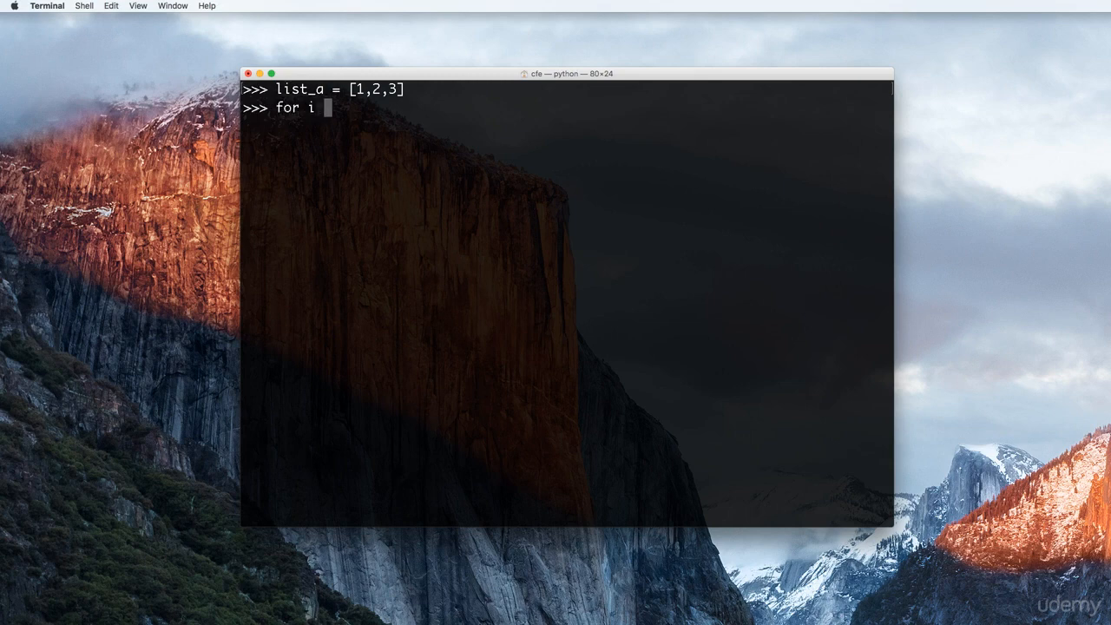
{"action": "type", "text": "in list_a:"}
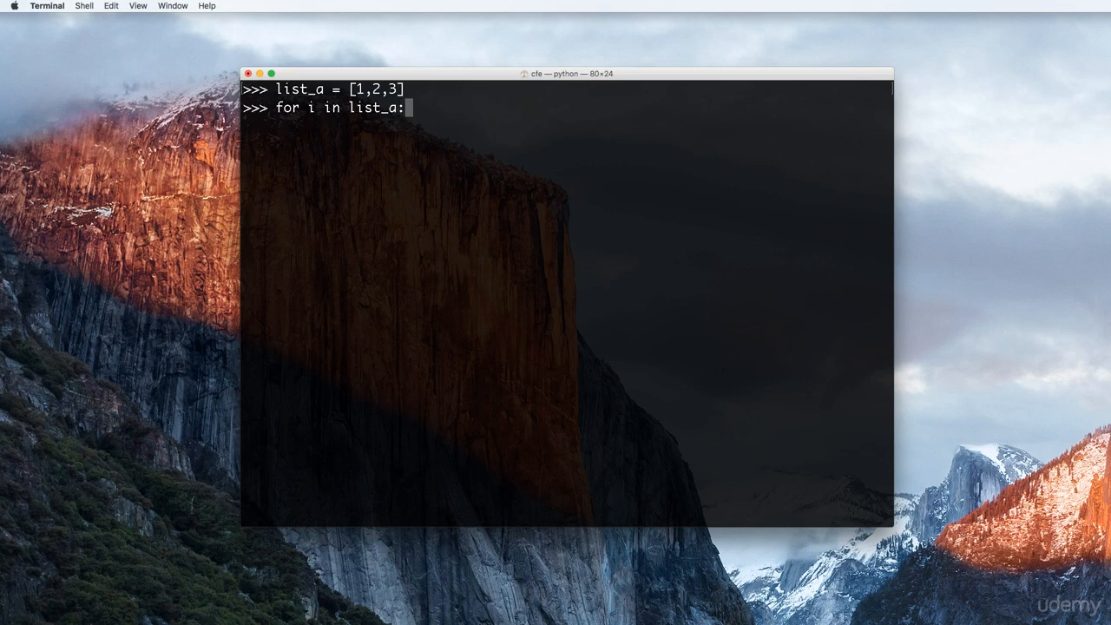
{"action": "type", "text": "print(i"}
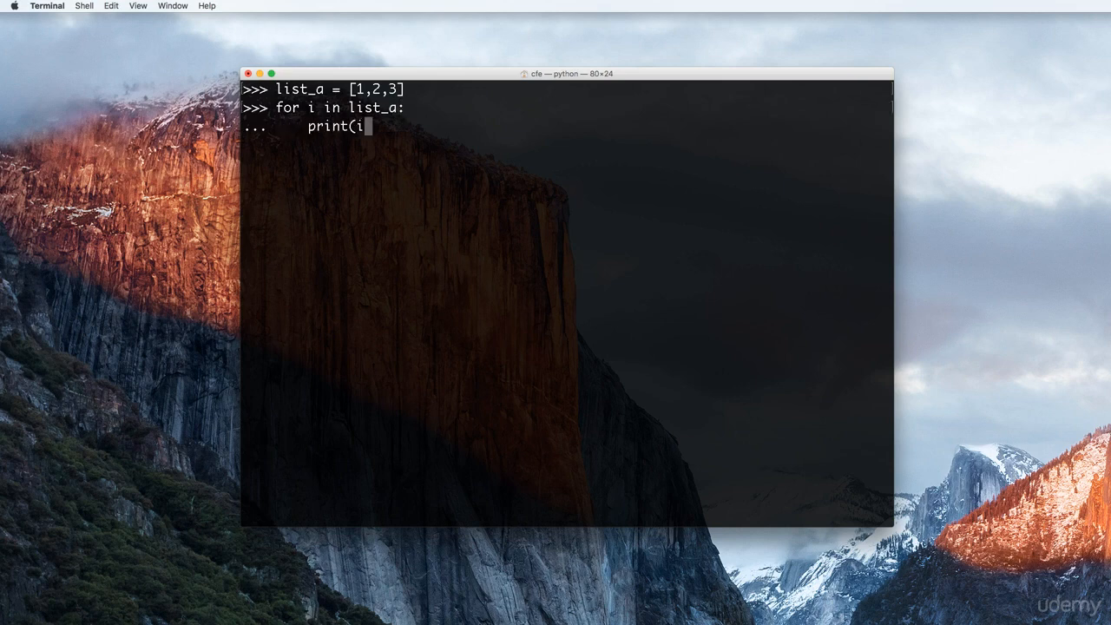
{"action": "key", "text": "Return"}
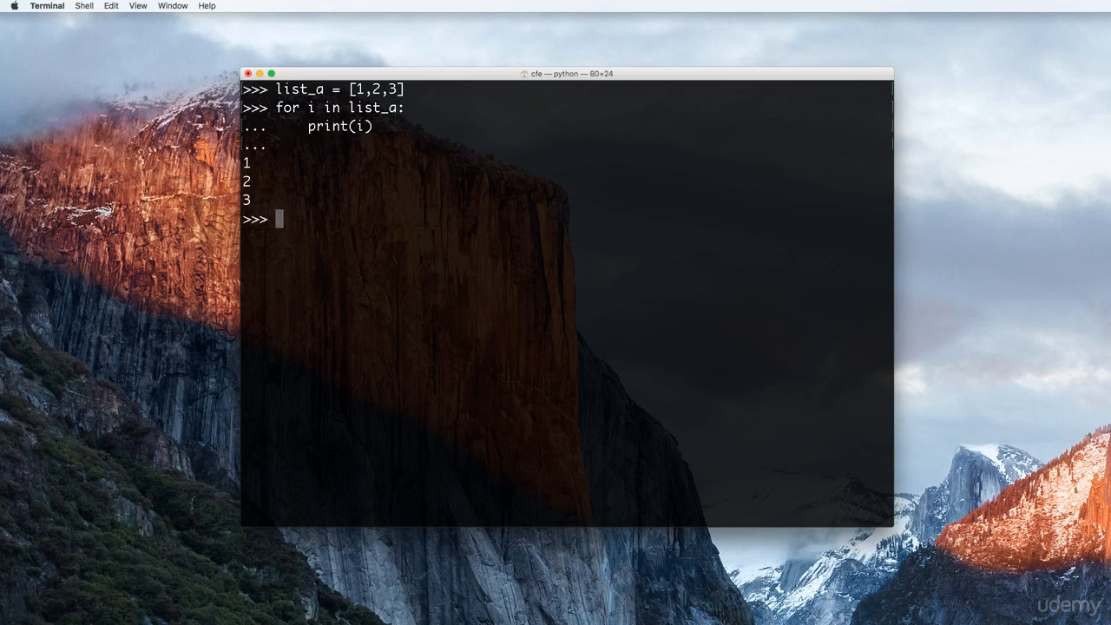
Run a second loop over list_a printing each square i**2: 1, 4, 9.
{"action": "type", "text": "for i in list_a:"}
{"action": "type", "text": "print(i*"}
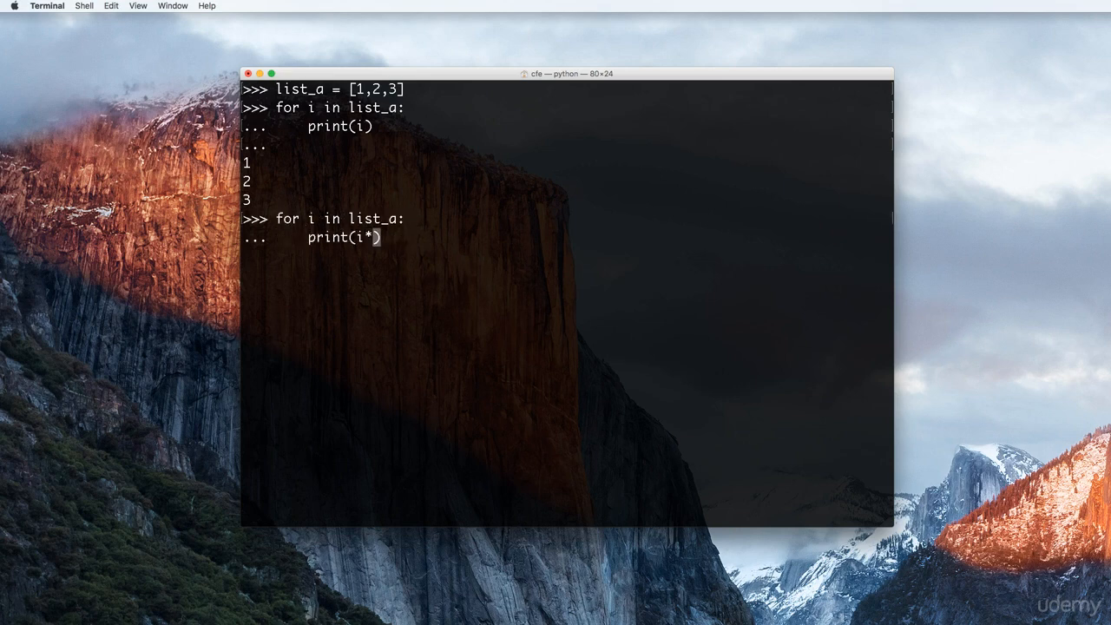
{"action": "type", "text": "*2"}
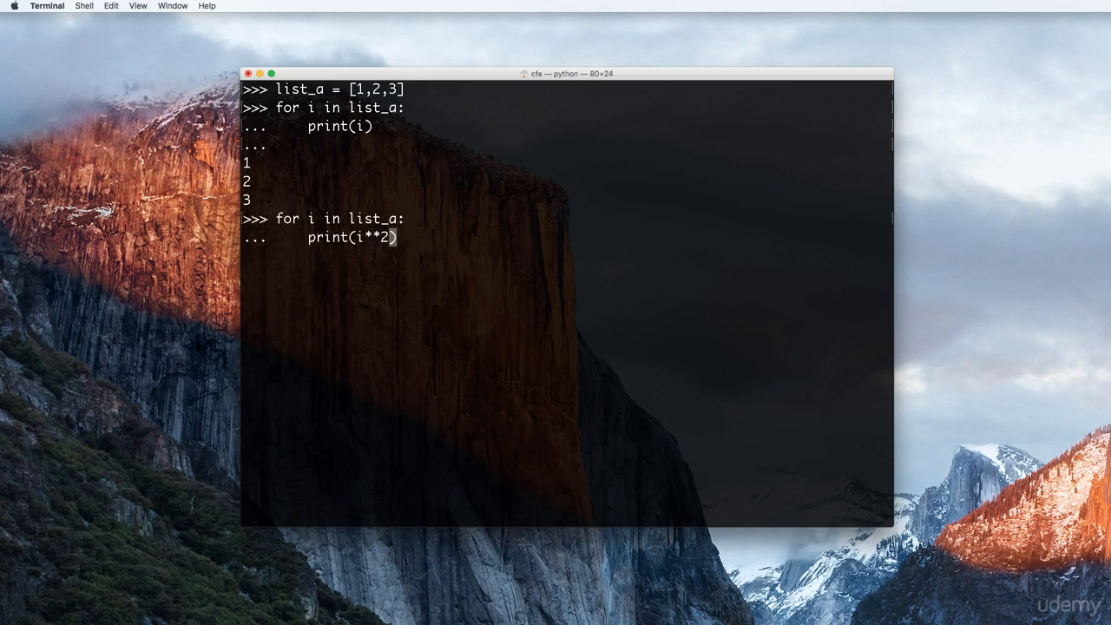
{"action": "key", "text": "Return"}
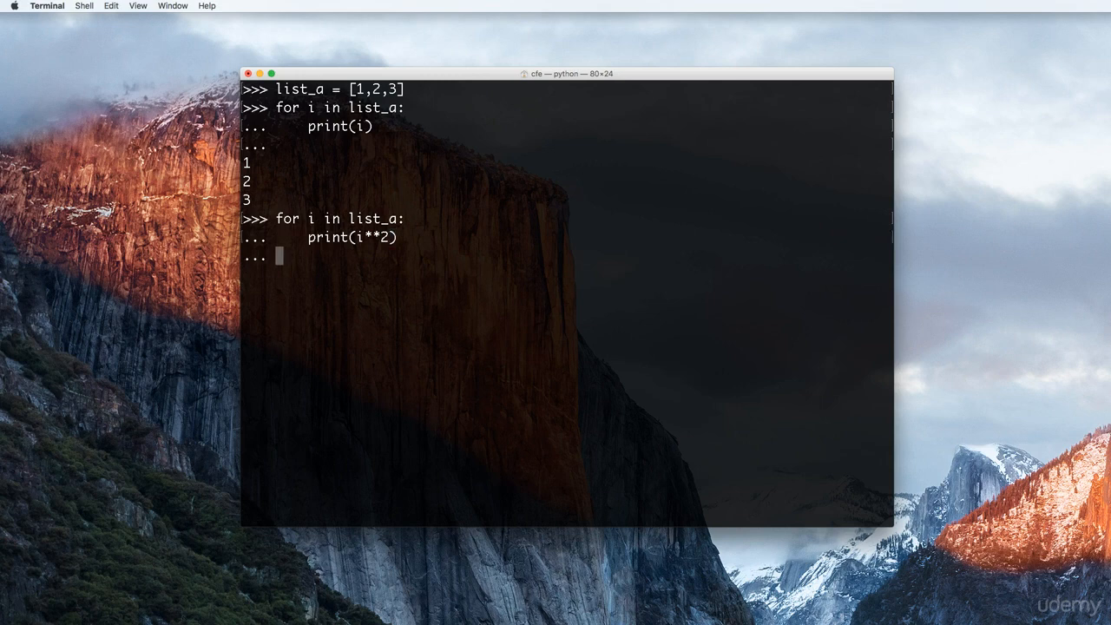
{"action": "key", "text": "Return"}
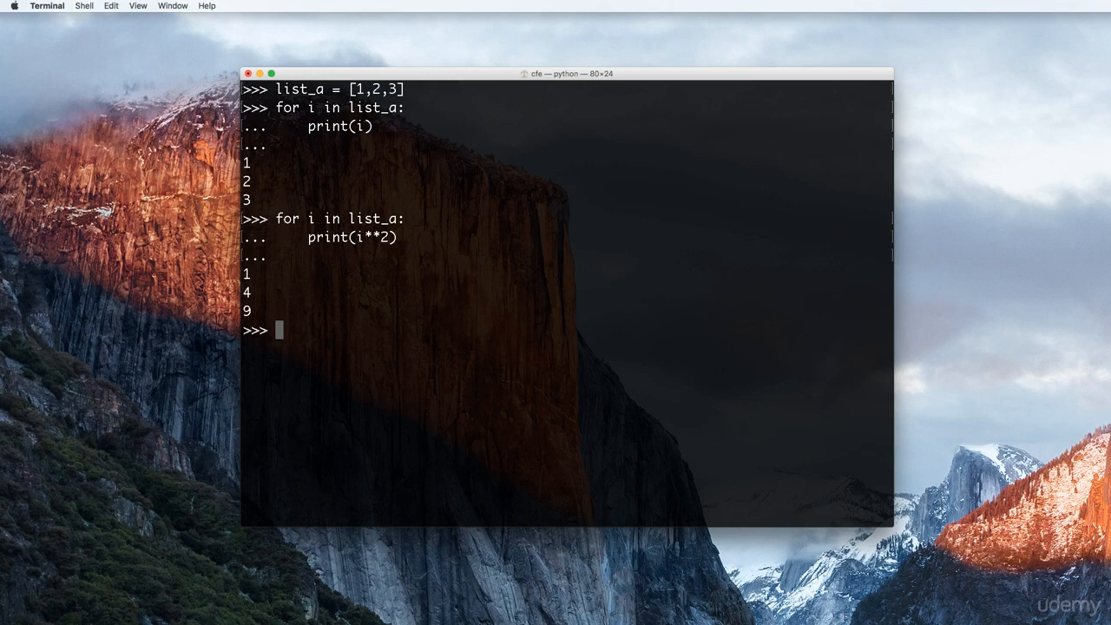
Write a loop over list_a with the condition if (i**2)%3 == 0:.
{"action": "type", "text": "for i in list_a:"}
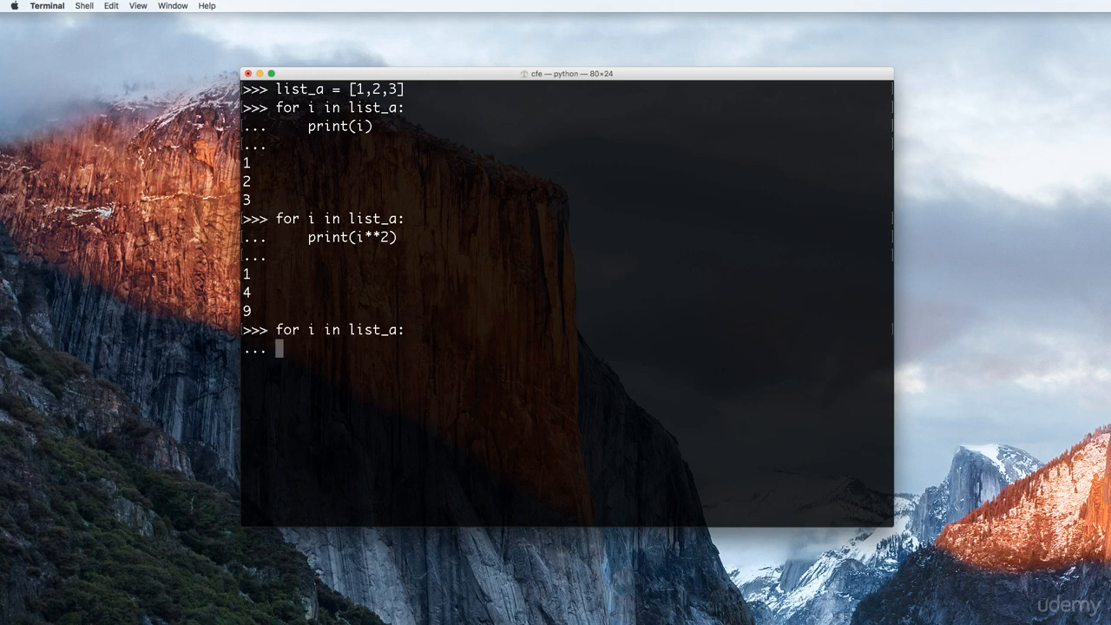
{"action": "type", "text": "if"}
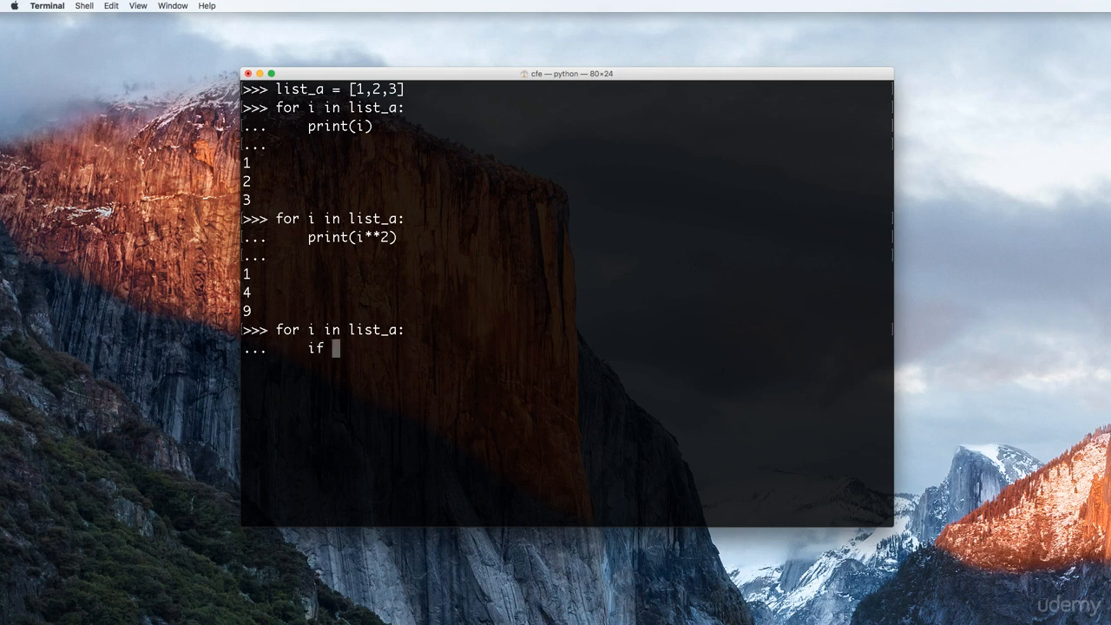
{"action": "type", "text": "i**"}
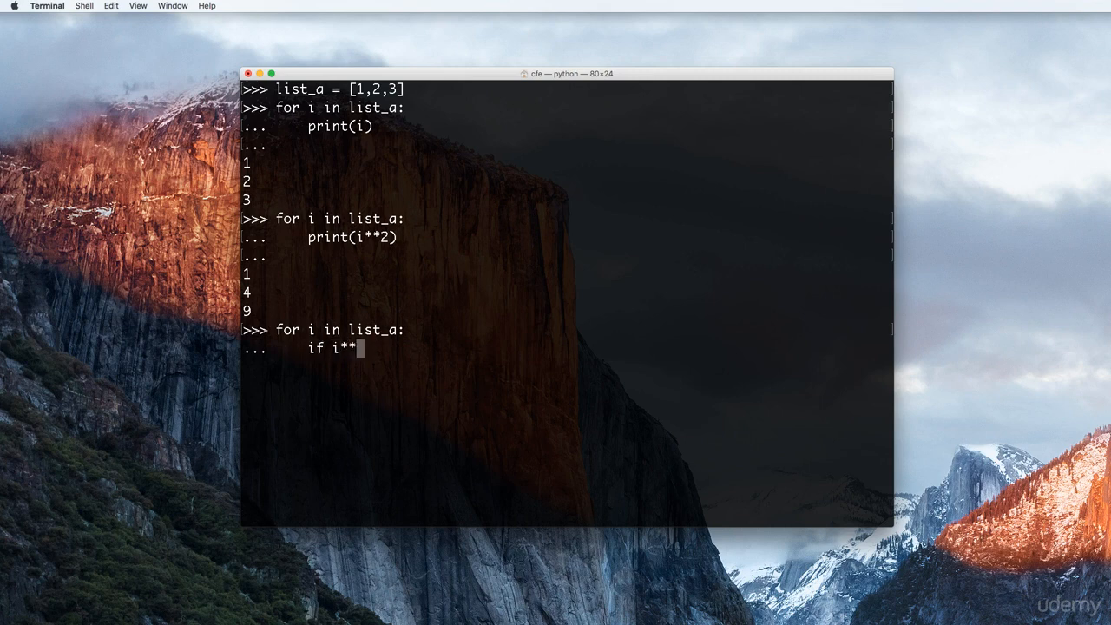
{"action": "type", "text": "2"}
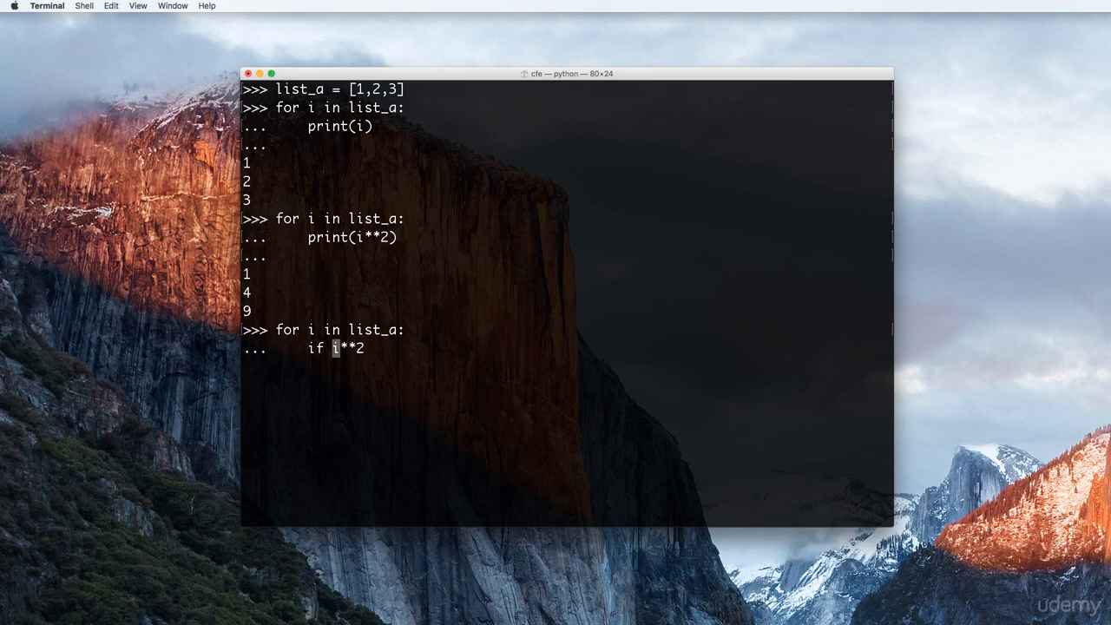
{"action": "type", "text": "(i**2)"}
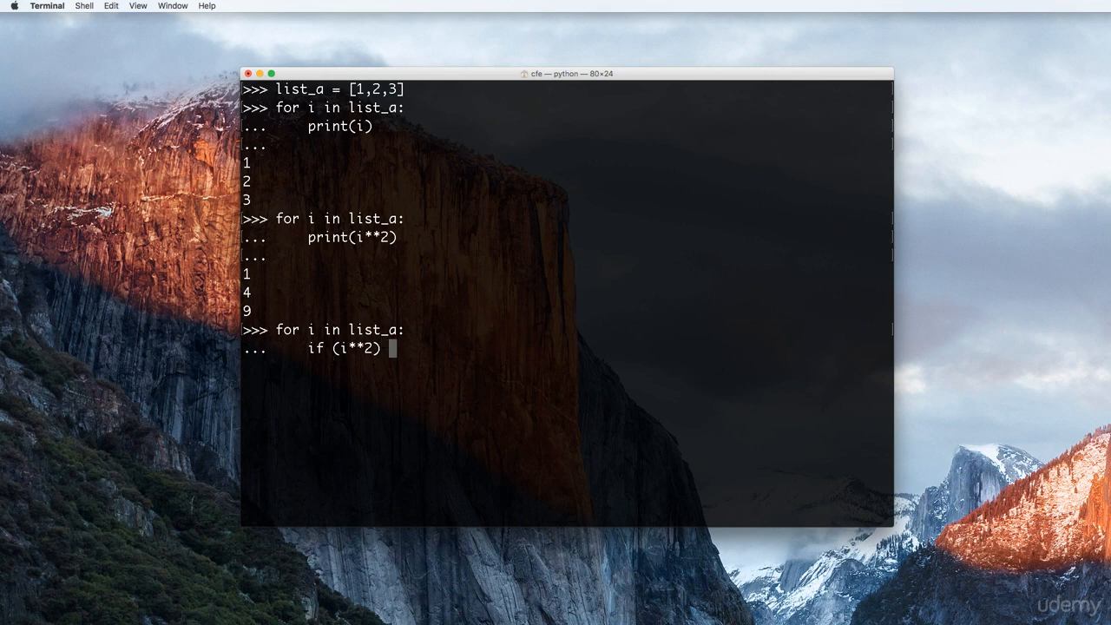
{"action": "type", "text": "%3"}
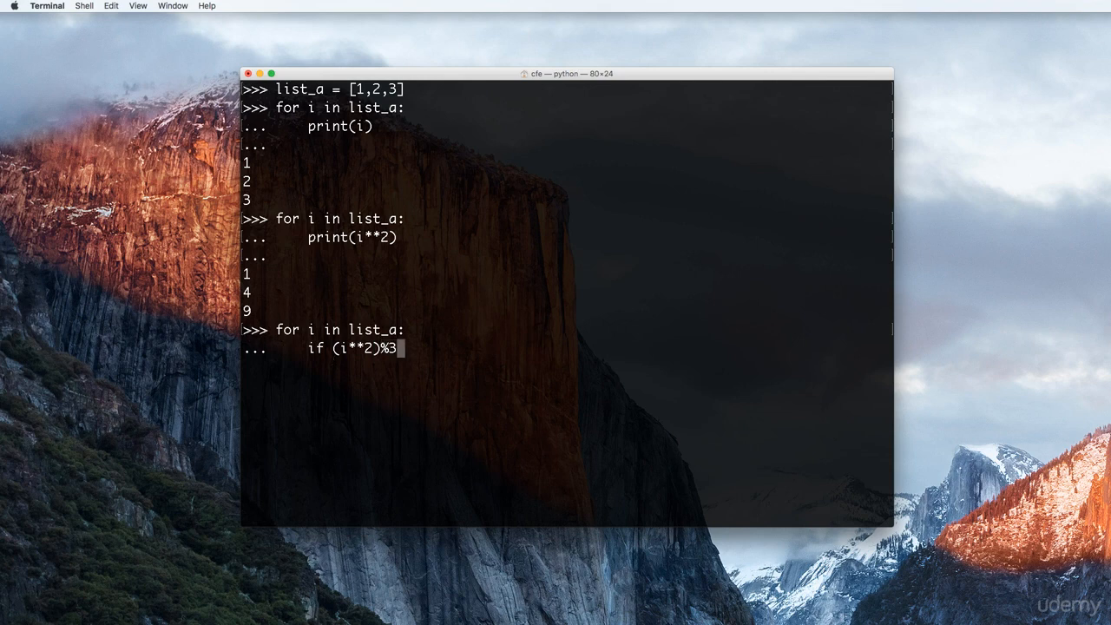
{"action": "type", "text": "== 0:"}
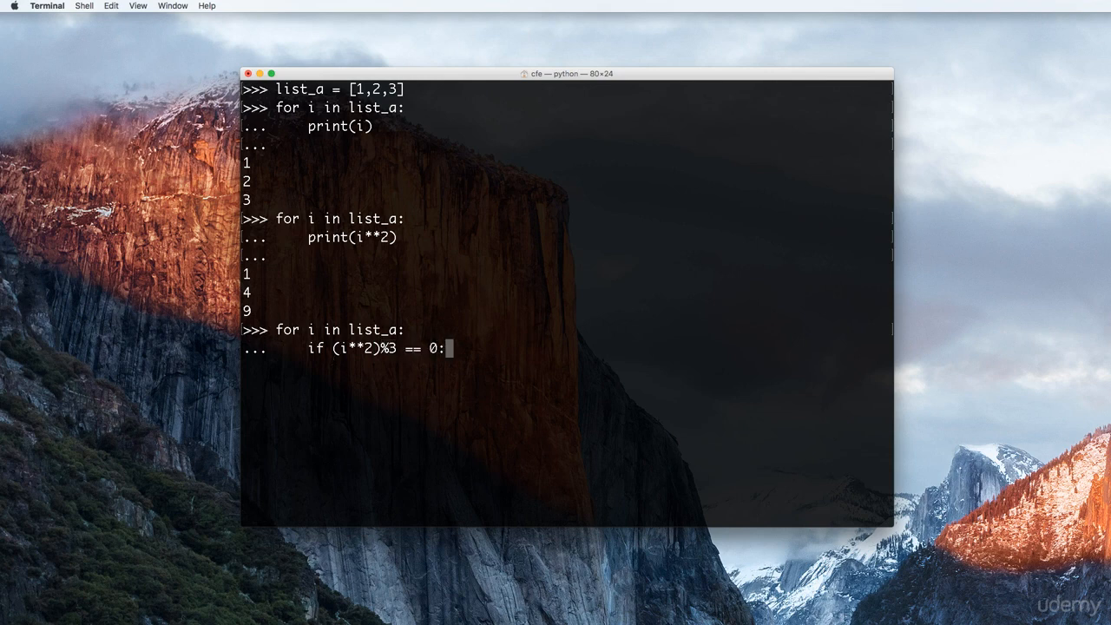
Add the body printing "your number is 9" and print(i), running it to show 3.
{"action": "type", "text": "p"}
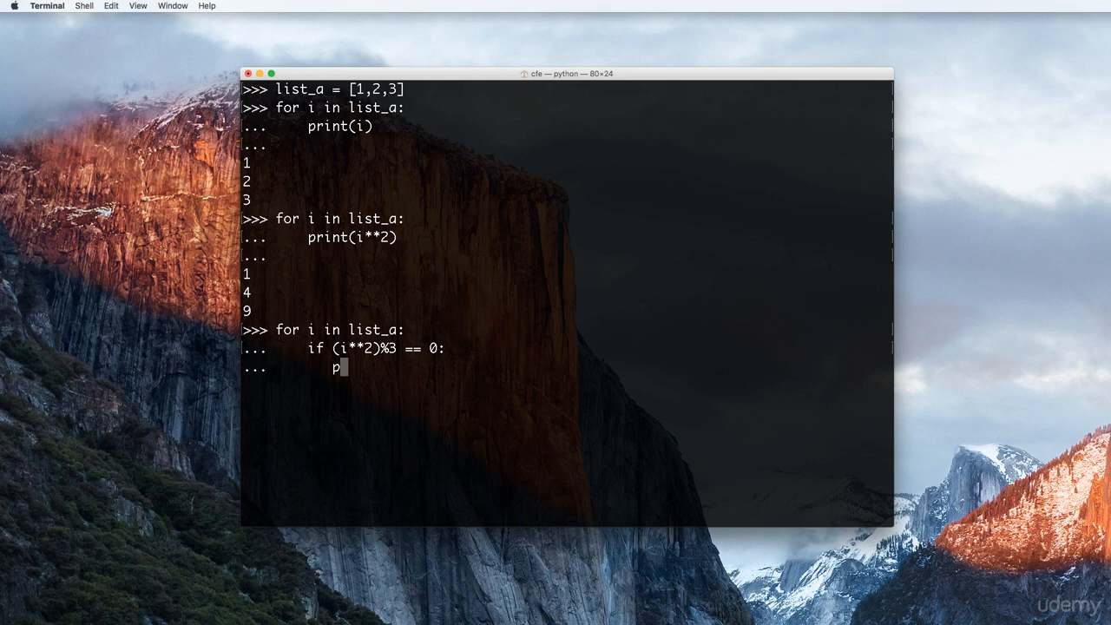
{"action": "type", "text": "rint(\"your nu"}
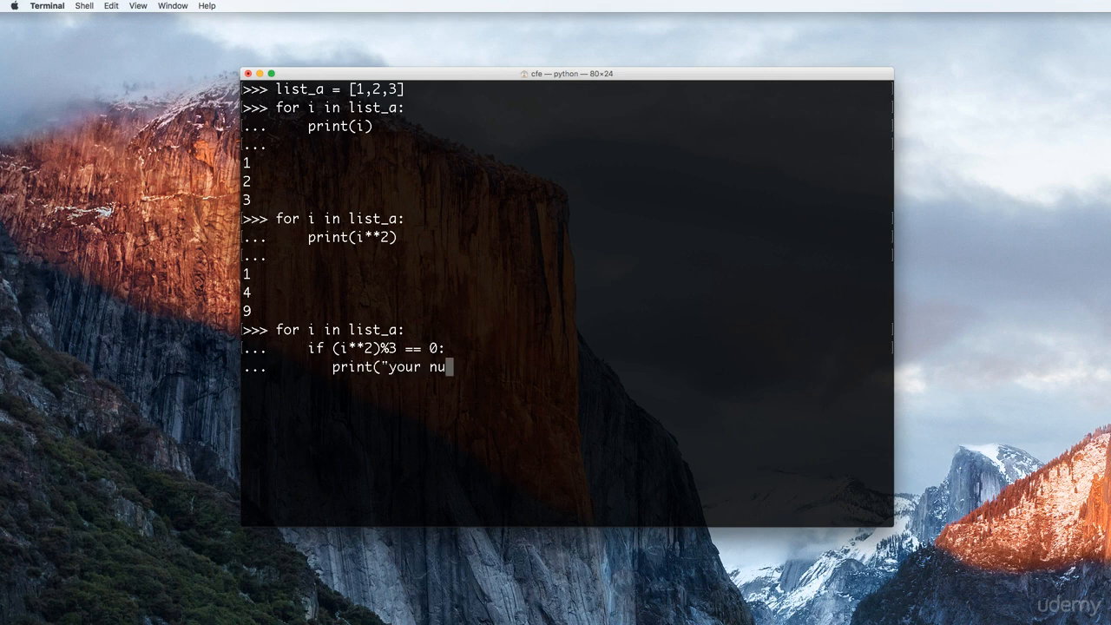
{"action": "type", "text": "mber is 9"}
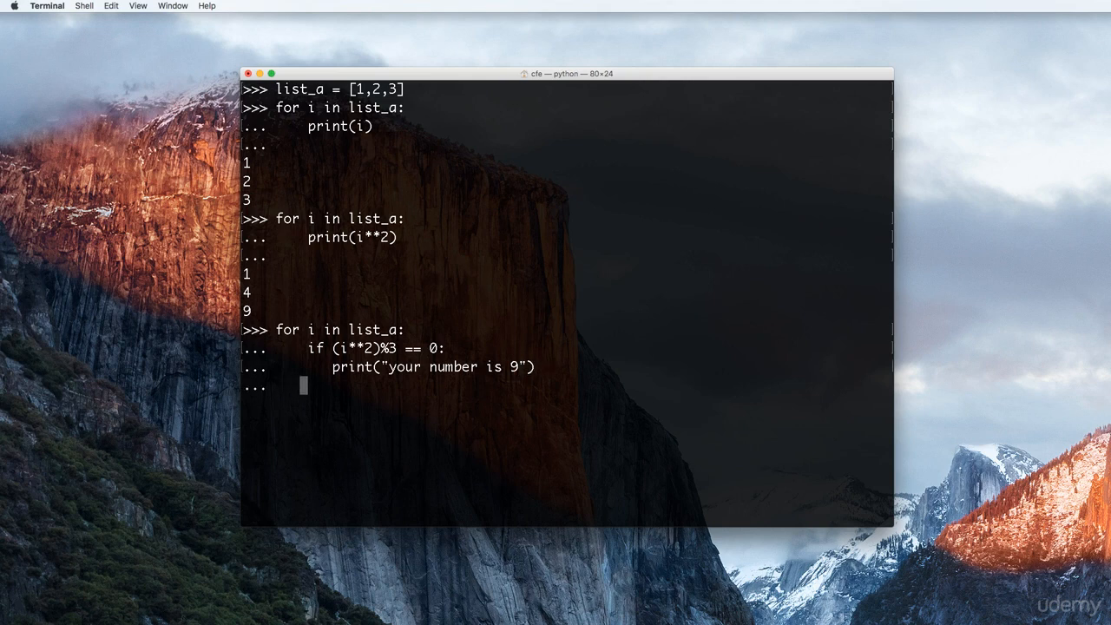
{"action": "type", "text": "print(i"}
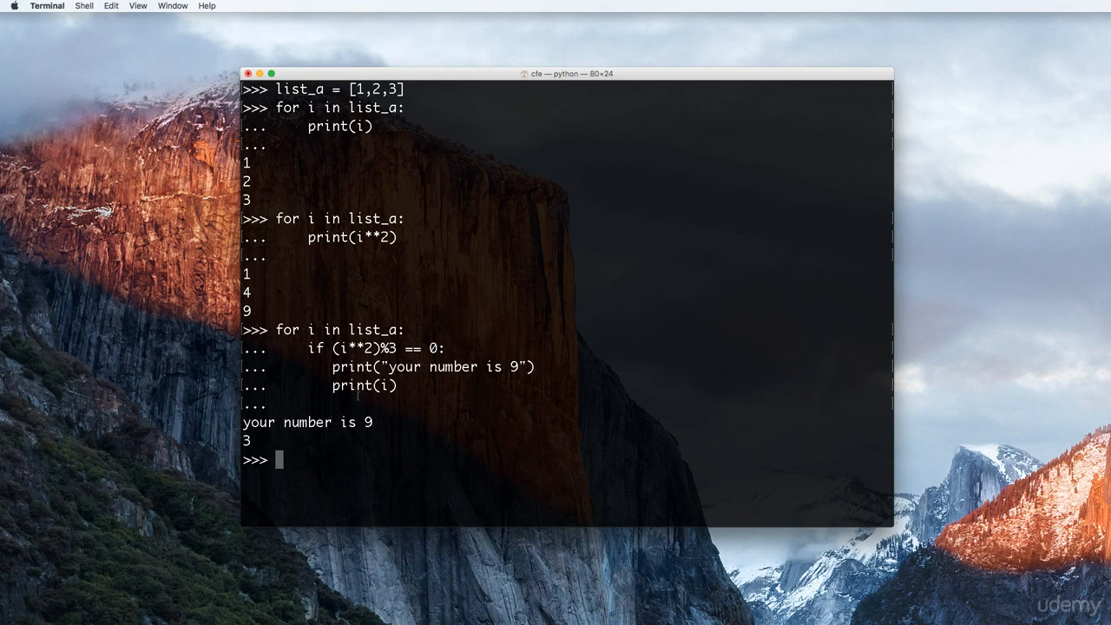
{"action": "double_click", "coordinate": [365, 347]}
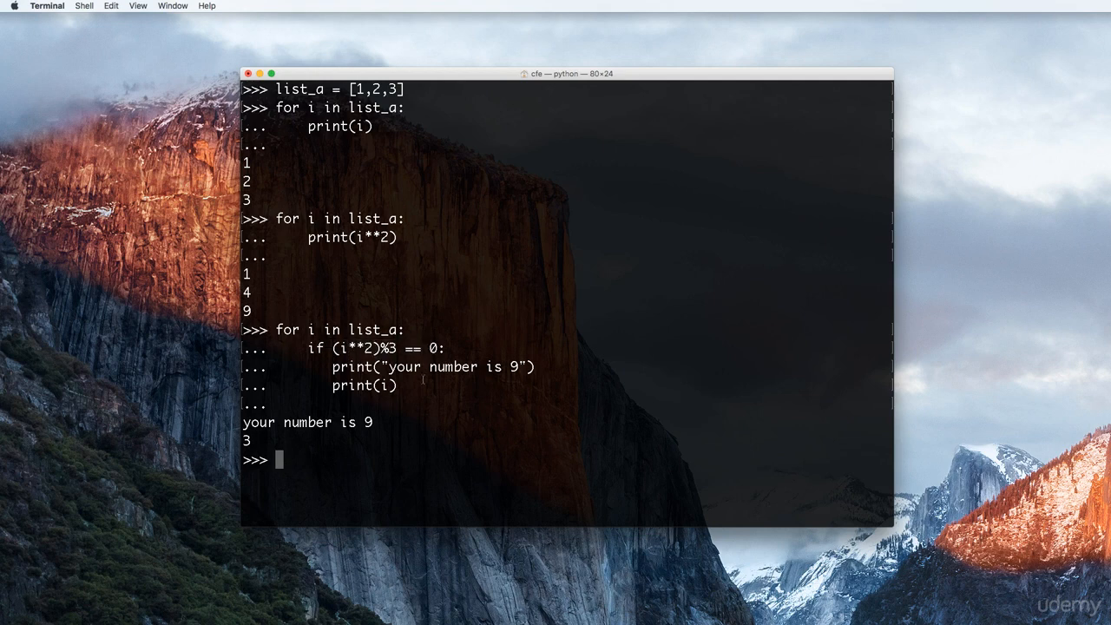
{"action": "type", "text": "lis"}
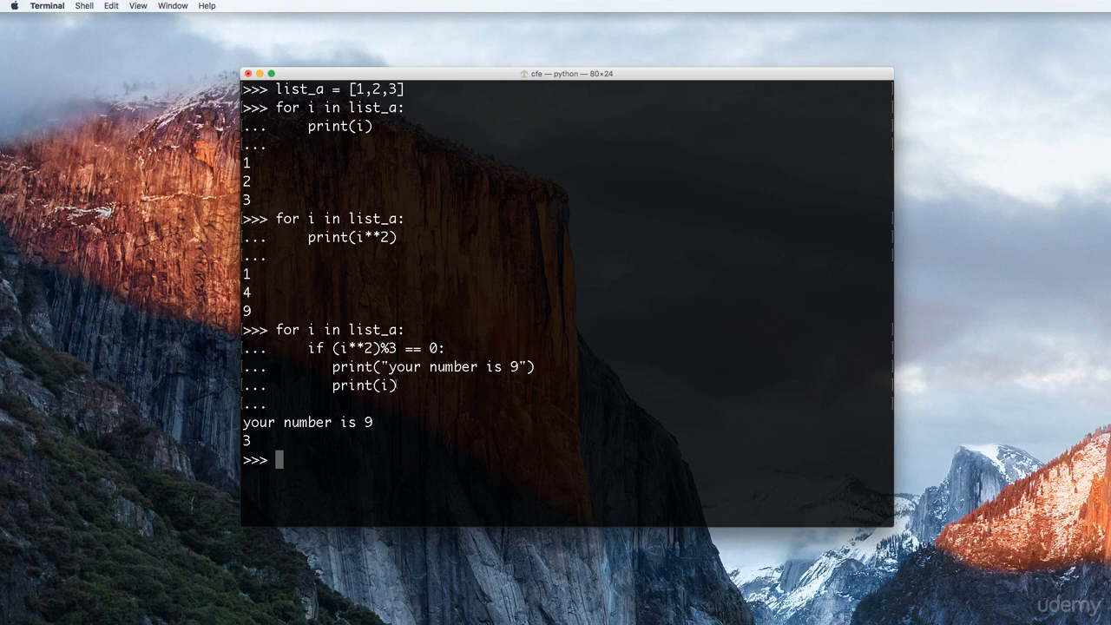
Write a loop over list_a whose if branch prints "yup it's two" for 2.
{"action": "type", "text": "fo"}
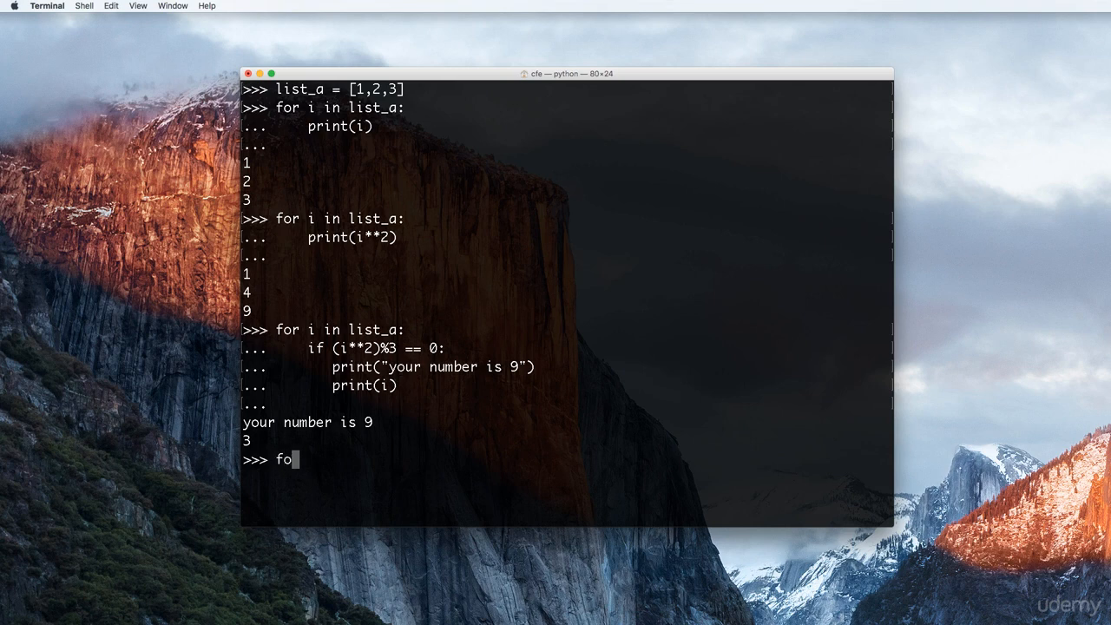
{"action": "type", "text": "r i in list_a:"}
{"action": "type", "text": "if i == 2:"}
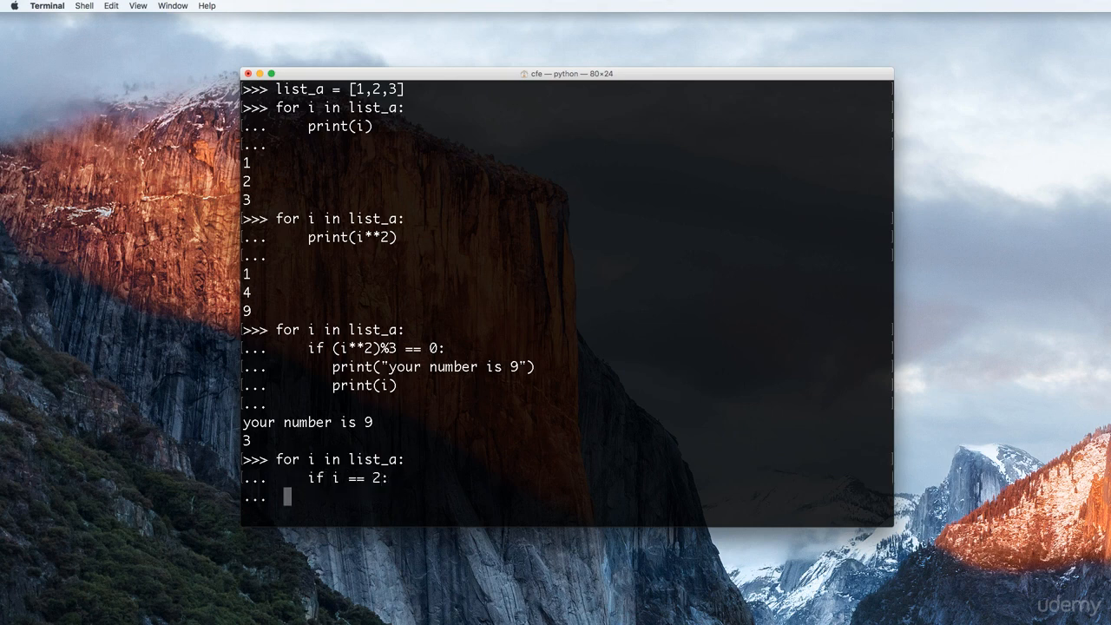
{"action": "type", "text": "pritn"}
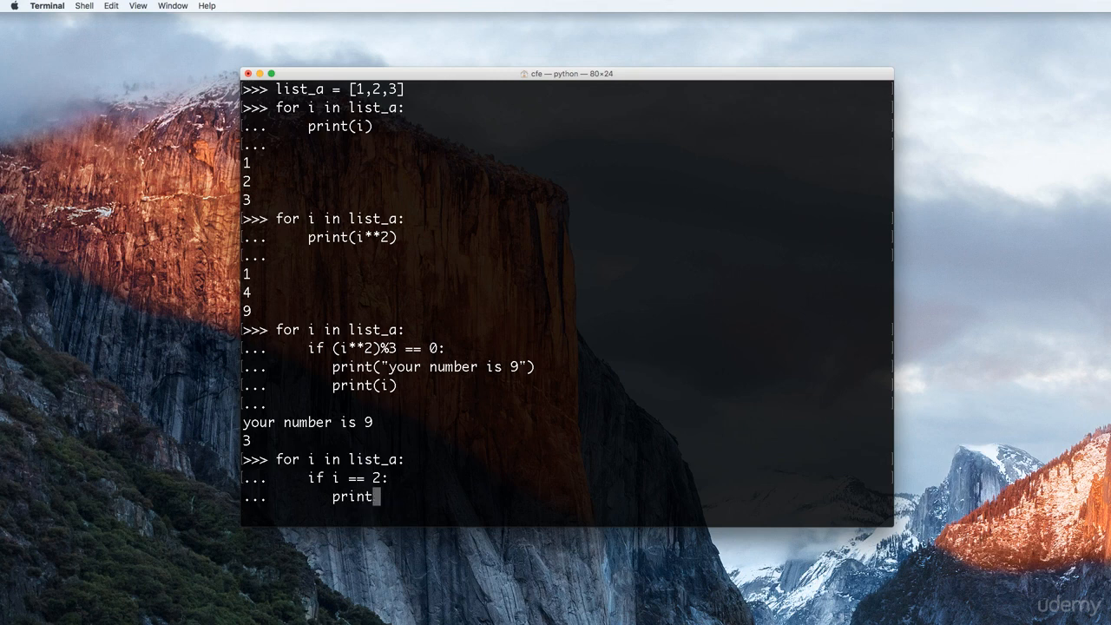
{"action": "type", "text": "(\"yup it'"}
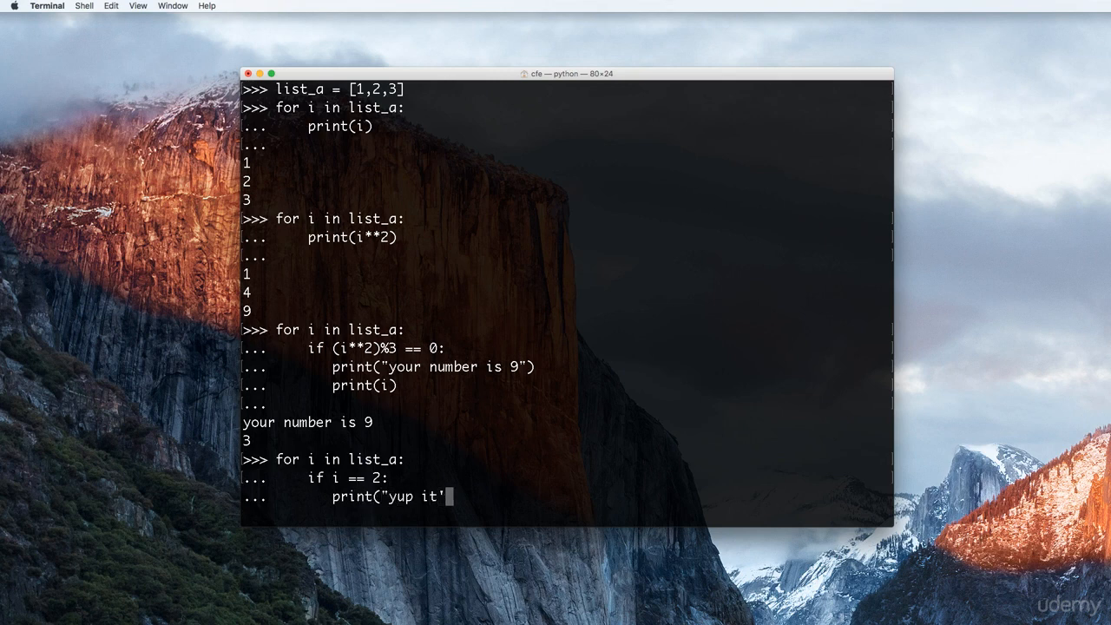
{"action": "type", "text": "s two)"}
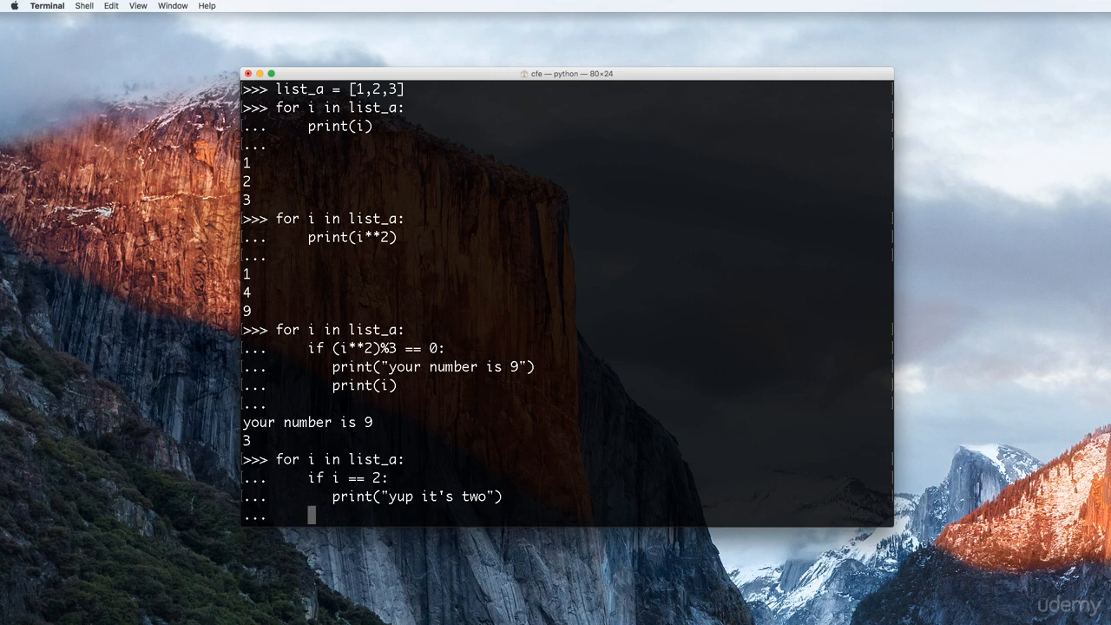
Add elif i == 1 and else print(i) branches and run the loop.
{"action": "type", "text": "elif"}
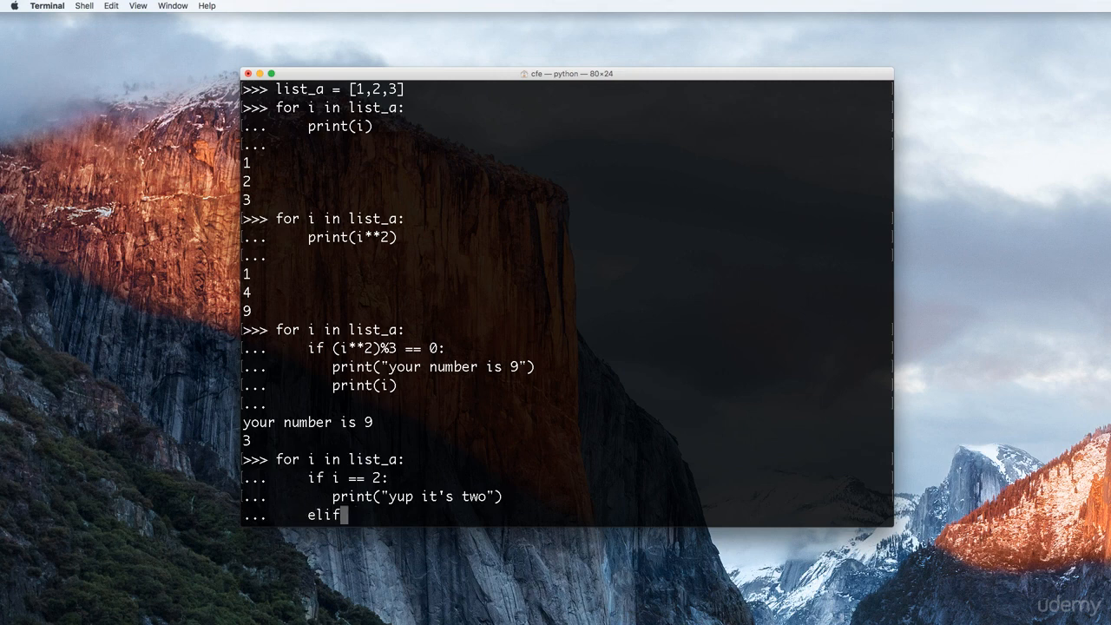
{"action": "type", "text": "else"}
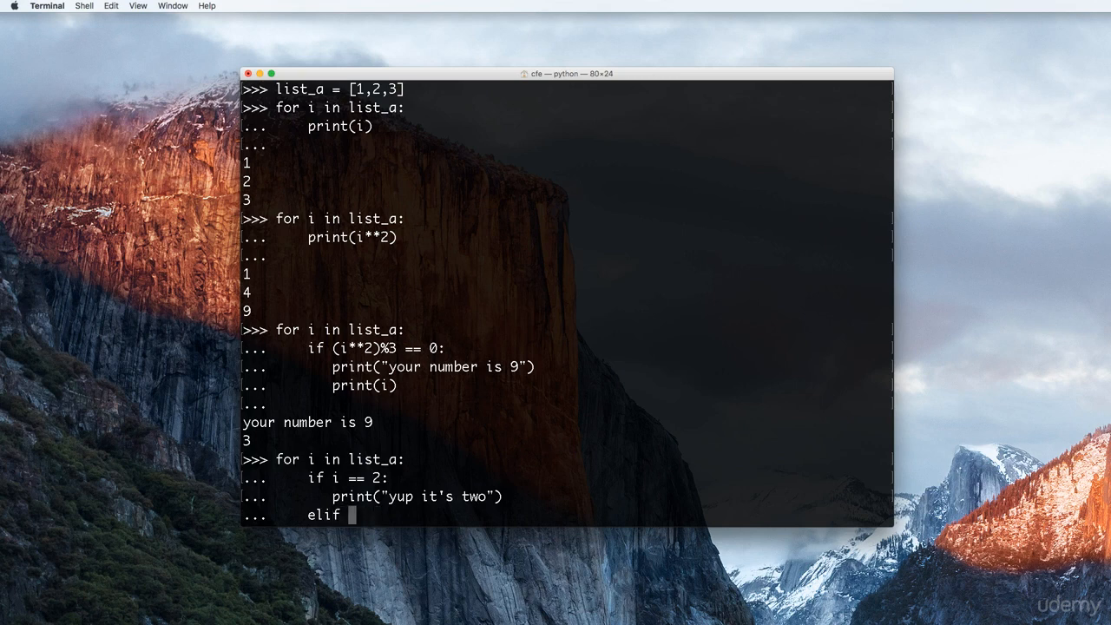
{"action": "type", "text": "i == 1:"}
{"action": "type", "text": "print(\"something different"}
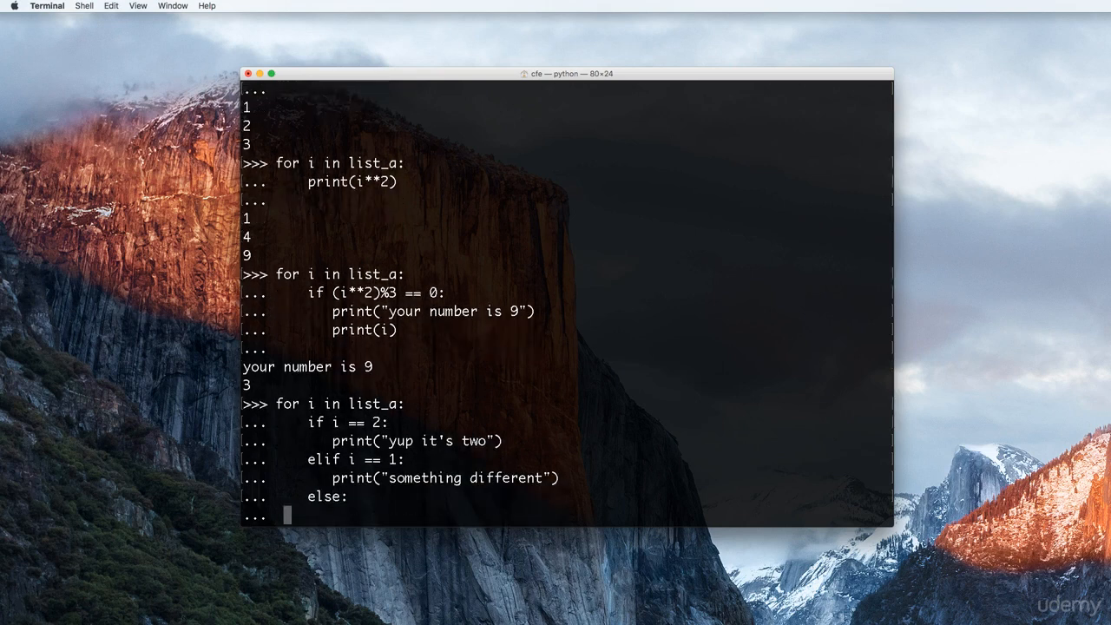
{"action": "type", "text": "p"}
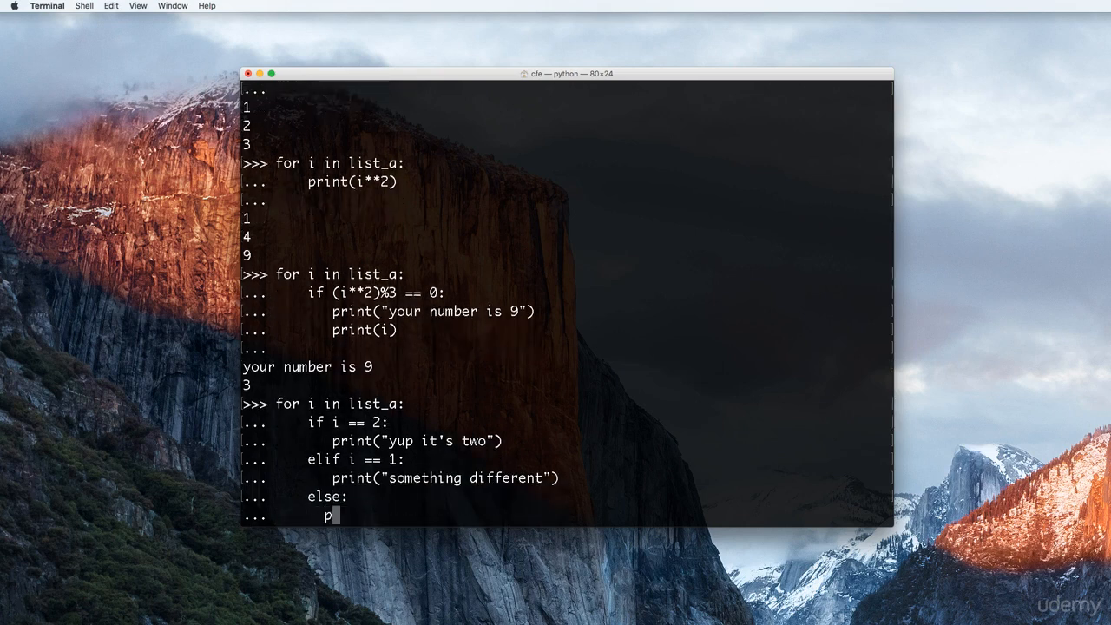
{"action": "type", "text": "rint(i"}
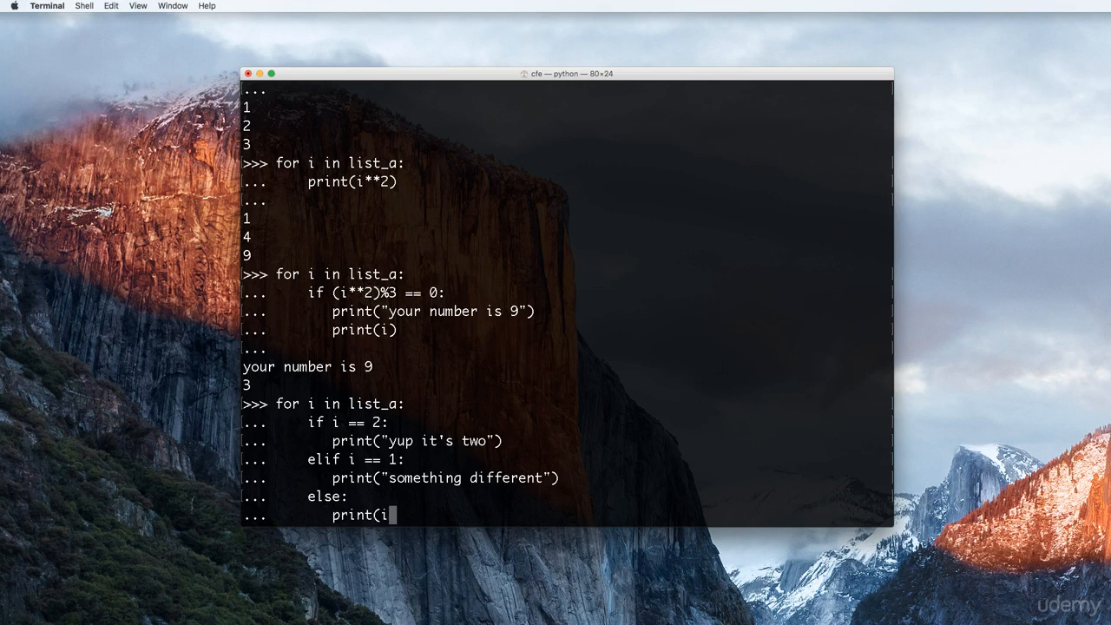
{"action": "key", "text": "Return"}
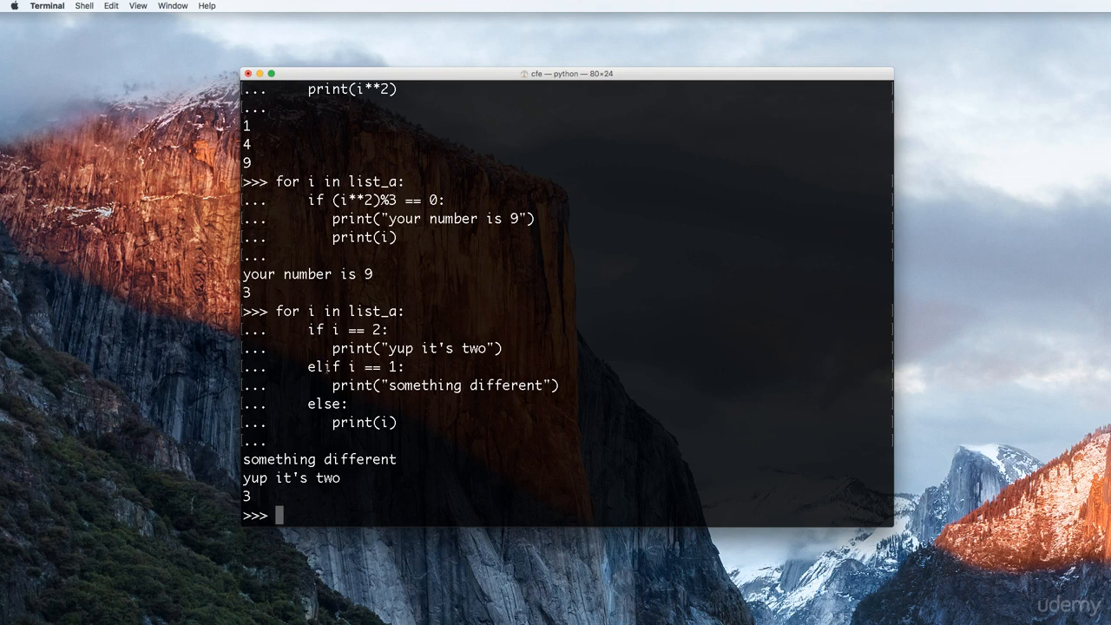
{"action": "scroll", "scroll_direction": "up", "scroll_amount": 3}
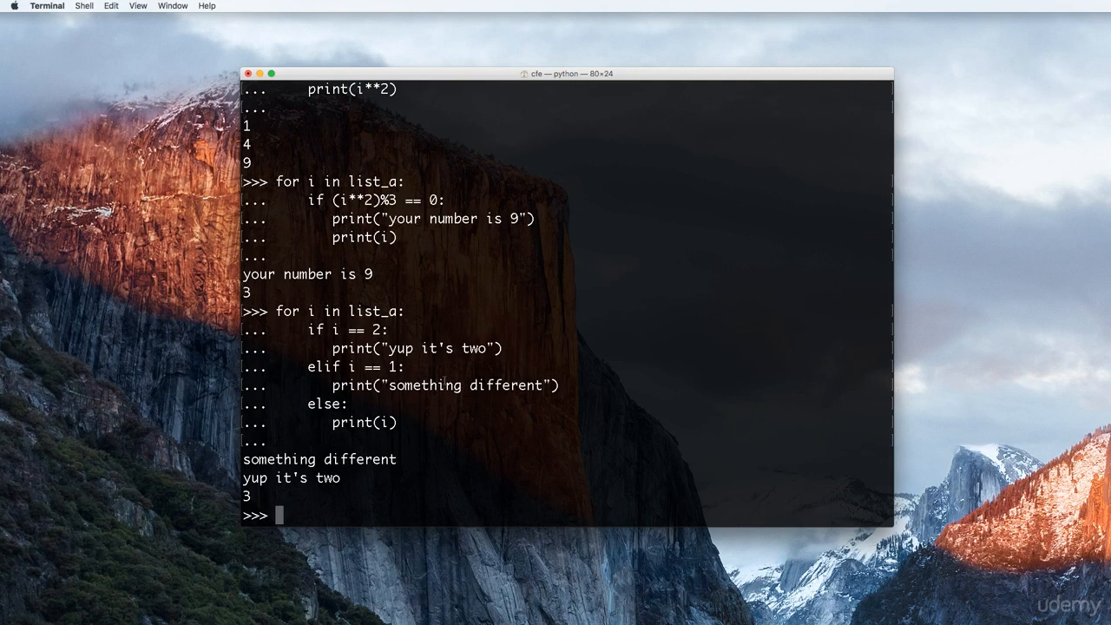
{"action": "mouse_move", "coordinate": [298, 328]}
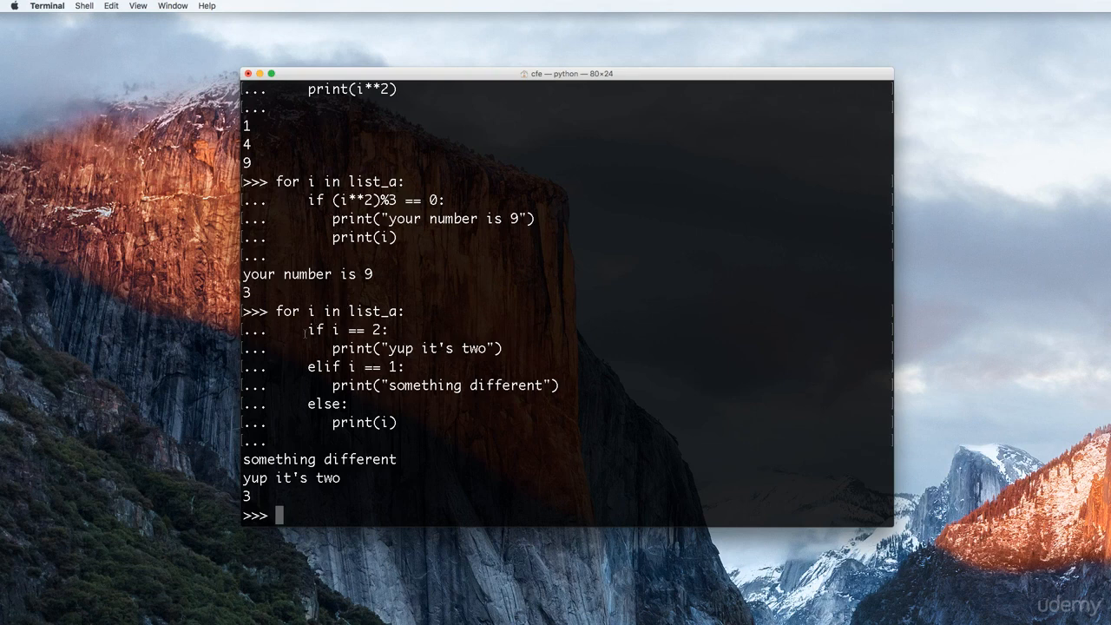
{"action": "left_click_drag", "start_coordinate": [309, 329], "coordinate": [501, 347]}
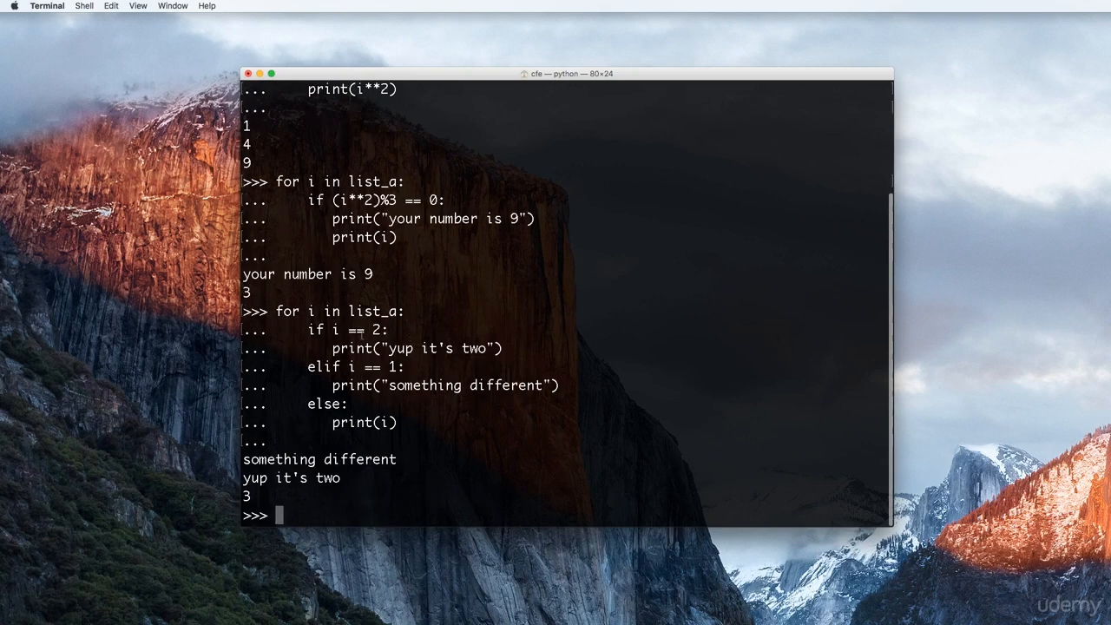
{"action": "double_click", "coordinate": [444, 386]}
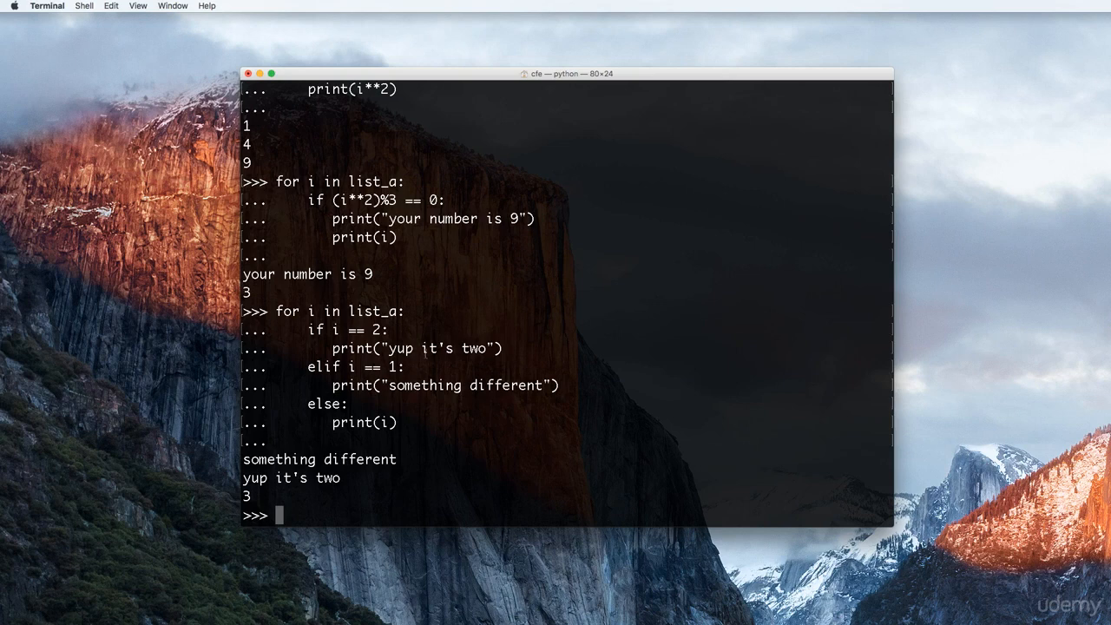
{"action": "mouse_move", "coordinate": [351, 478]}
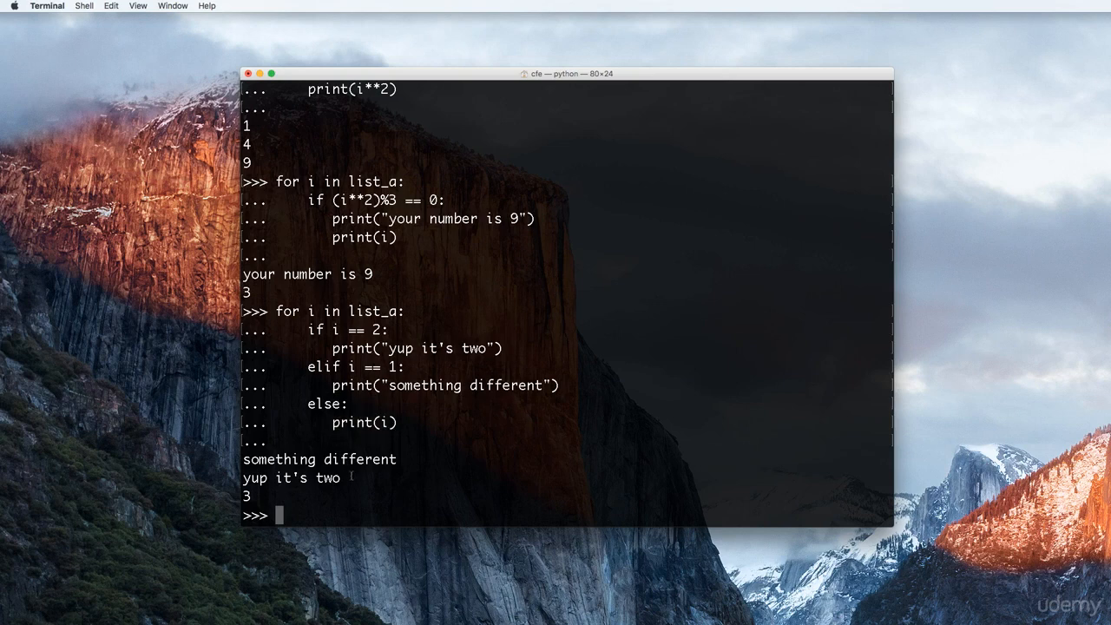
Clear the screen and define list_d = ["Justin", "Apple", "Food", 3231, "Another", 390122].
{"action": "key", "text": "ctrl+l"}
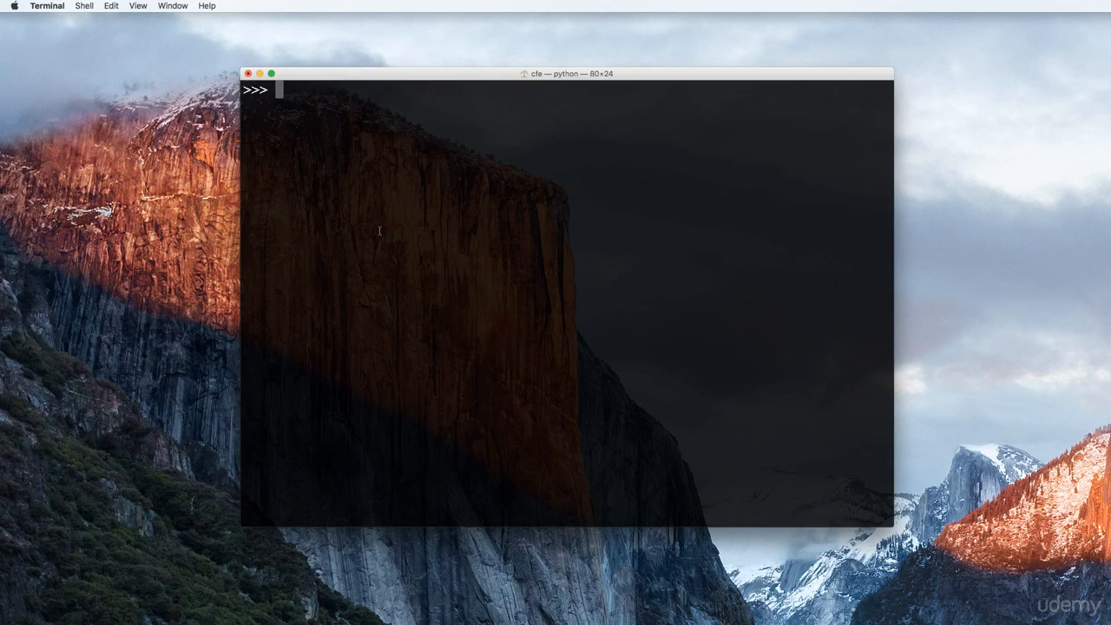
{"action": "type", "text": "list_d = [\"Justin\", \"AP"}
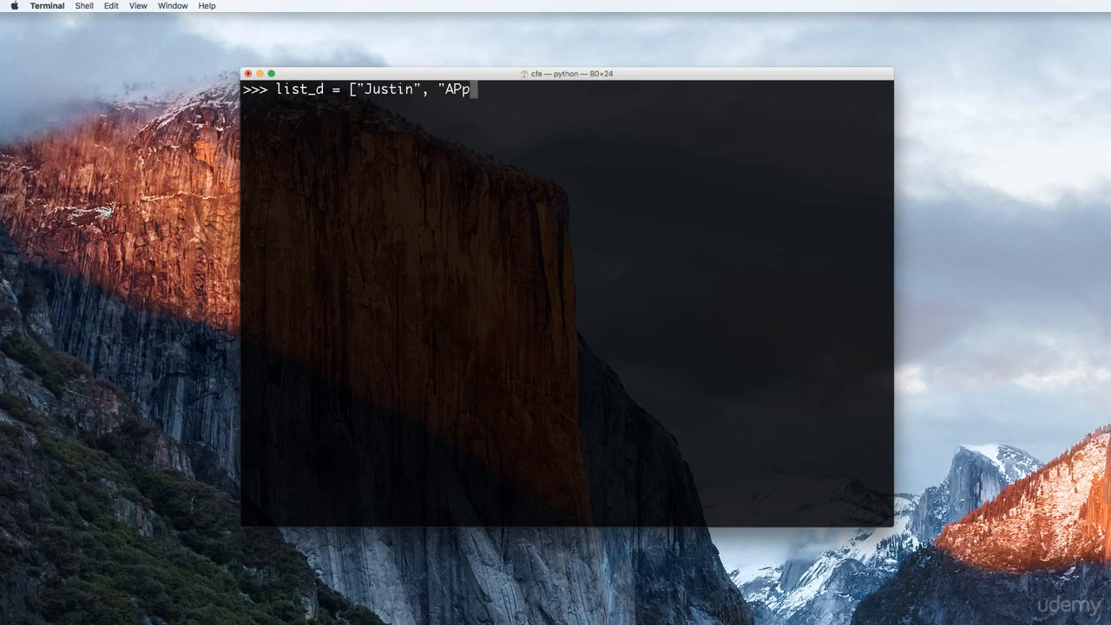
{"action": "type", "text": "ple\","}
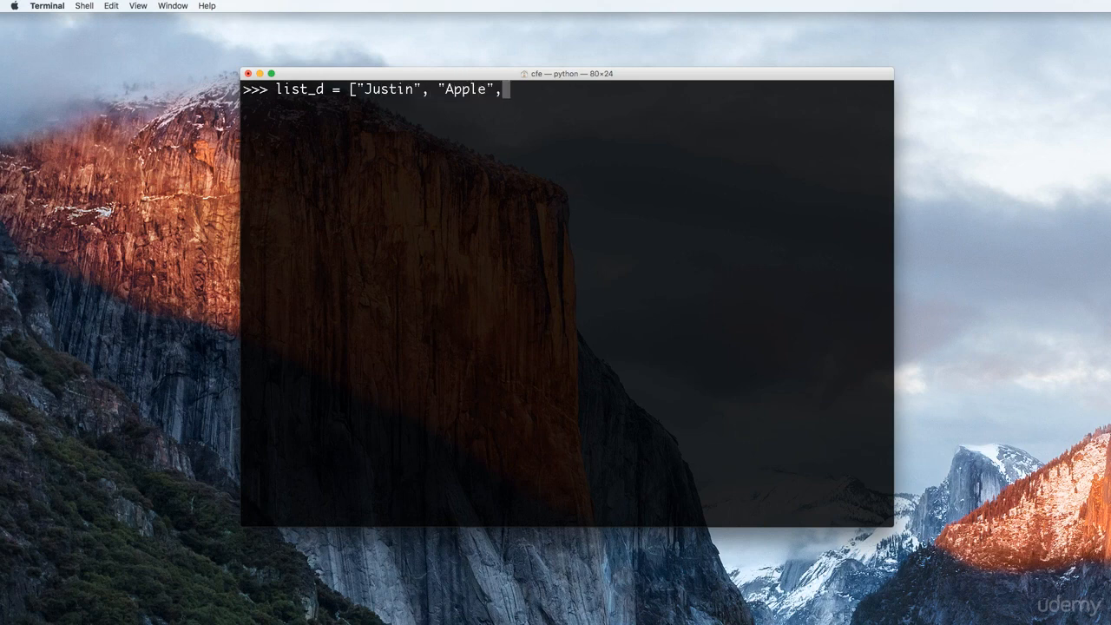
{"action": "type", "text": "\"FOo"}
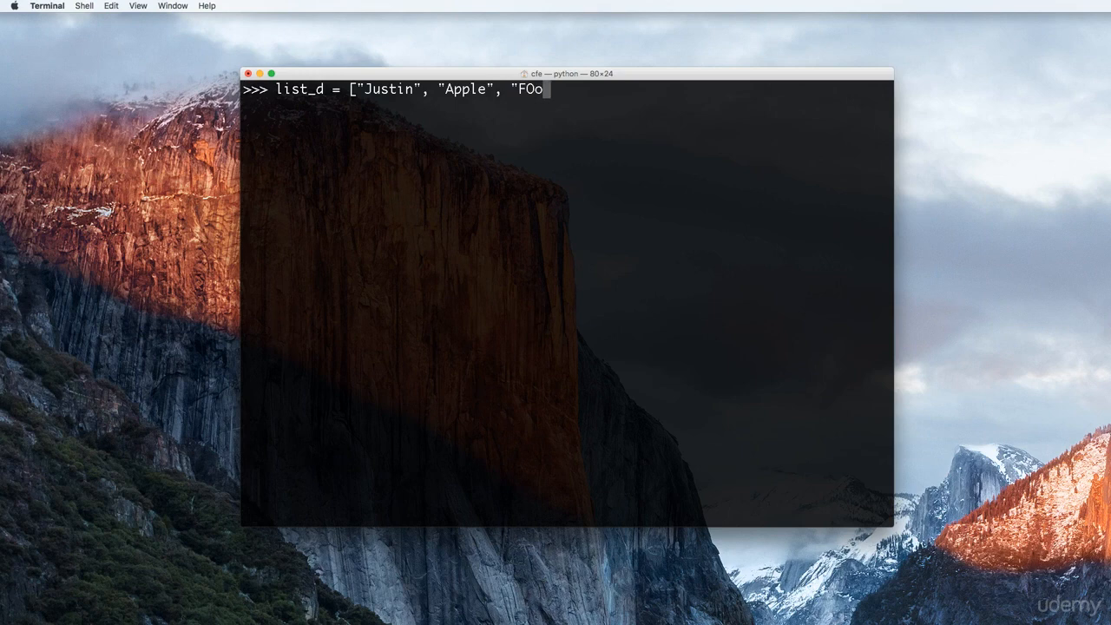
{"action": "type", "text": "od\","}
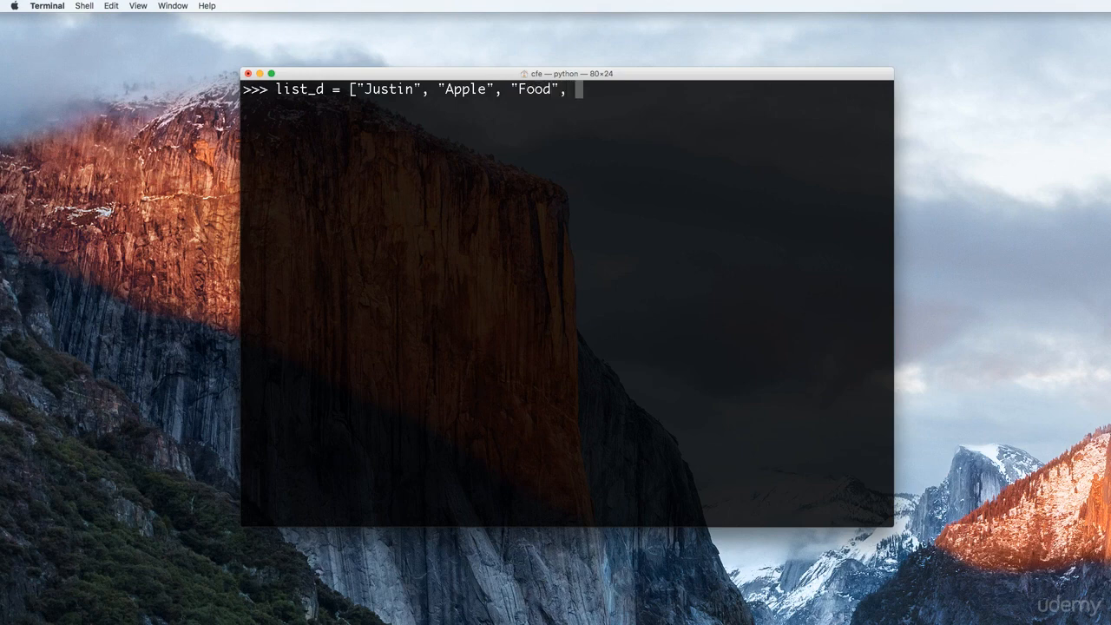
{"action": "type", "text": "3231,"}
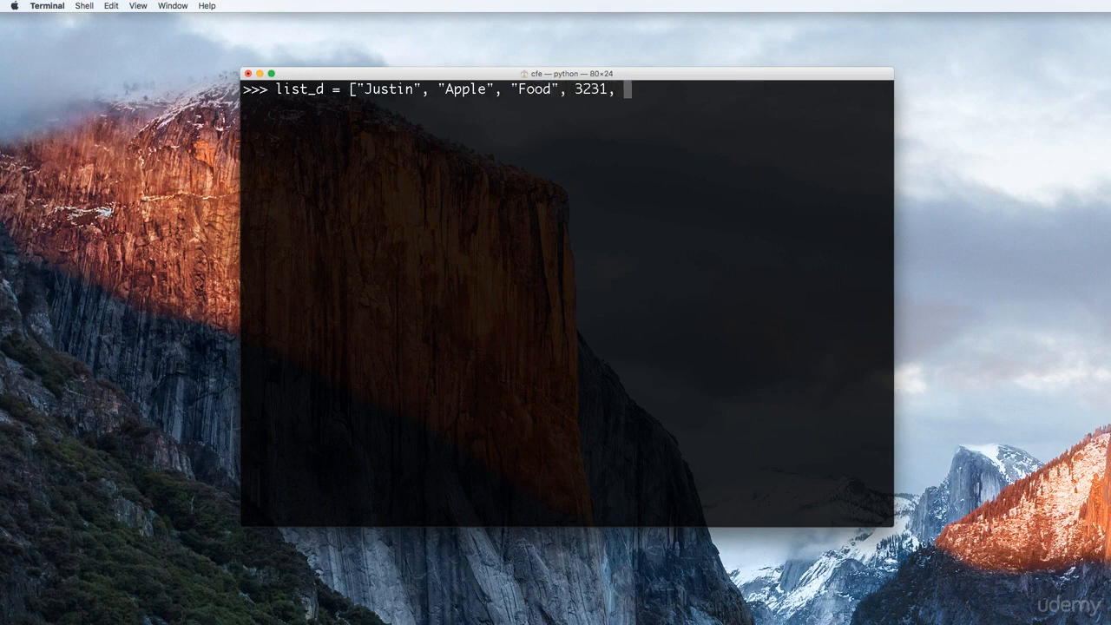
{"action": "type", "text": "\"Another\","}
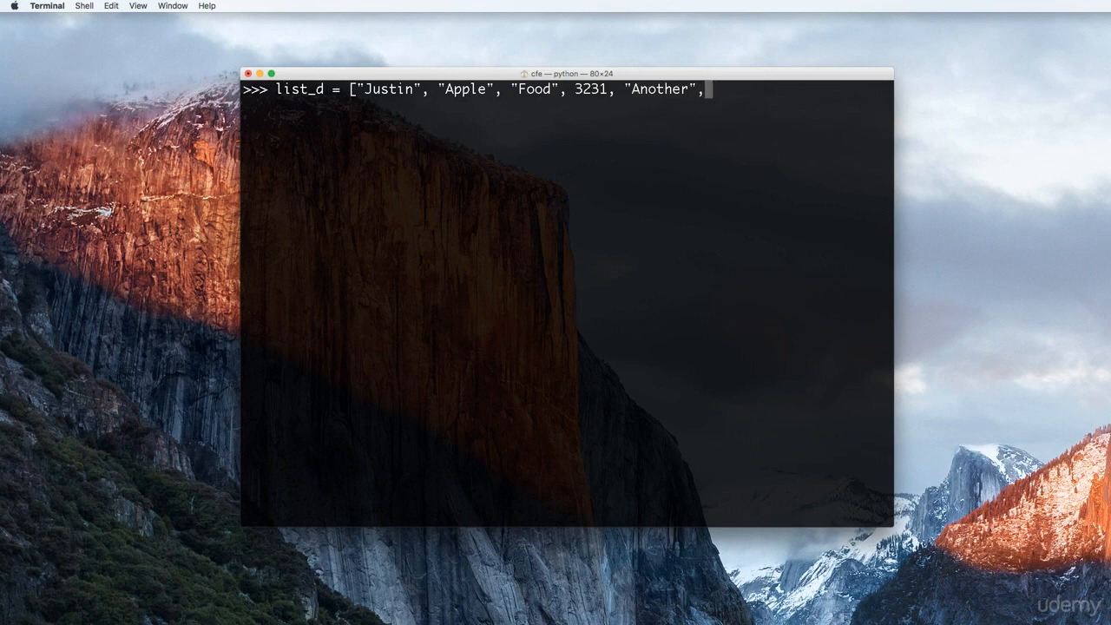
{"action": "type", "text": "390122]"}
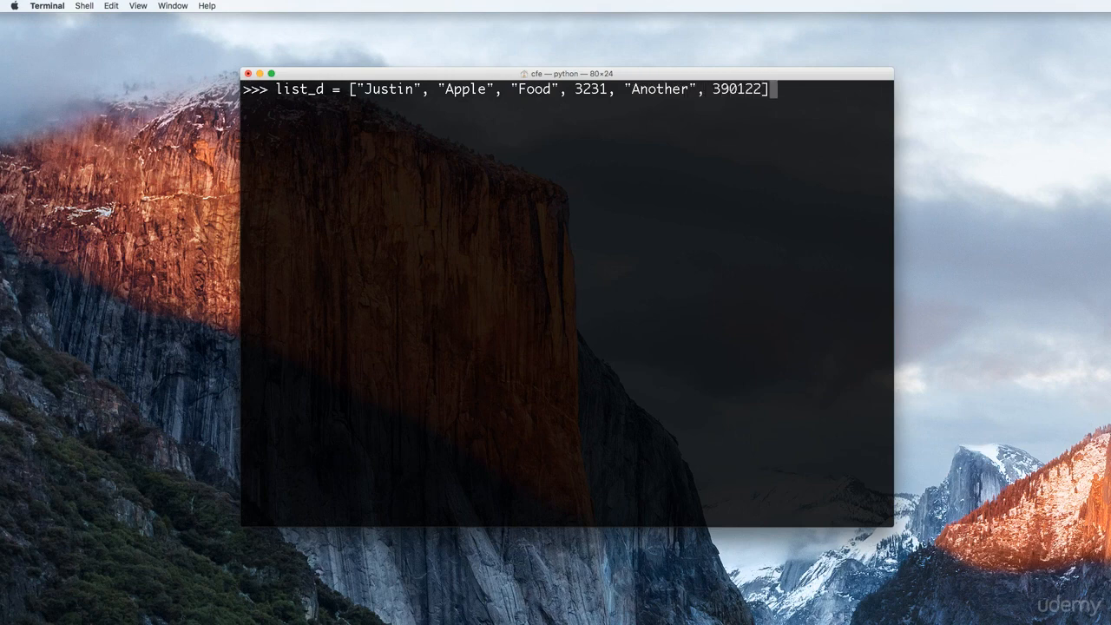
{"action": "key", "text": "Return"}
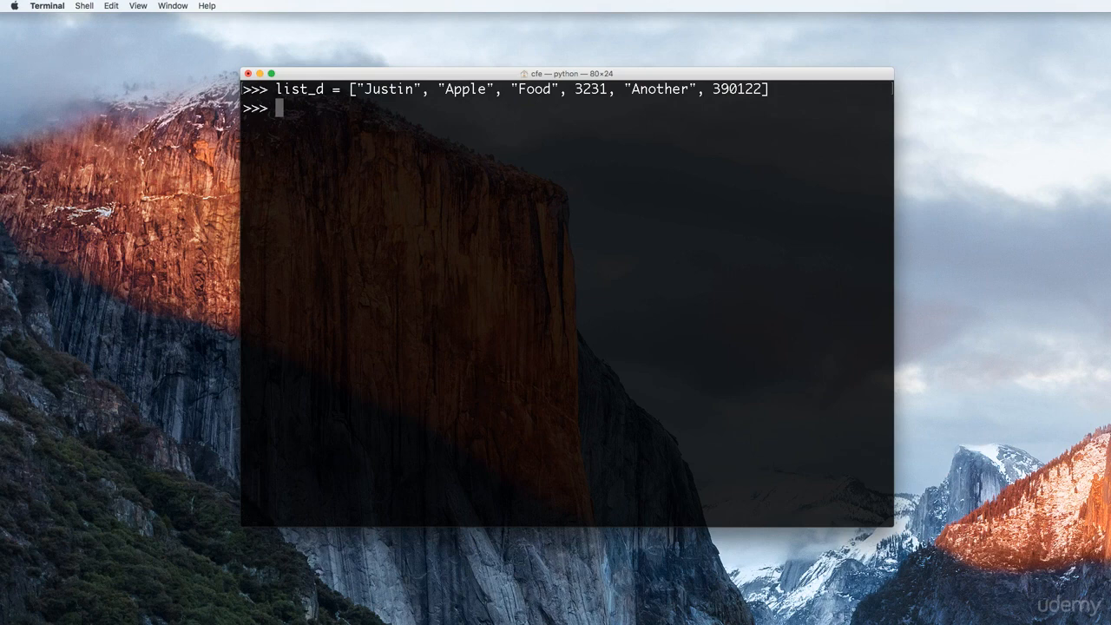
Define list_e as an empty list [].
{"action": "type", "text": "lis"}
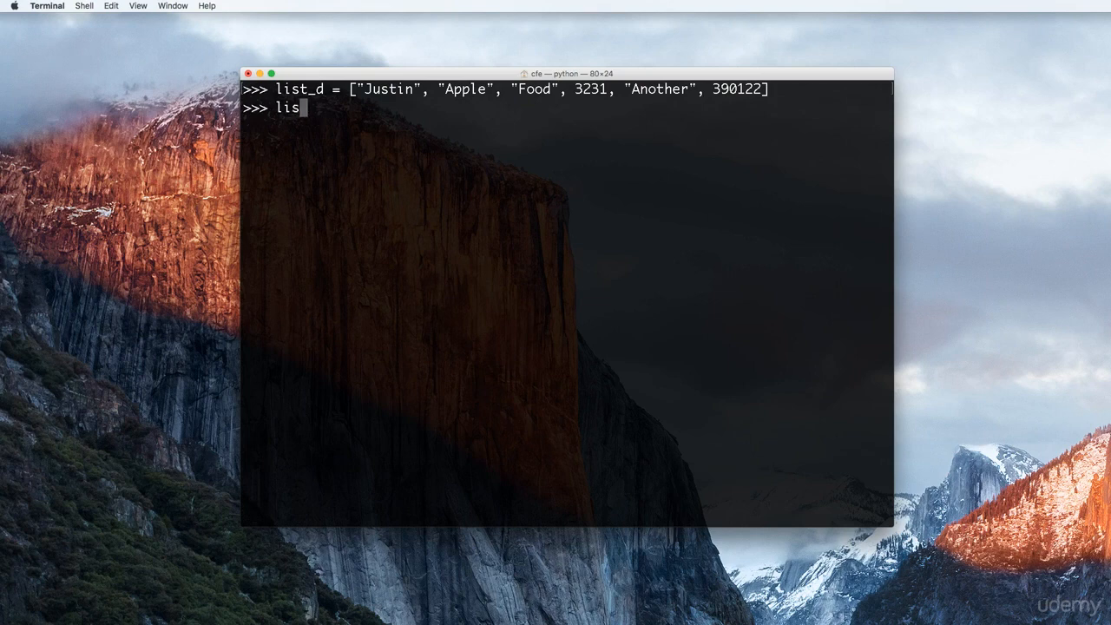
{"action": "type", "text": "t_e"}
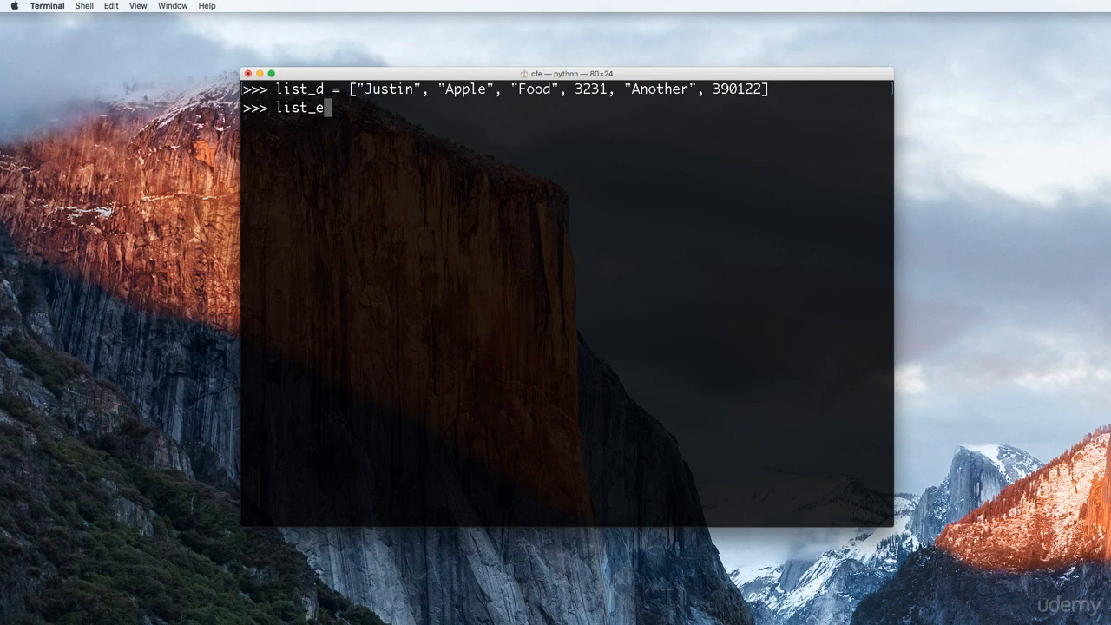
{"action": "type", "text": "= []"}
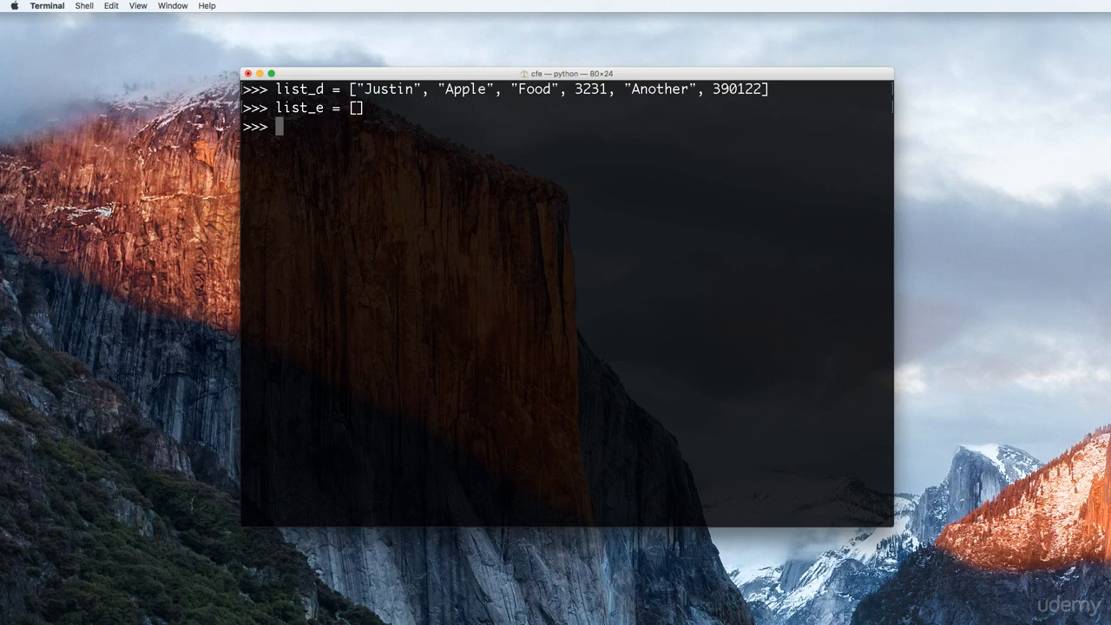
Run for i in list_d: print(i), listing Justin through 390122.
{"action": "type", "text": "for i in list_d:"}
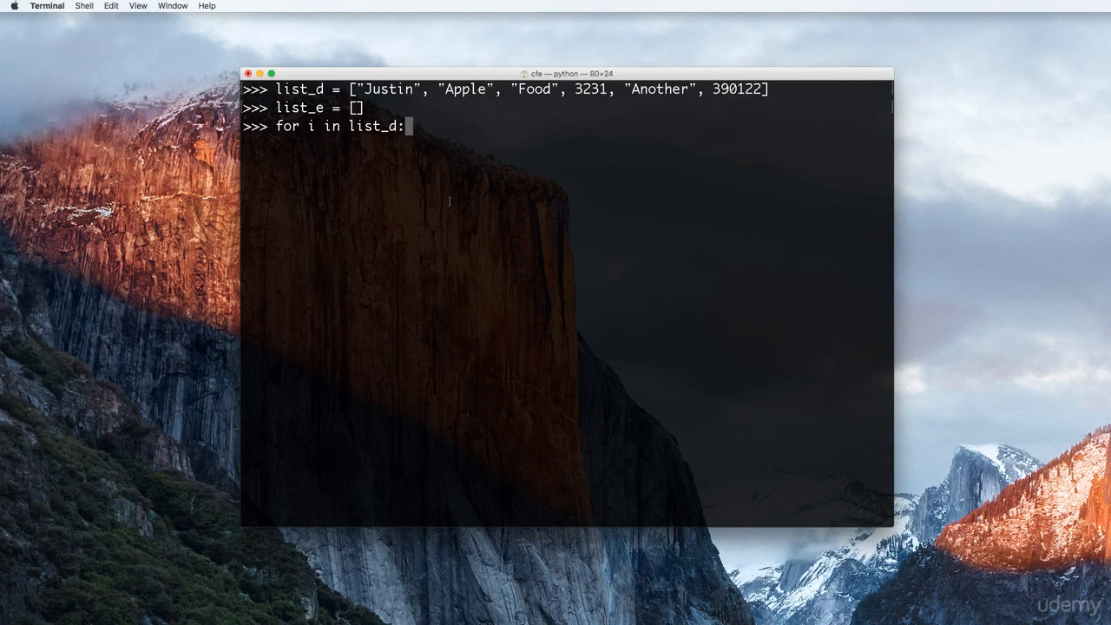
{"action": "key", "text": "Return"}
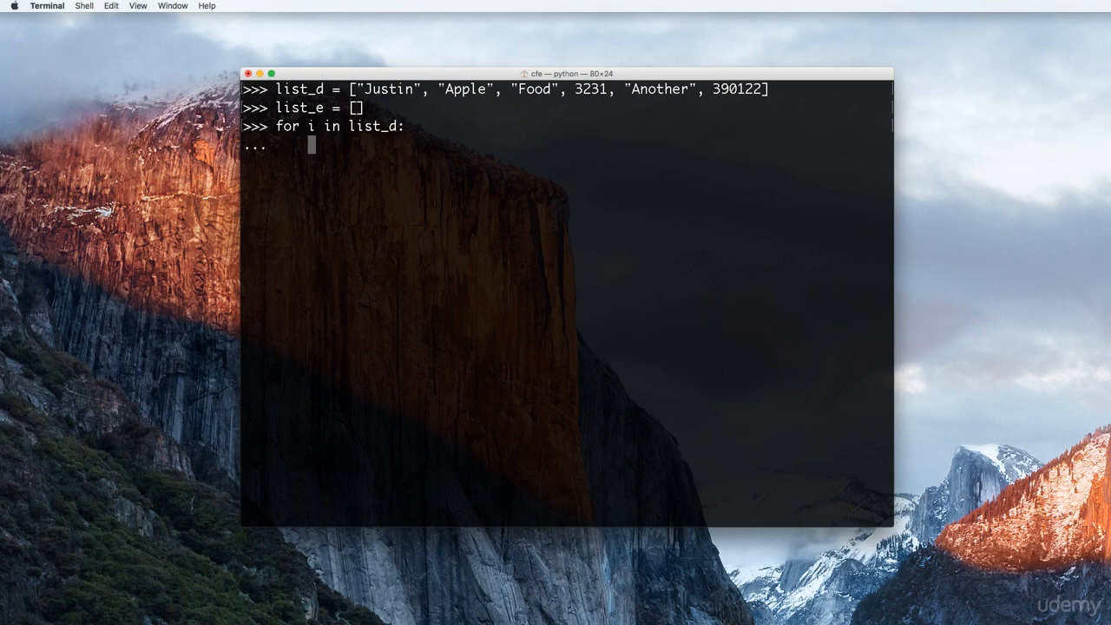
{"action": "type", "text": "print(i)"}
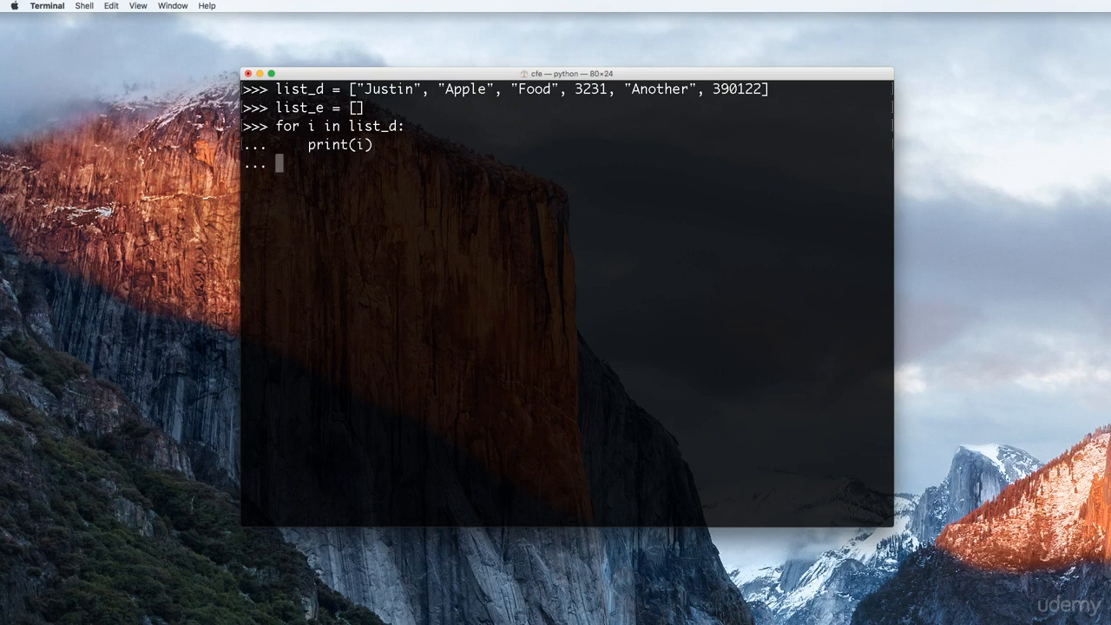
{"action": "key", "text": "Return"}
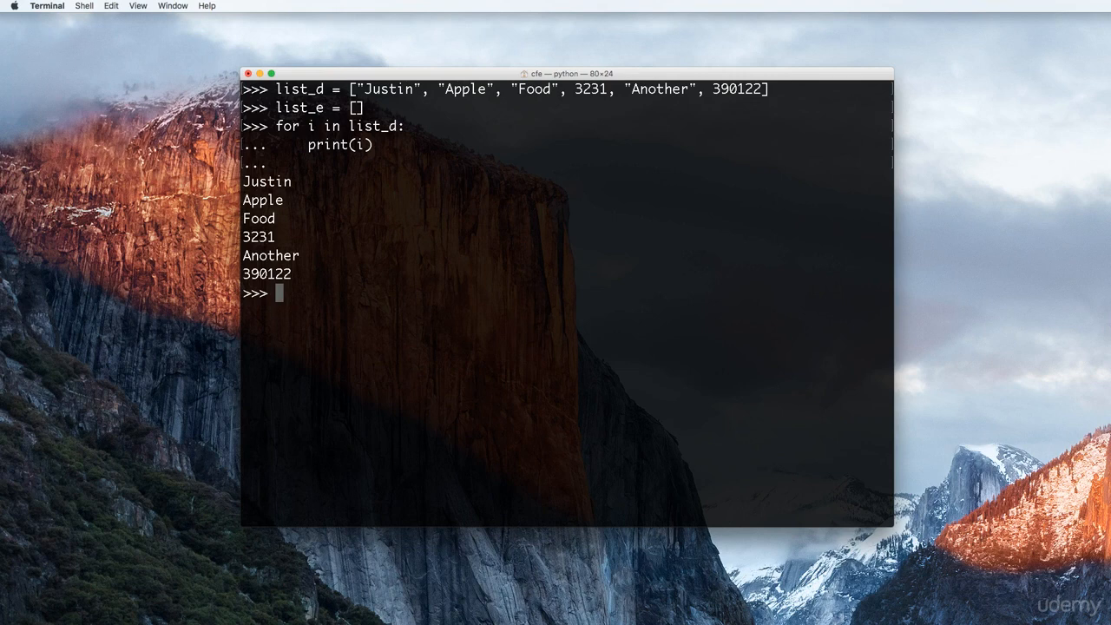
Run isinstance(3, int) checks, which return True.
{"action": "type", "text": "isin"}
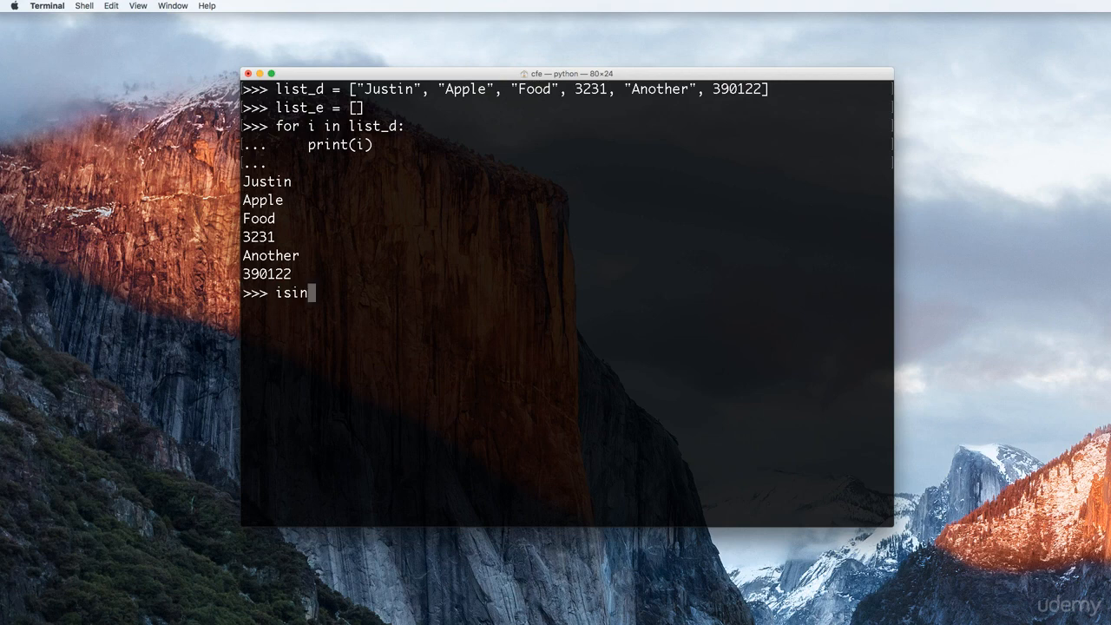
{"action": "type", "text": "stance("}
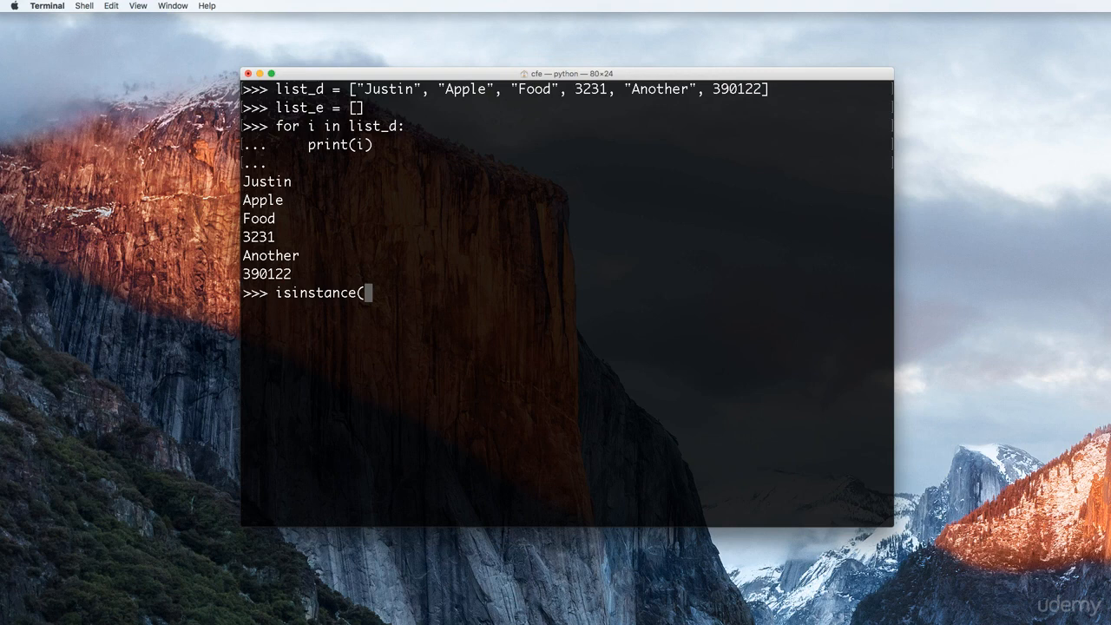
{"action": "type", "text": "3, int)"}
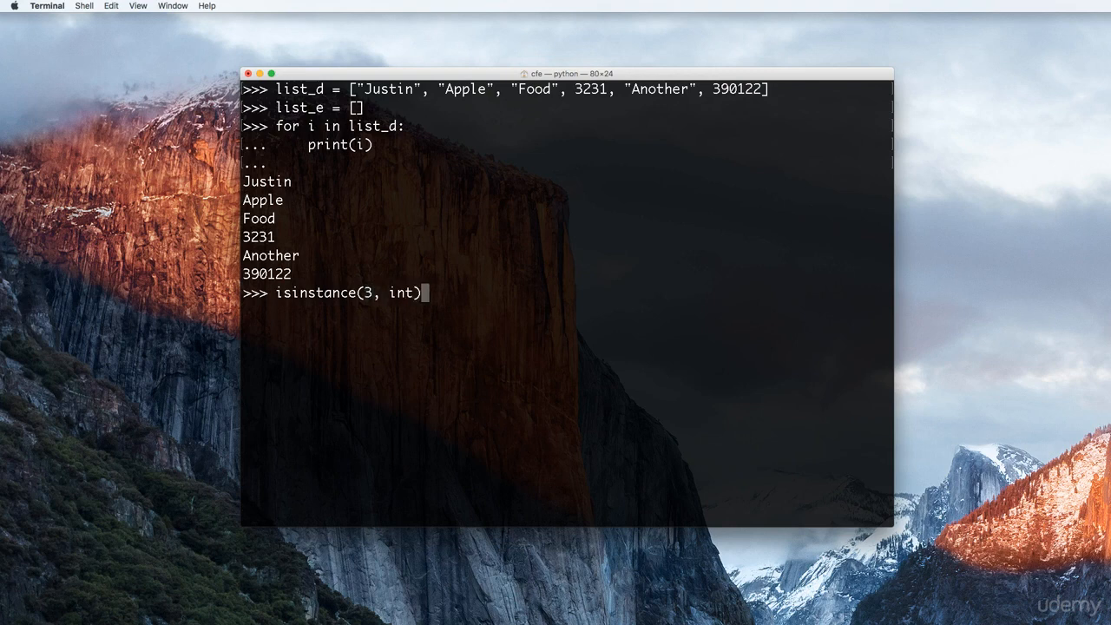
{"action": "key", "text": "Return"}
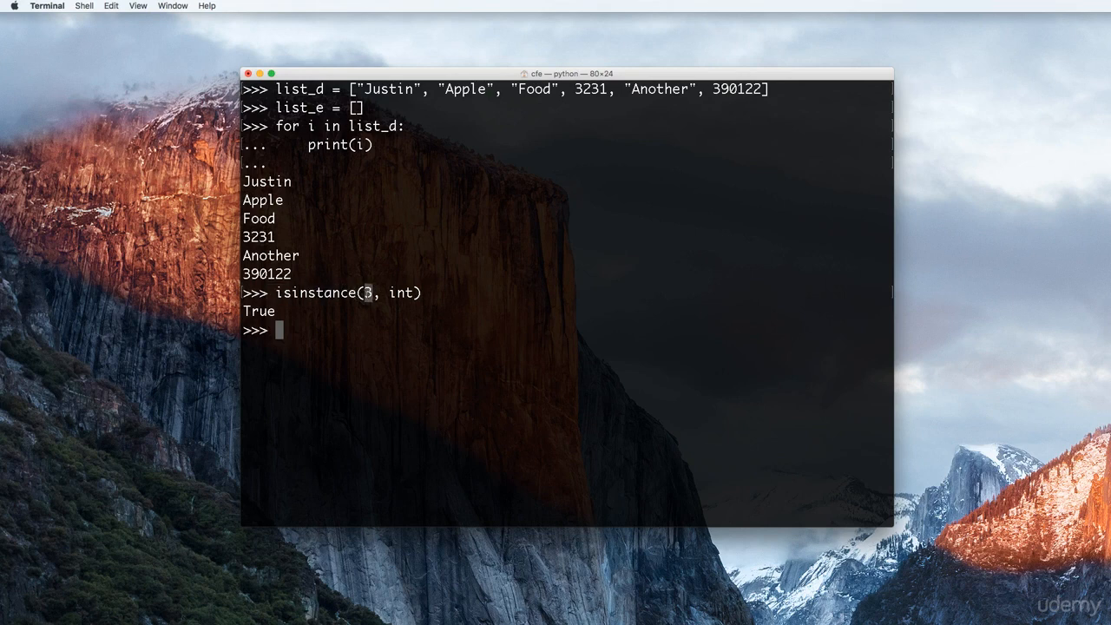
{"action": "double_click", "coordinate": [401, 292]}
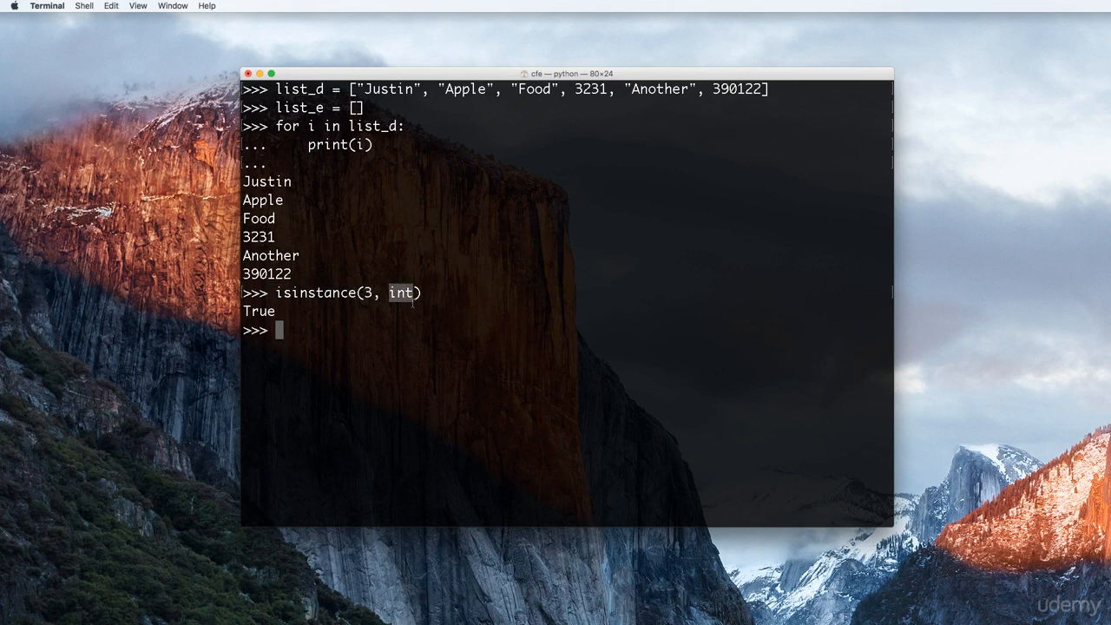
{"action": "type", "text": "isinstance(3, int)"}
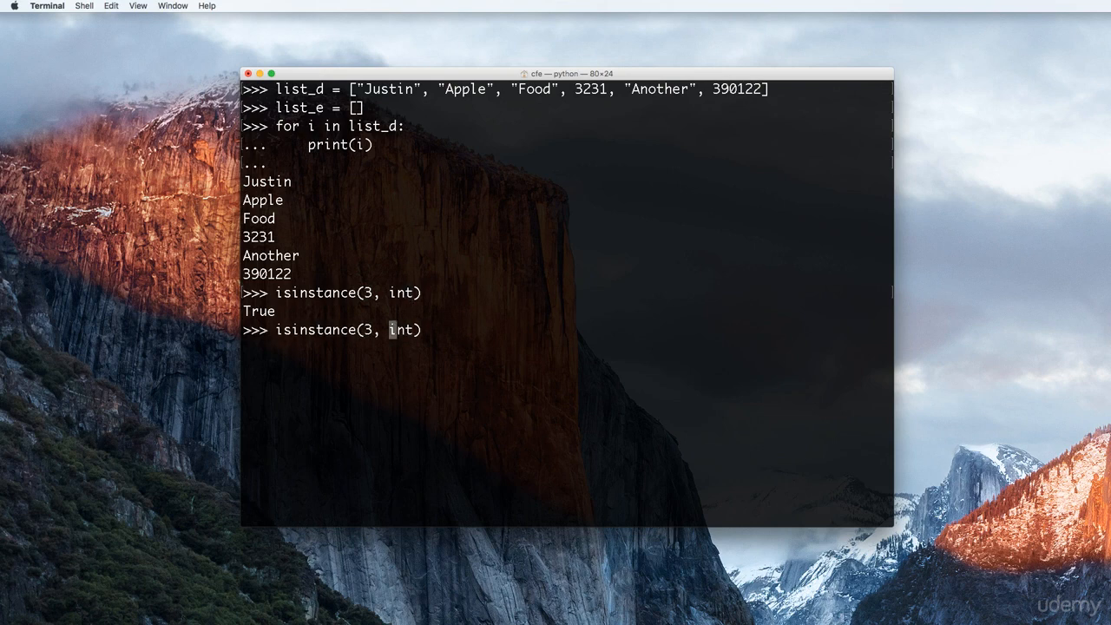
{"action": "key", "text": "Return"}
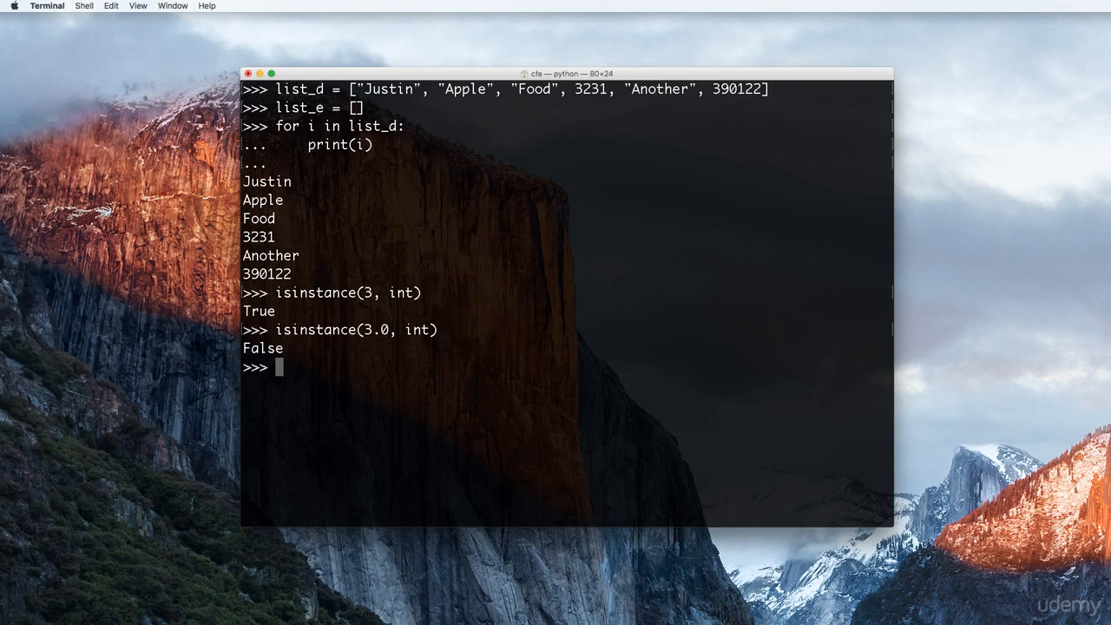
Check isinstance(3.0, int) is False and isinstance("Justin", str) is True, then start a list_d loop header.
{"action": "type", "text": "isinstance(, int)"}
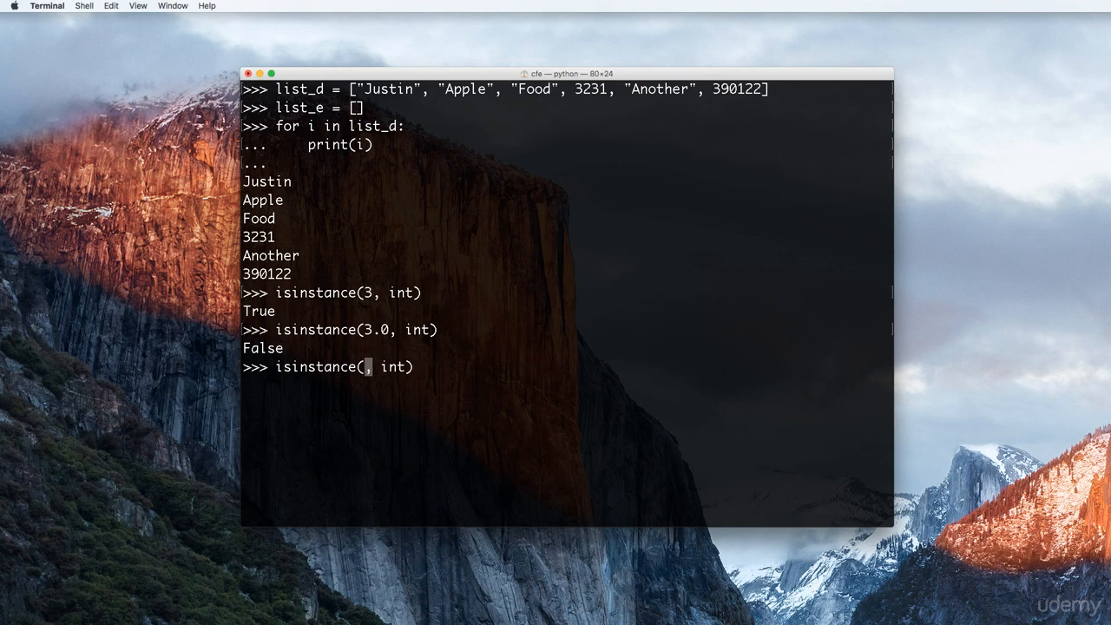
{"action": "key", "text": "Return"}
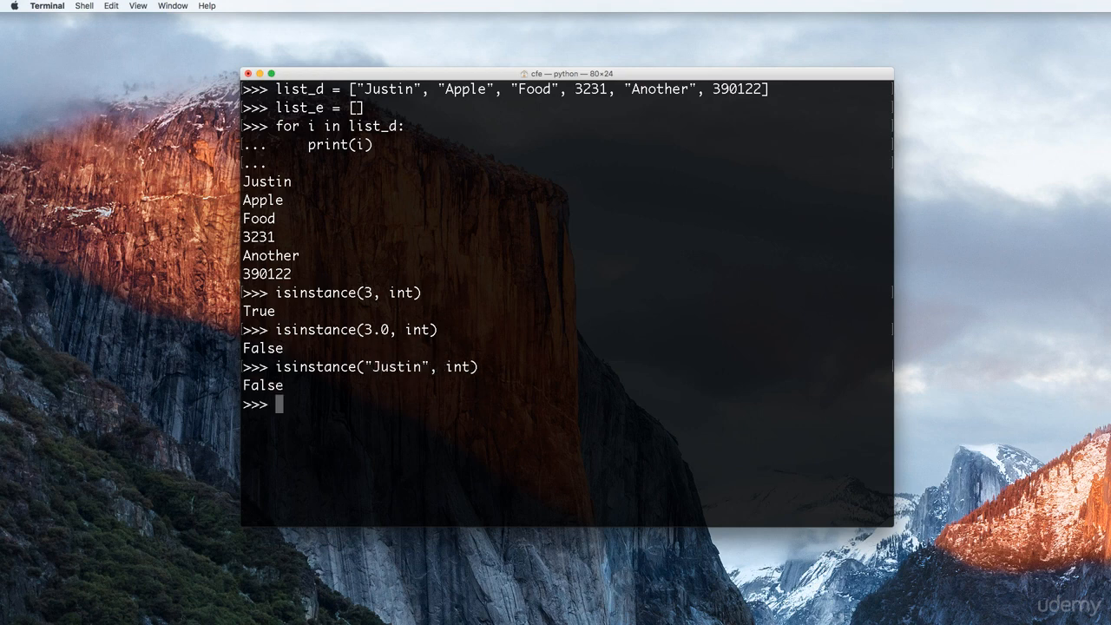
{"action": "type", "text": "isinstance(\"Justin\", str)"}
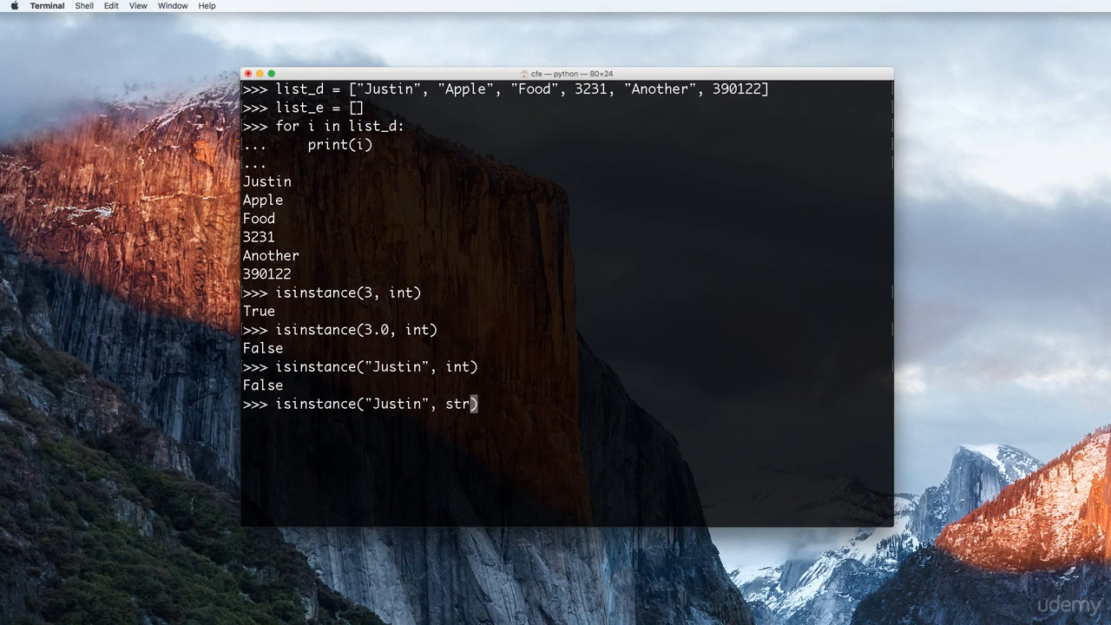
{"action": "key", "text": "Return"}
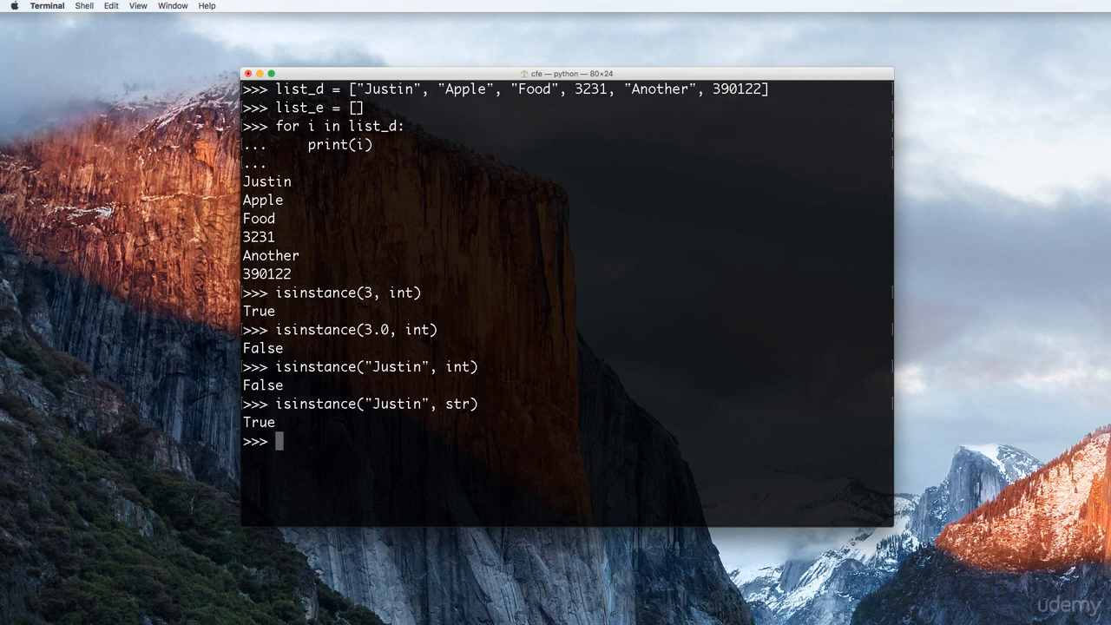
{"action": "type", "text": "for i in list_d:"}
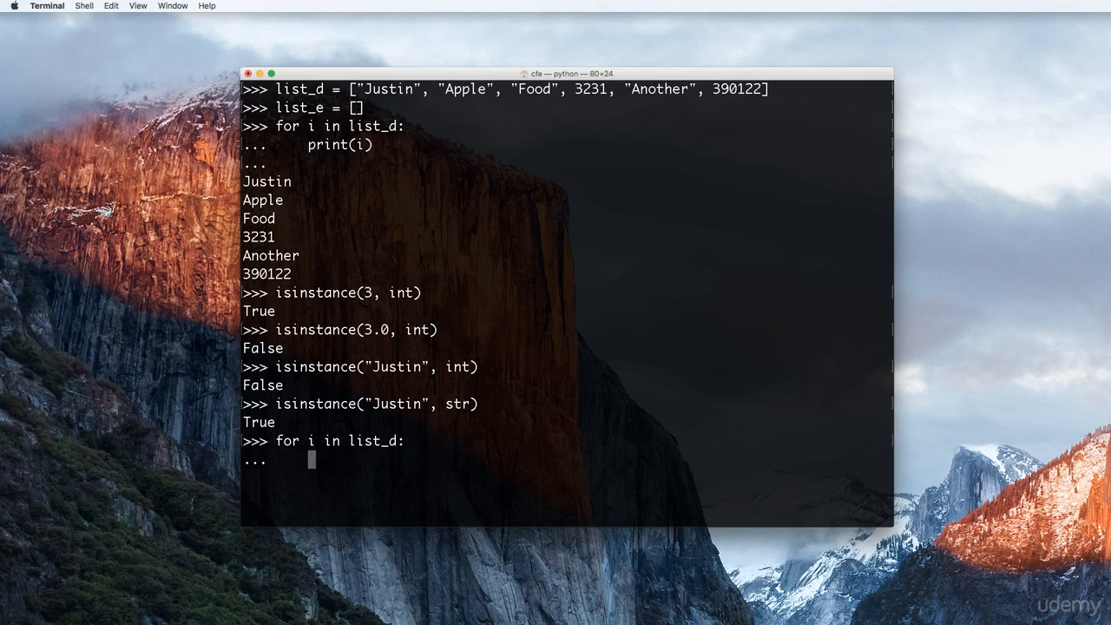
Write the loop condition if isinstance(i, int): over list_d.
{"action": "type", "text": "i"}
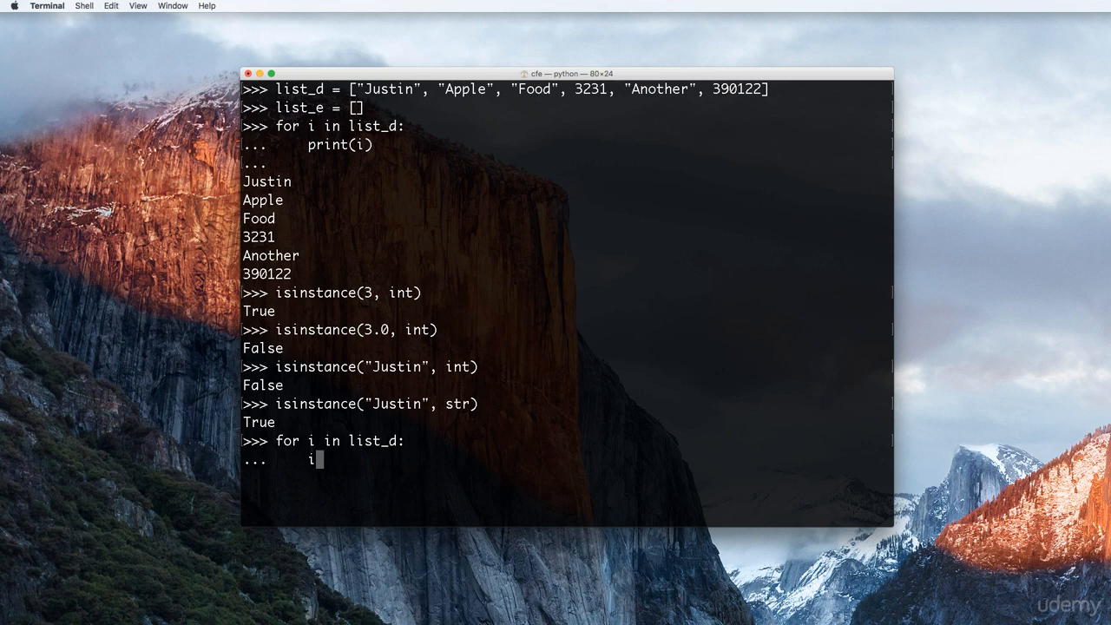
{"action": "type", "text": "if isin"}
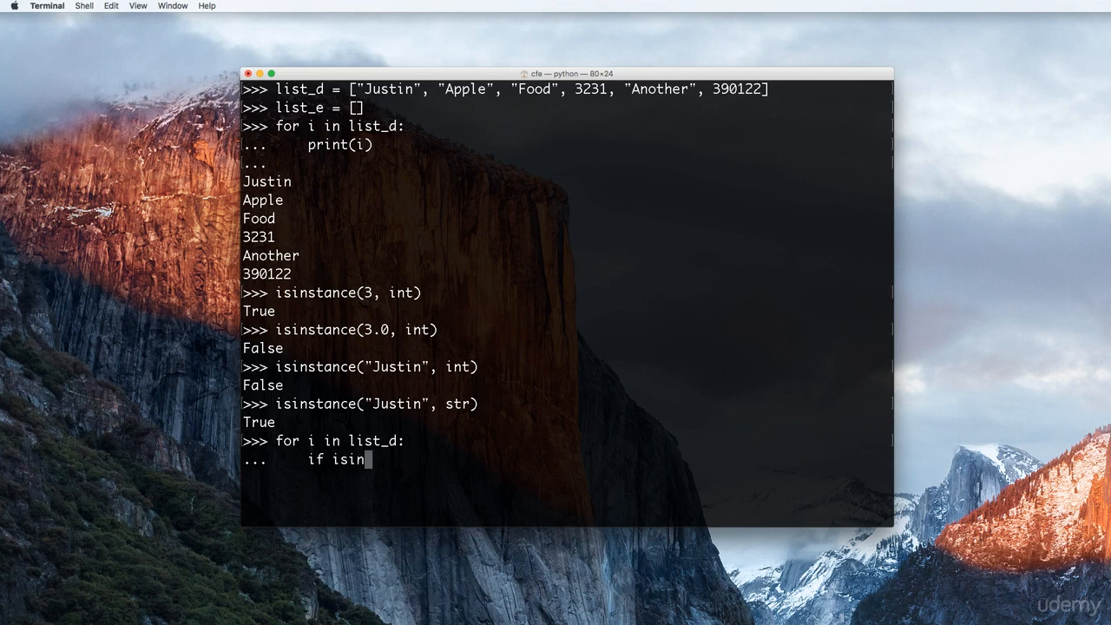
{"action": "type", "text": "stance(3"}
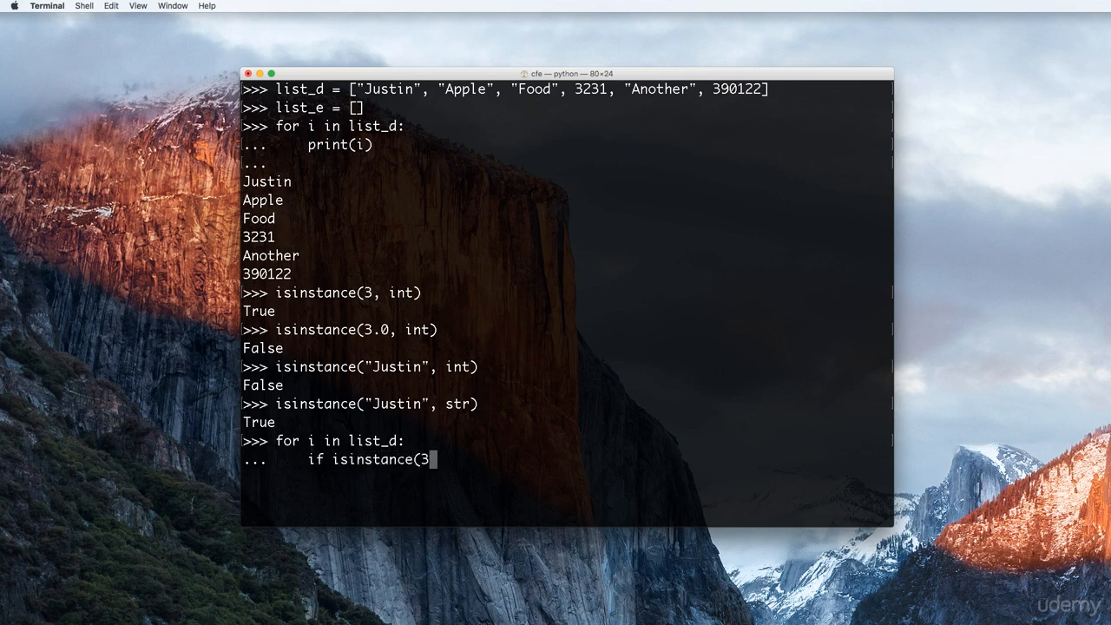
{"action": "type", "text": ", in"}
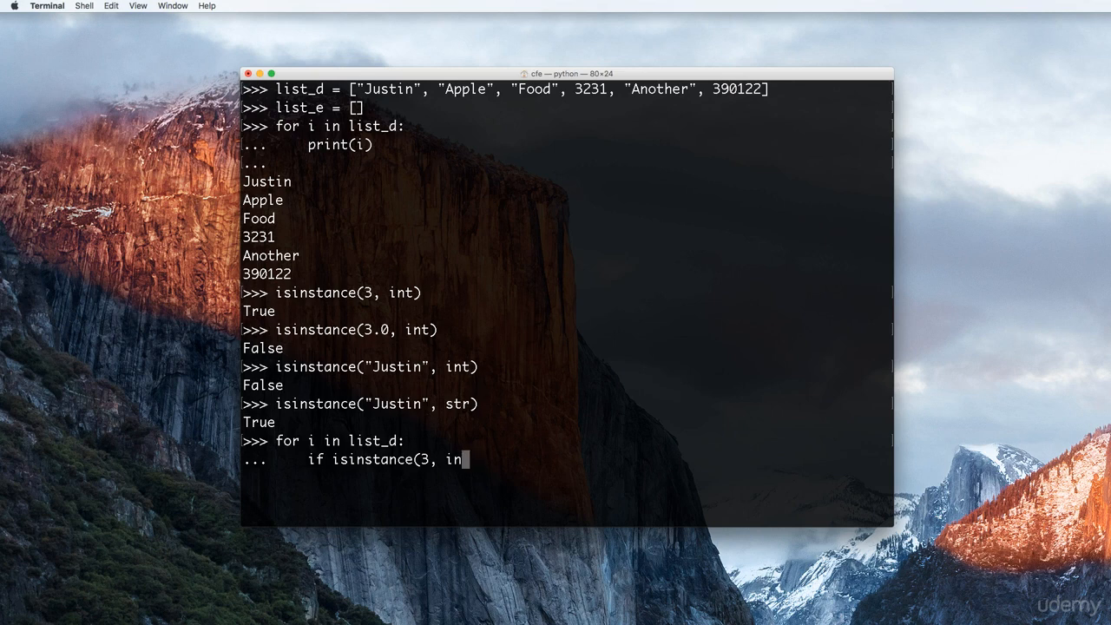
{"action": "type", "text": "i"}
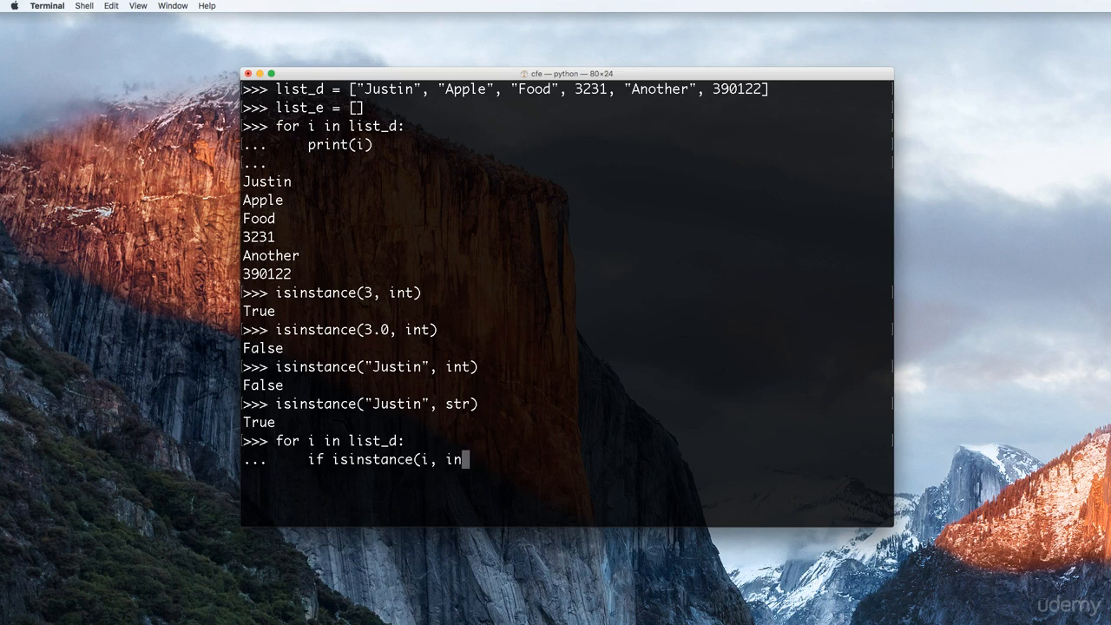
{"action": "type", "text": "t):"}
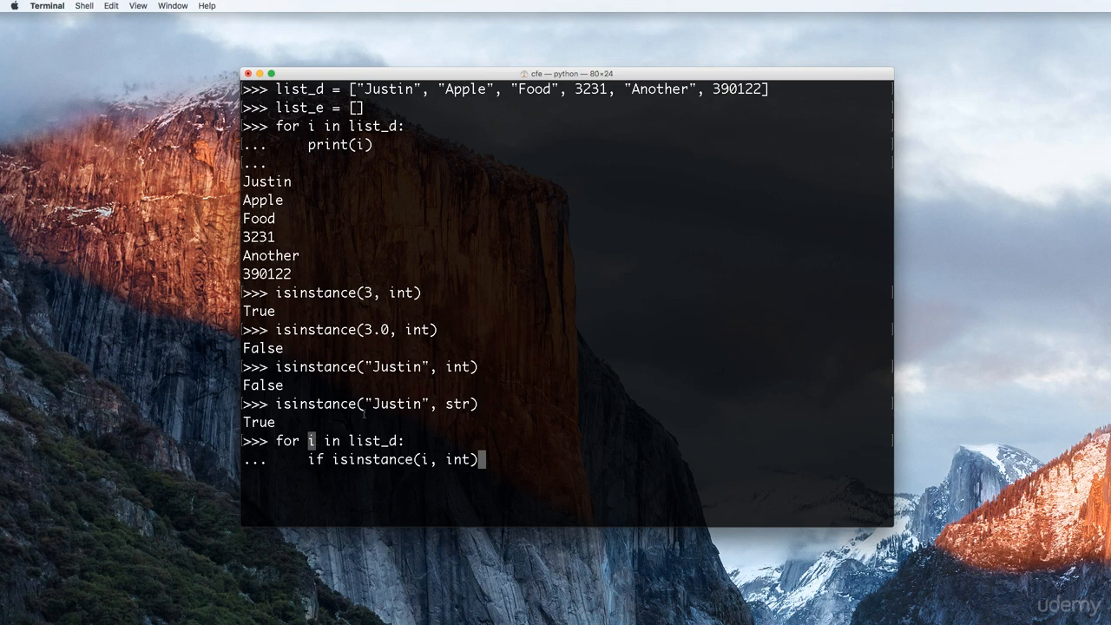
{"action": "mouse_move", "coordinate": [363, 413]}
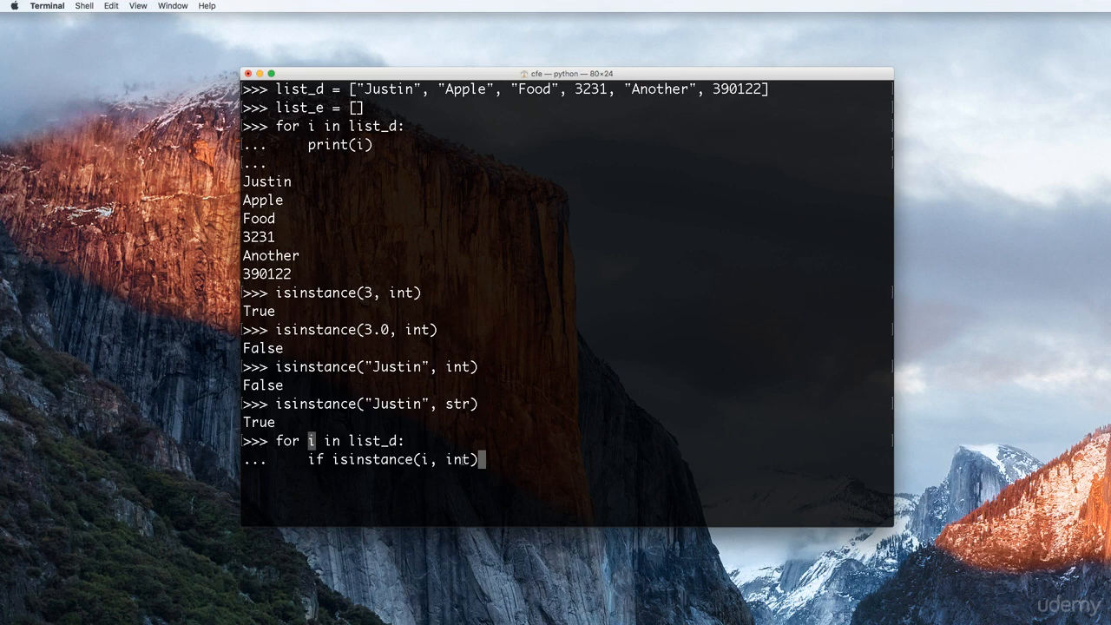
{"action": "key", "text": "Return"}
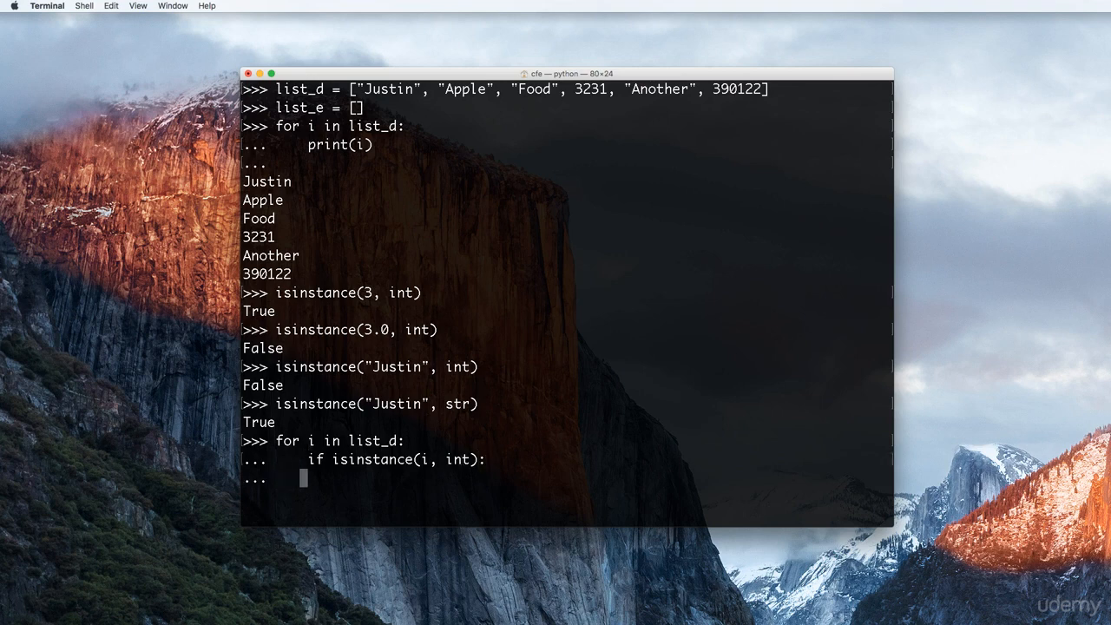
Append matching i to list_e, run the loop, and print list_e showing [3231, 390122].
{"action": "type", "text": "list"}
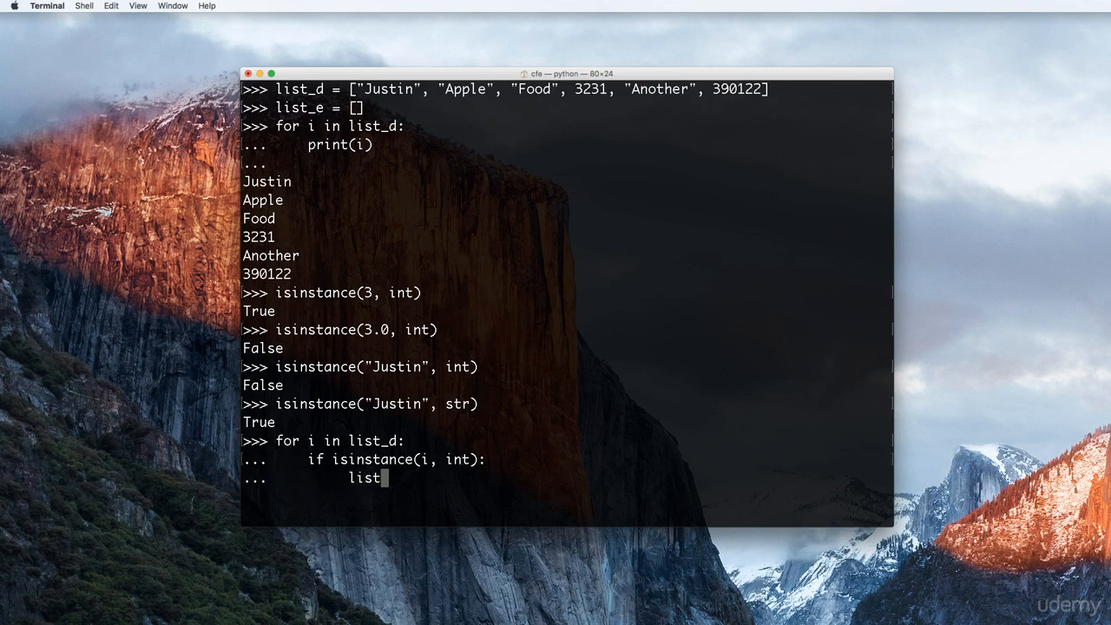
{"action": "type", "text": "_e.app"}
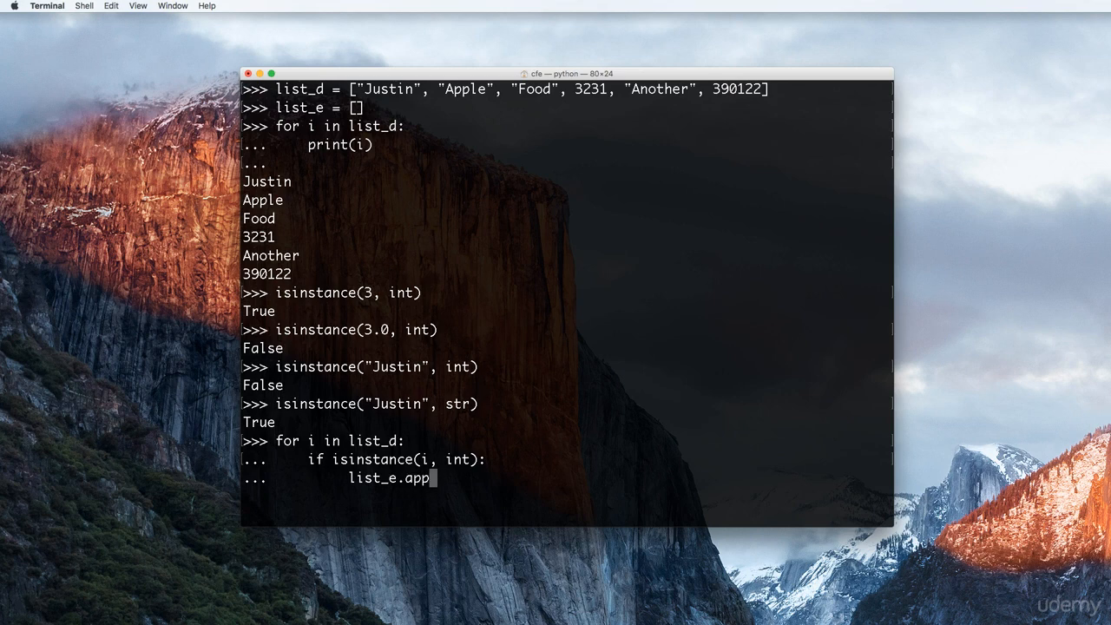
{"action": "type", "text": "end(i)"}
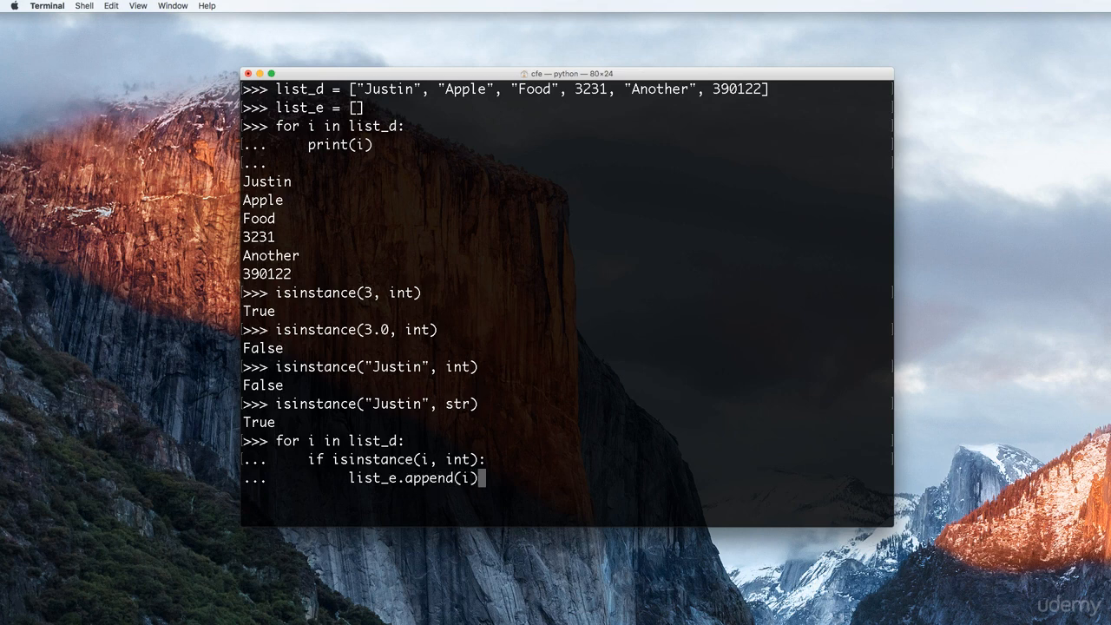
{"action": "key", "text": "Return"}
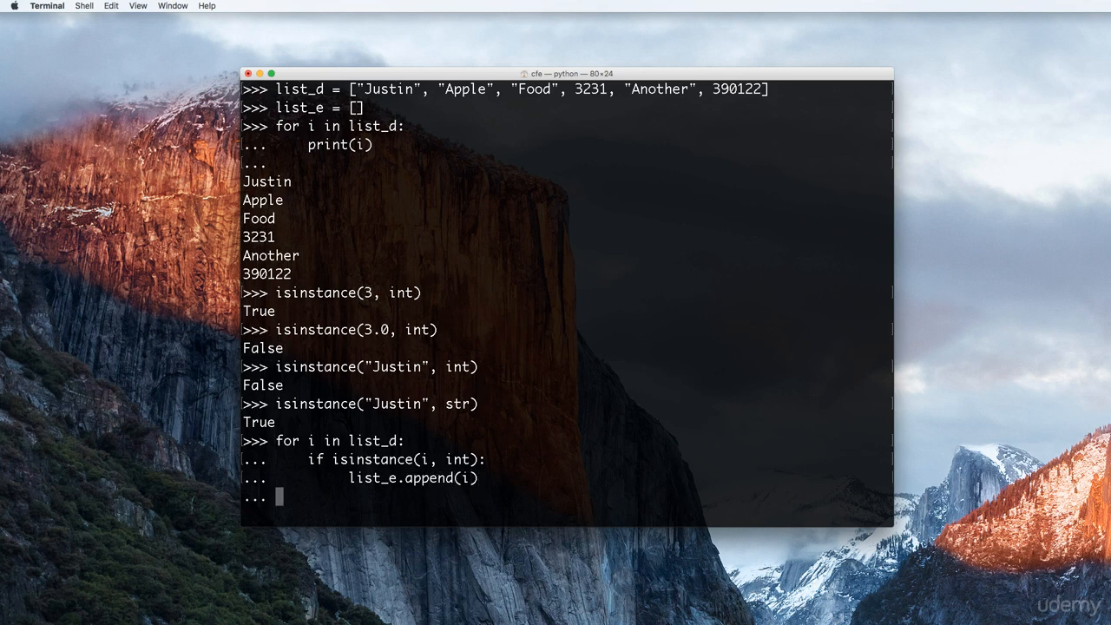
{"action": "type", "text": "pr"}
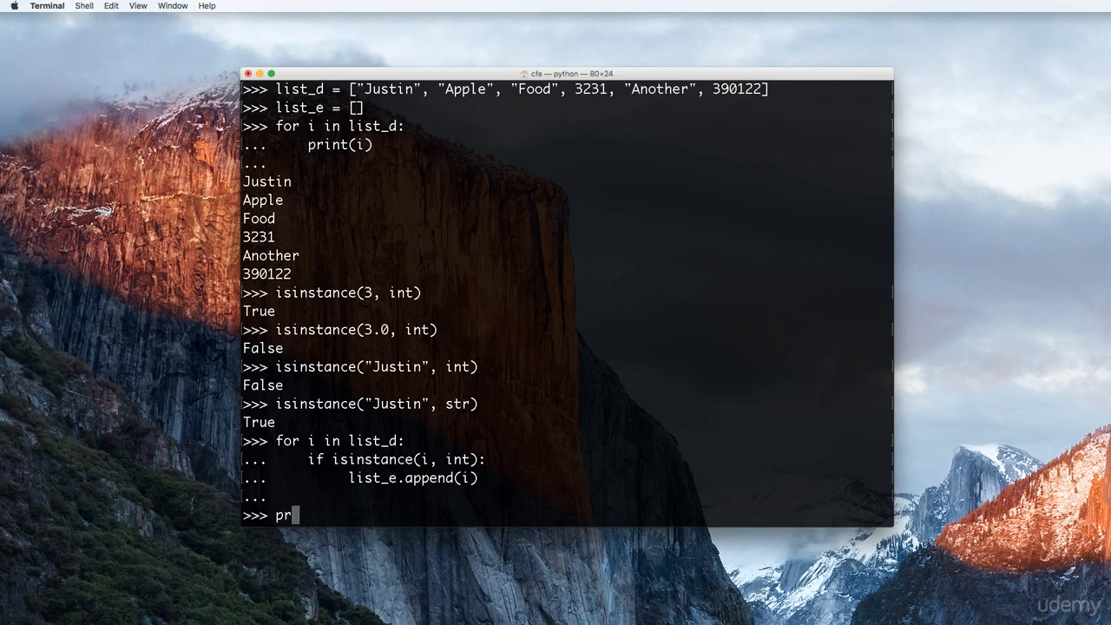
{"action": "type", "text": "int(li"}
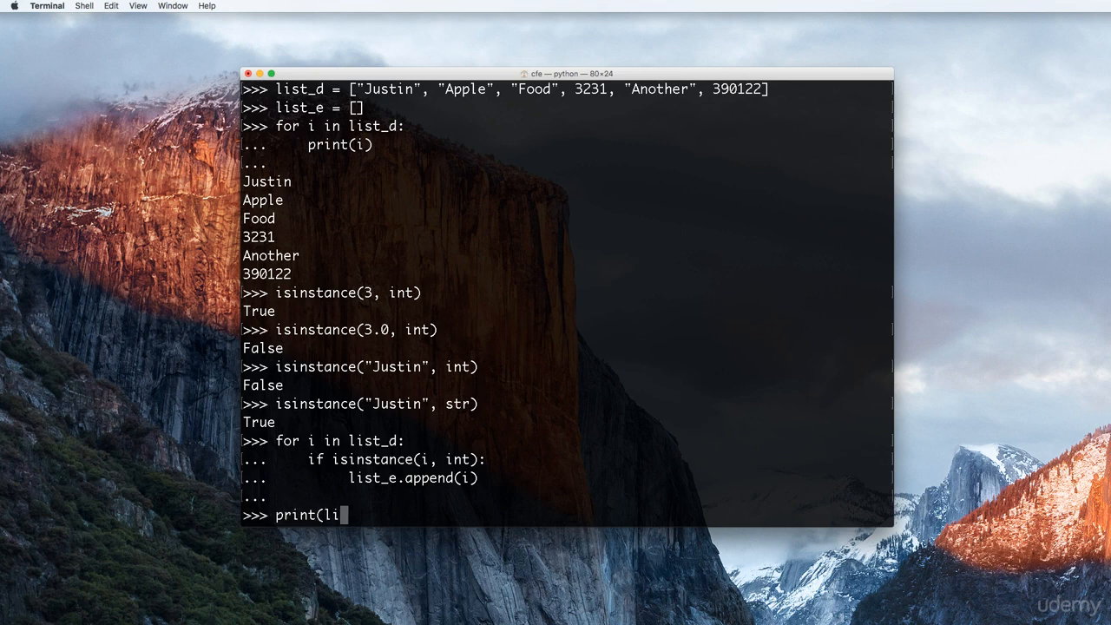
{"action": "type", "text": "st_e)"}
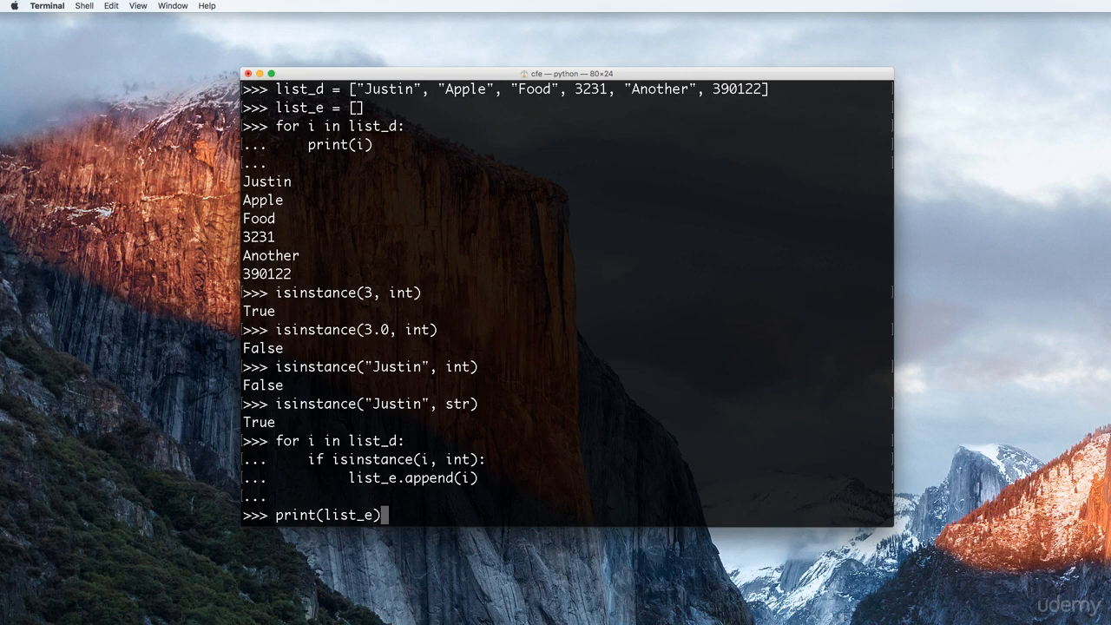
{"action": "key", "text": "Return"}
{"action": "type", "text": "list_d"}
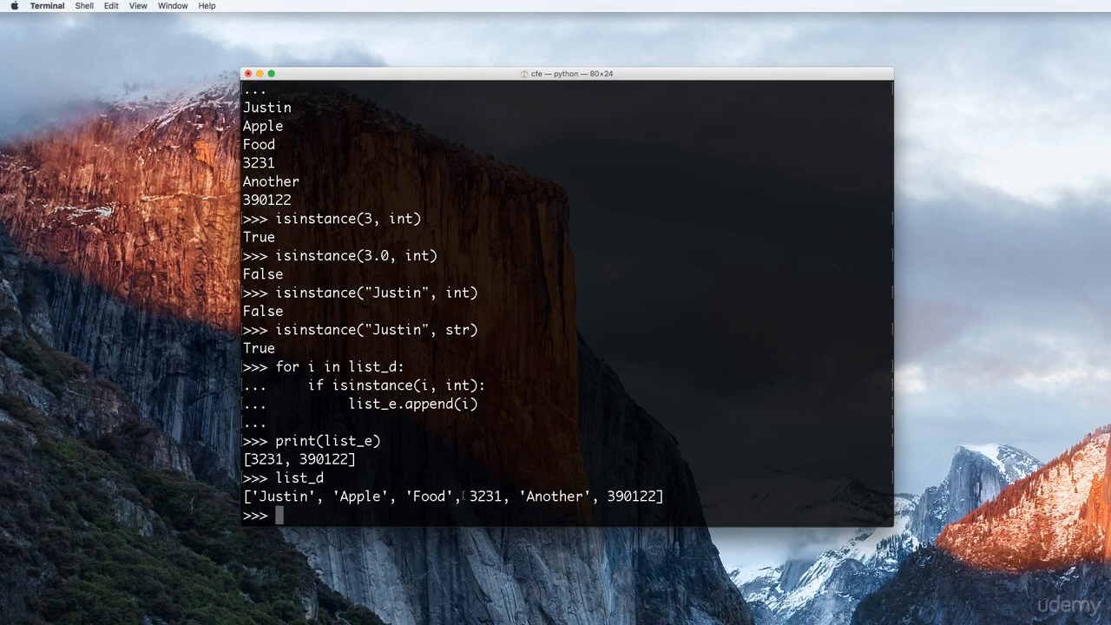
{"action": "mouse_move", "coordinate": [452, 451]}
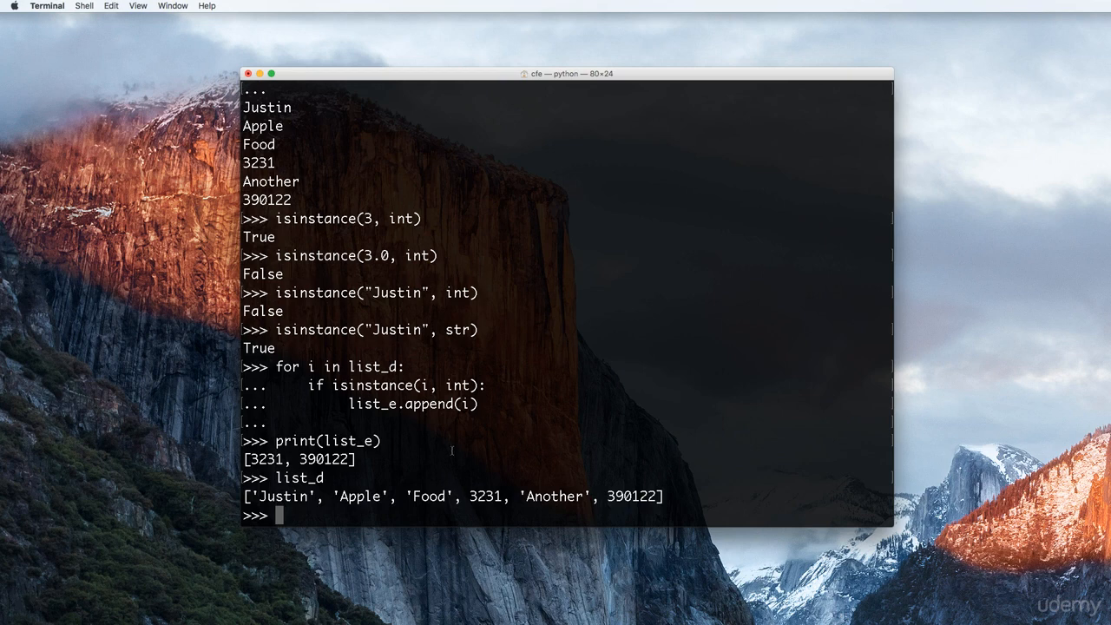
{"action": "mouse_move", "coordinate": [452, 451]}
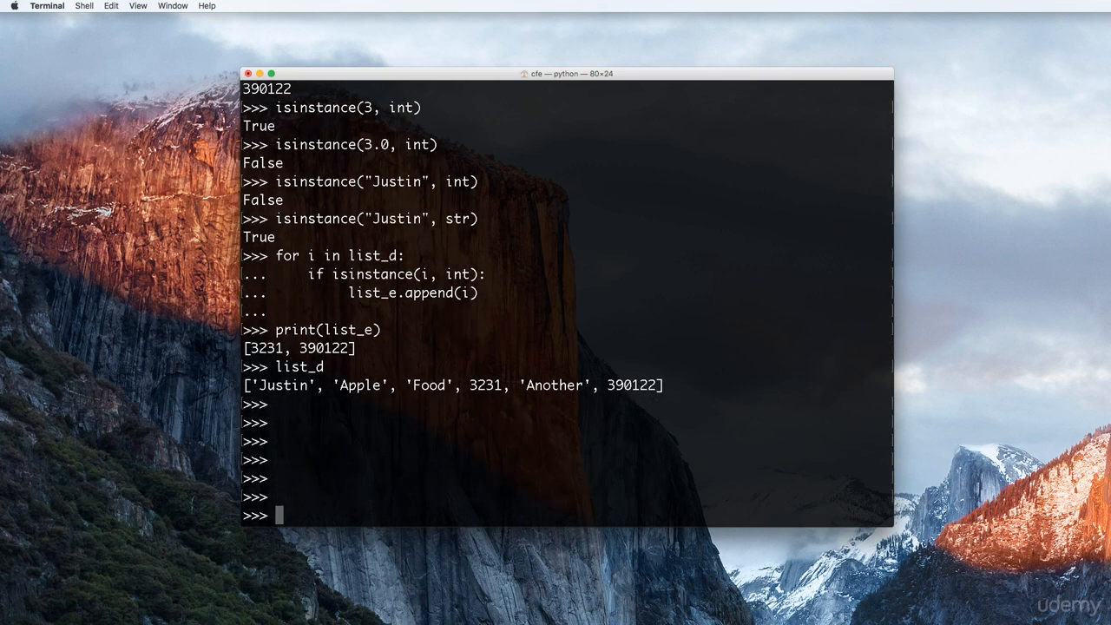
Set x = 0 and evaluate list_d[x], which returns 'Justin'.
{"action": "type", "text": "x = 0"}
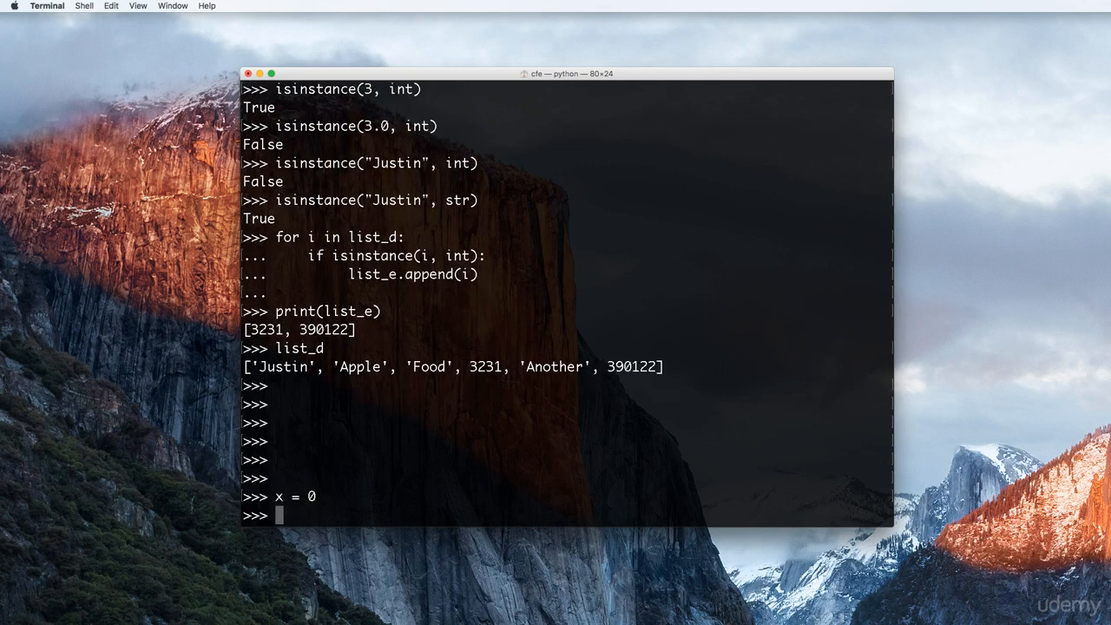
{"action": "type", "text": "lis"}
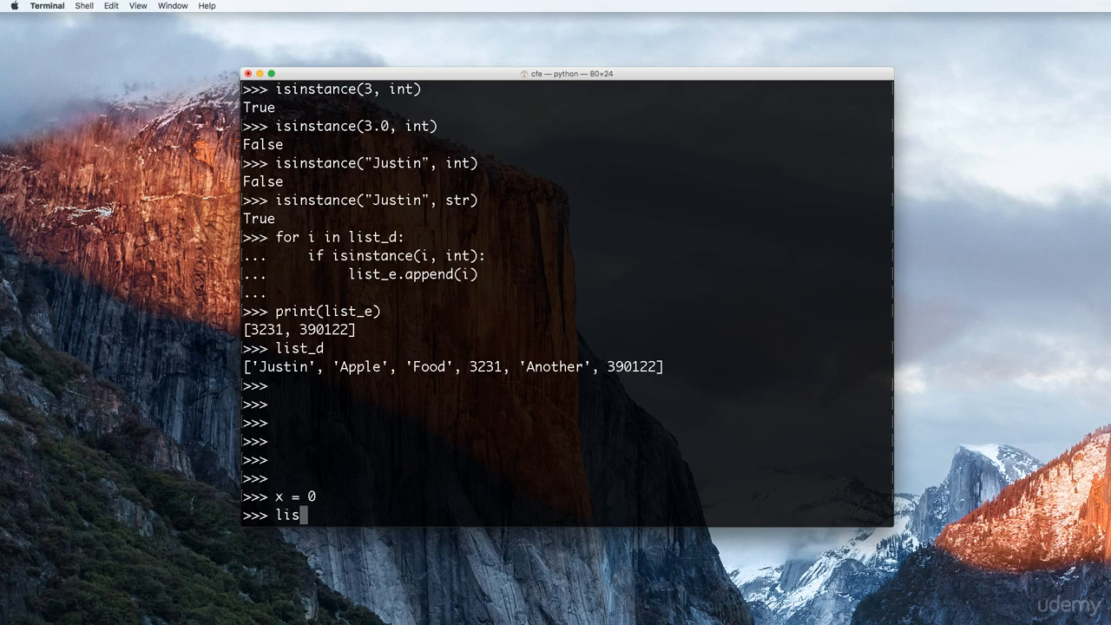
{"action": "type", "text": "t_"}
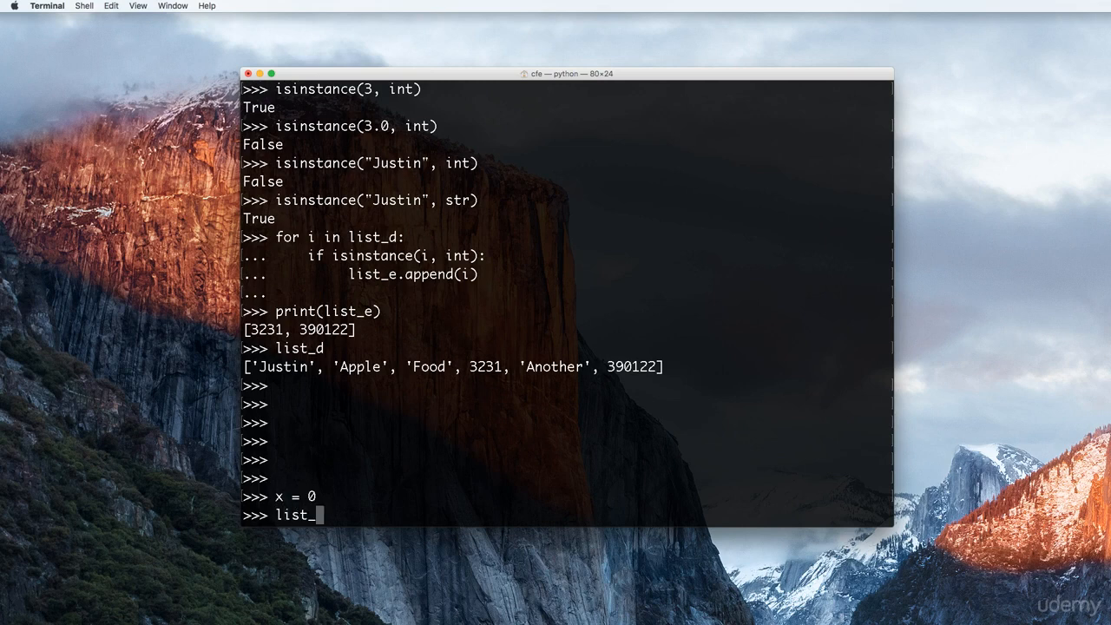
{"action": "type", "text": "d"}
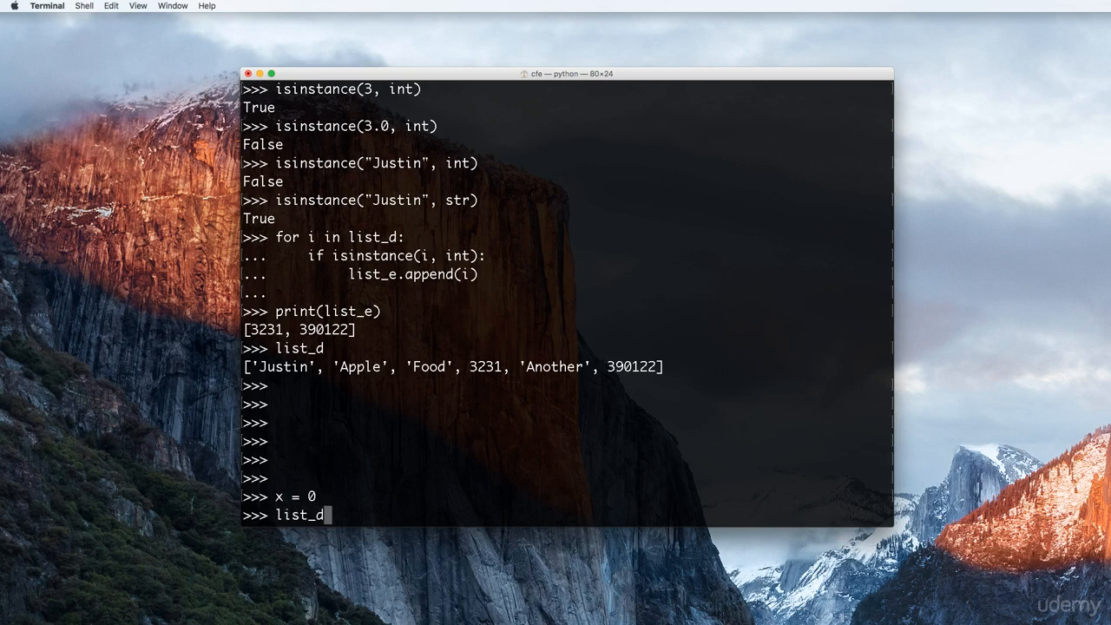
{"action": "type", "text": "[x]"}
{"action": "type", "text": "list_d[x+1"}
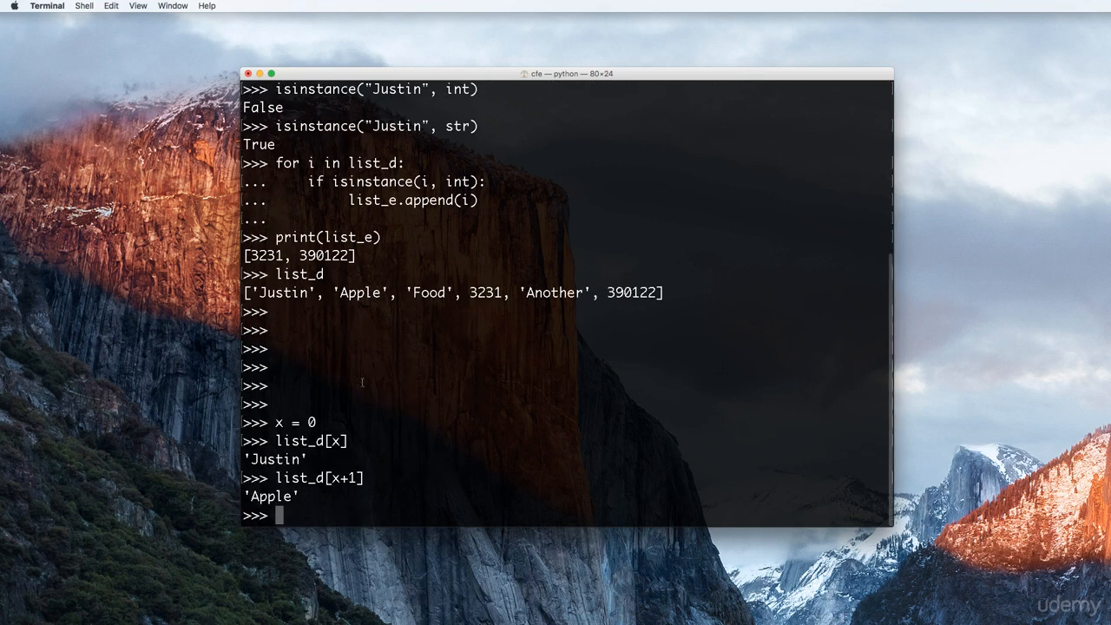
Write for item in list_d: with a body printing list_d[x].
{"action": "type", "text": "for"}
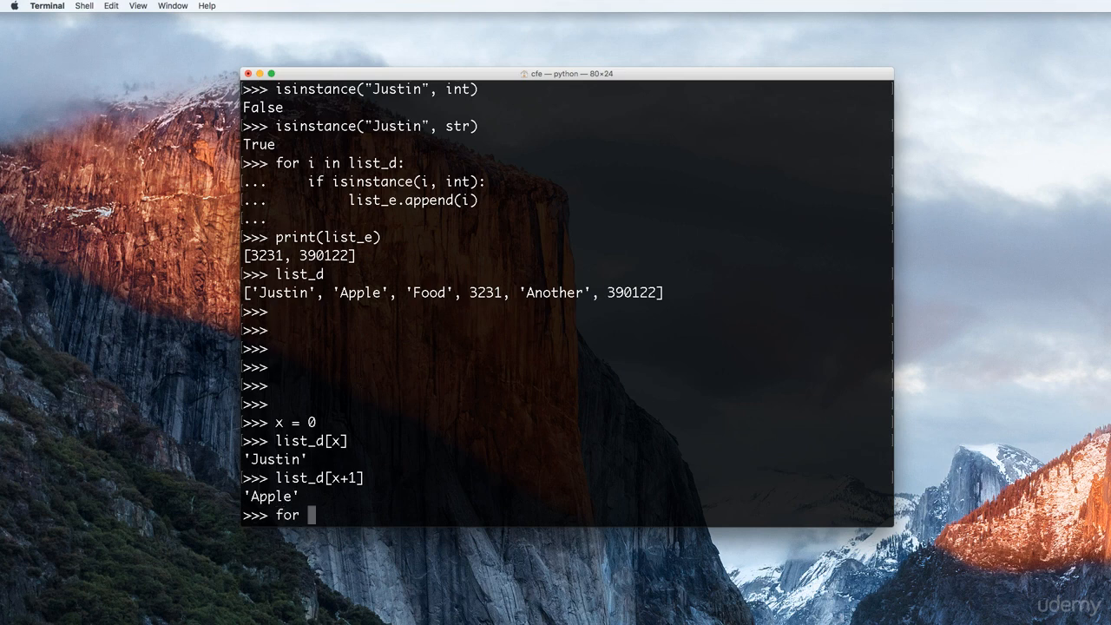
{"action": "type", "text": "item in lis"}
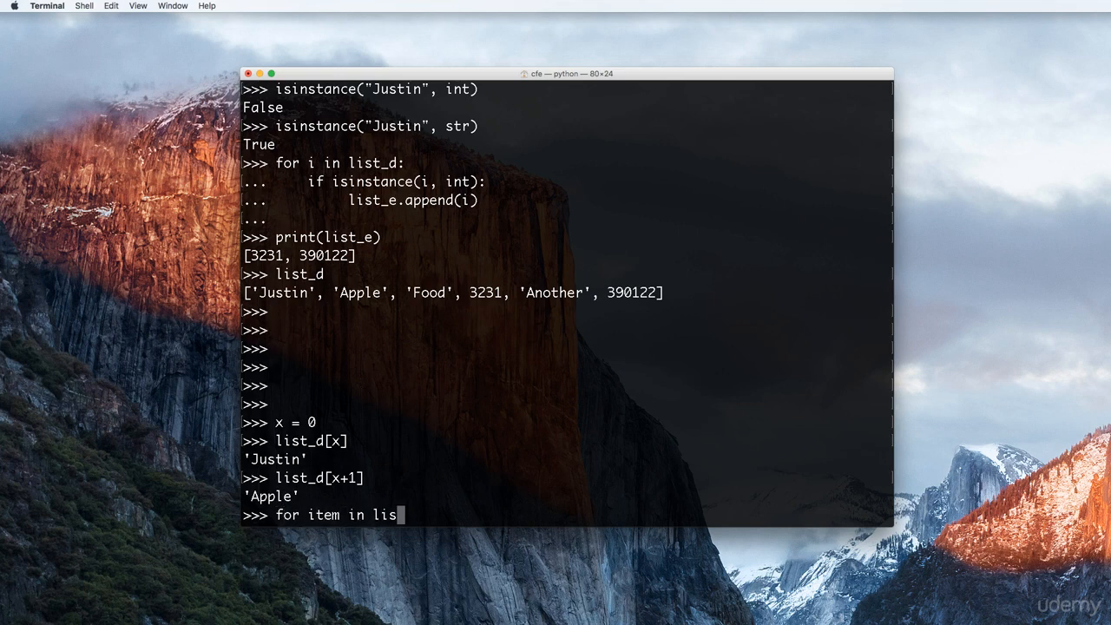
{"action": "key", "text": "Return"}
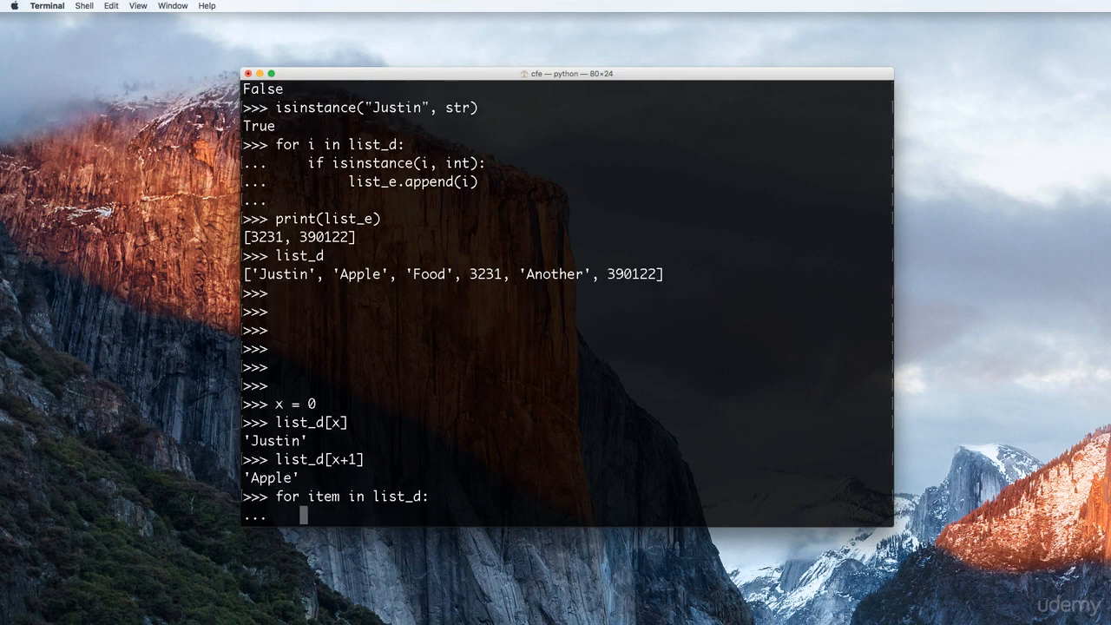
{"action": "type", "text": "p"}
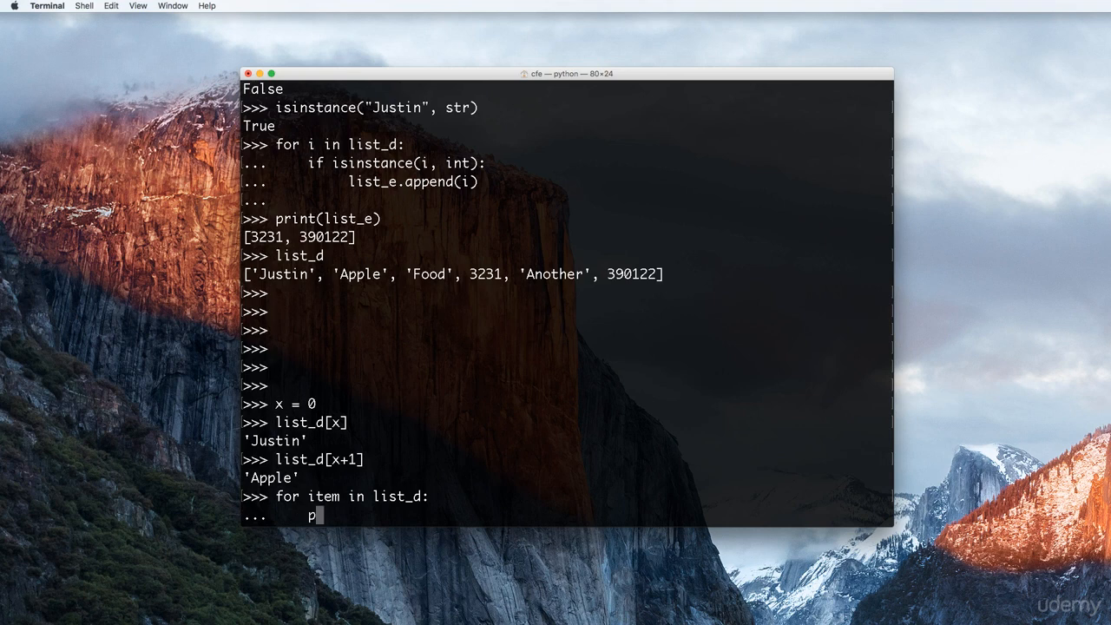
{"action": "type", "text": "rint("}
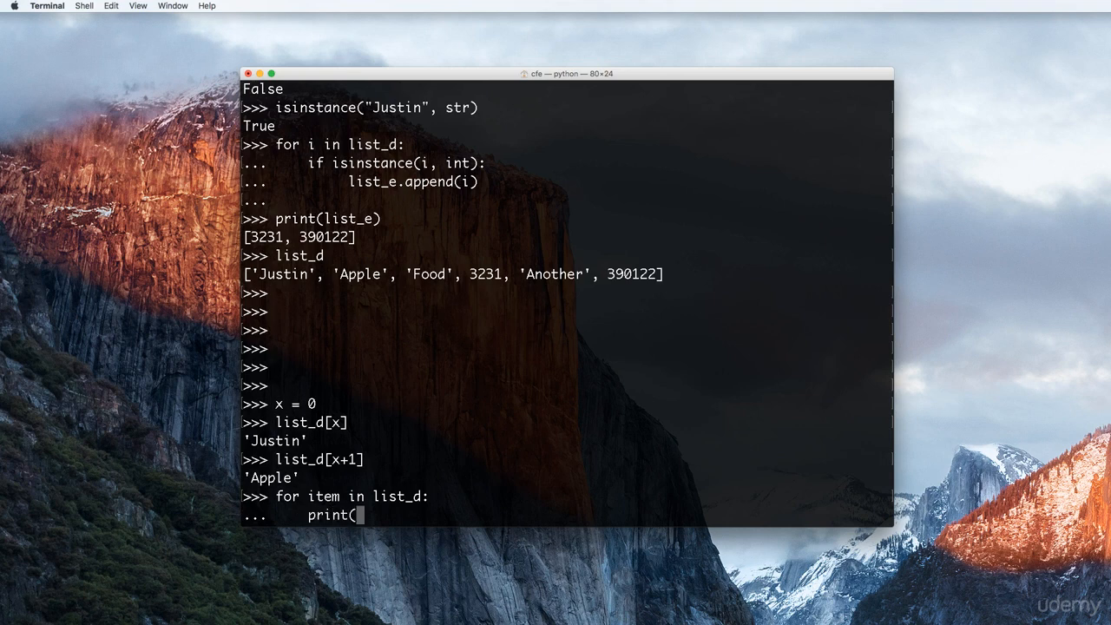
{"action": "type", "text": "list_d"}
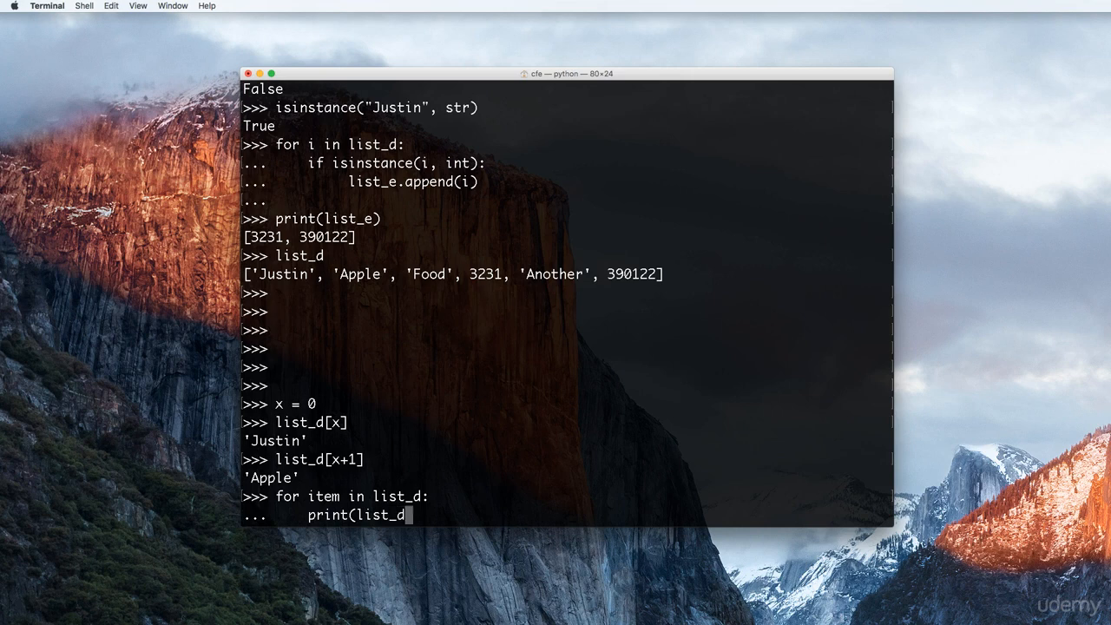
{"action": "type", "text": "x])"}
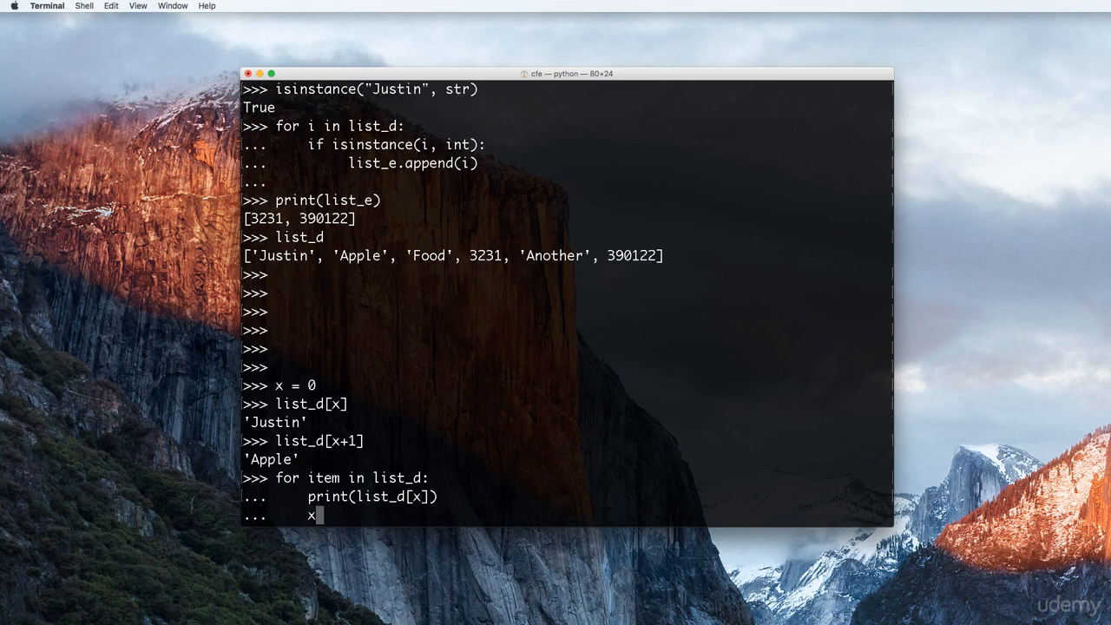
Add x += 1 with a comment # x = x + 1 and run the loop over all six items.
{"action": "type", "text": "+= 1"}
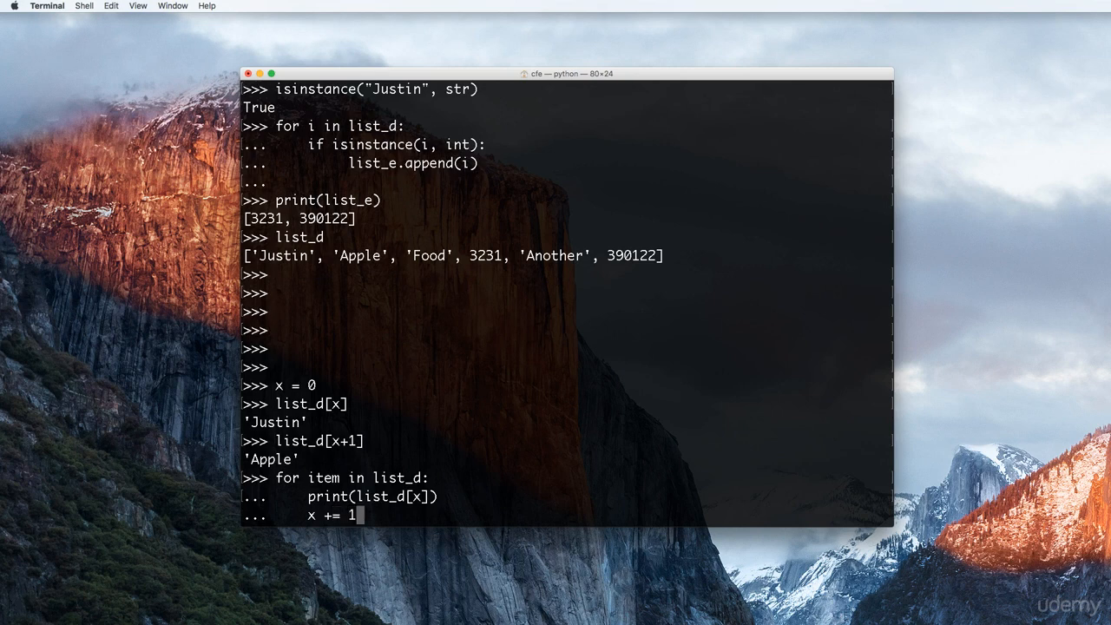
{"action": "type", "text": "#"}
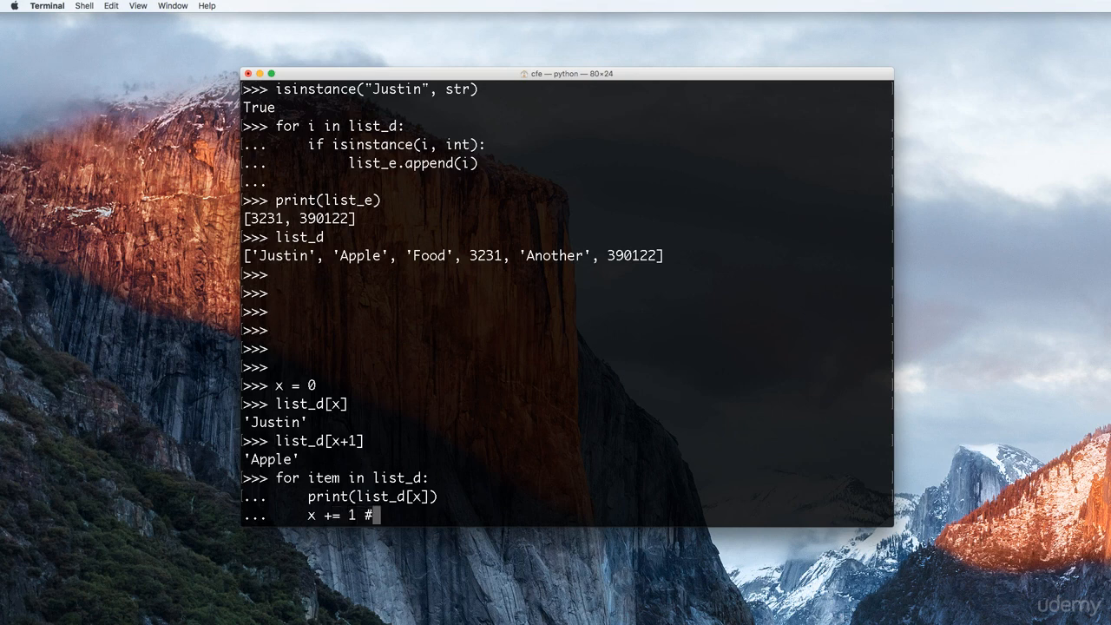
{"action": "type", "text": "x = x + 1"}
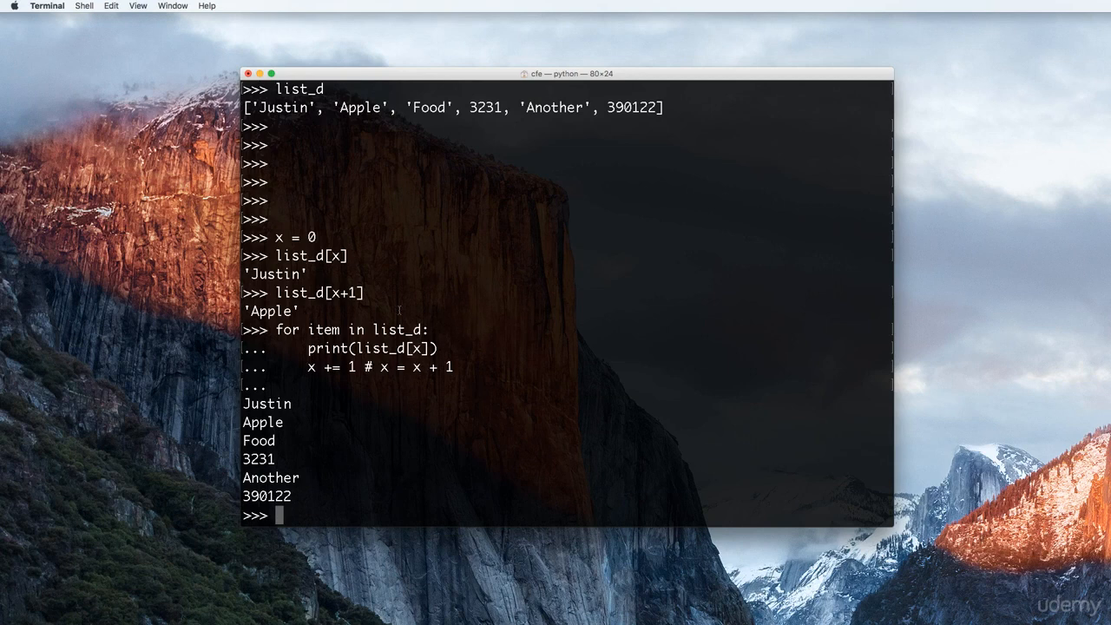
Reset list_e = [] and display list_d still holding its six original items.
{"action": "type", "text": "list"}
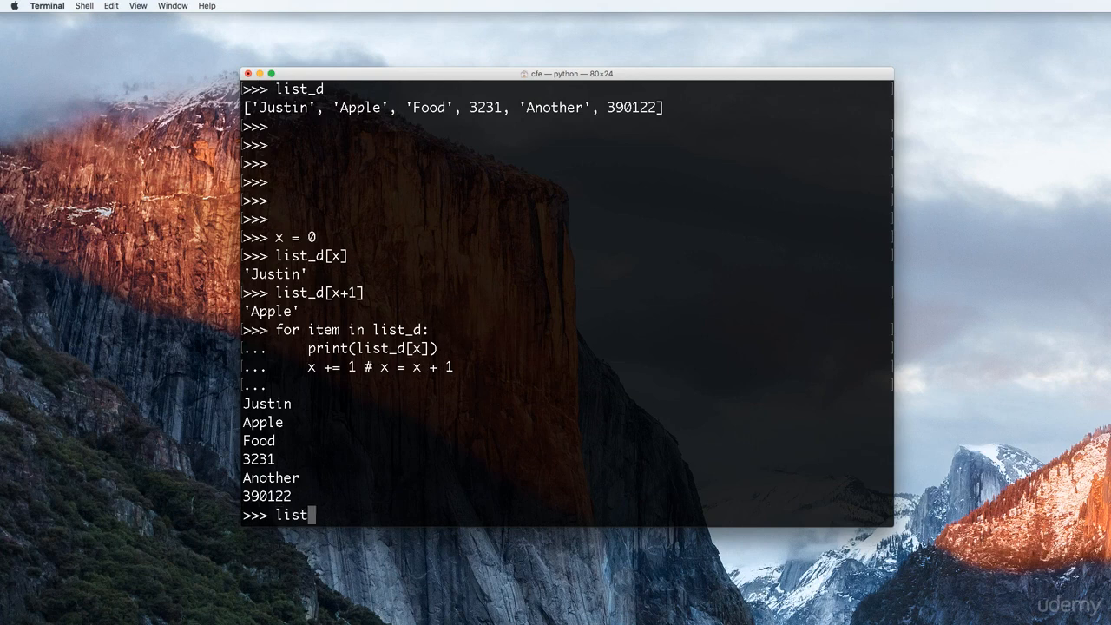
{"action": "type", "text": "_e = []"}
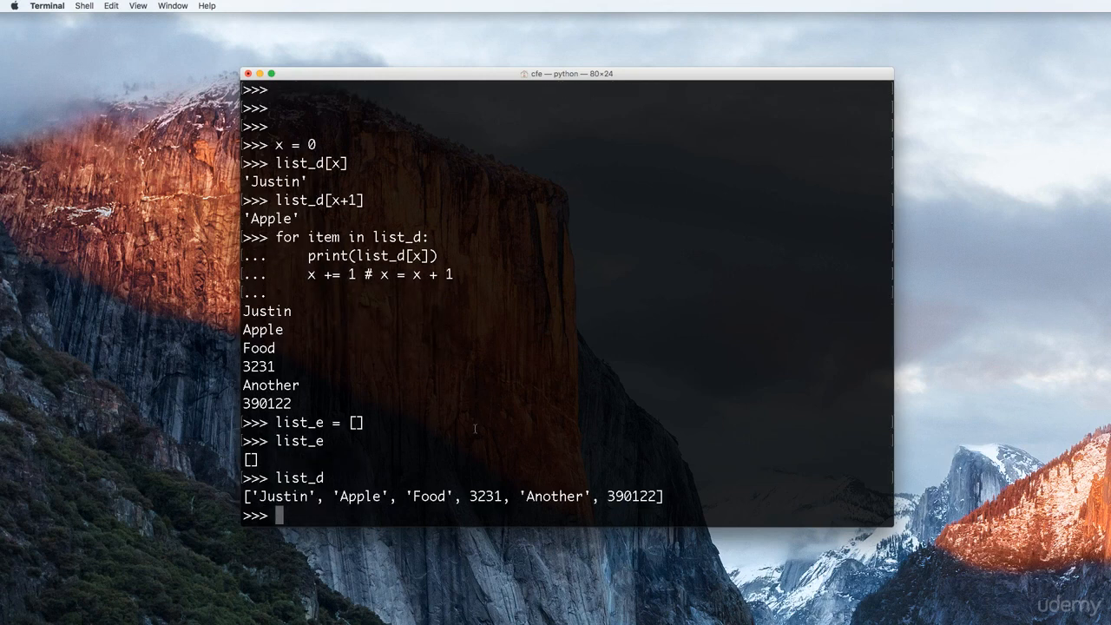
{"action": "double_click", "coordinate": [339, 256]}
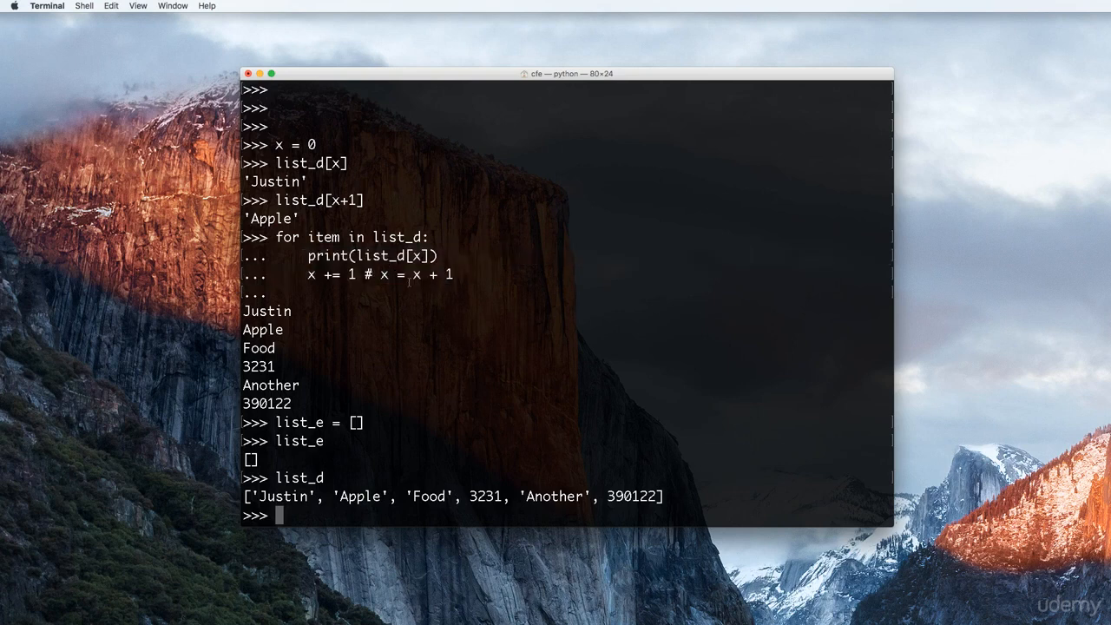
Start a for loop over list_d with an if isinstance(item, int) check.
{"action": "type", "text": "for"}
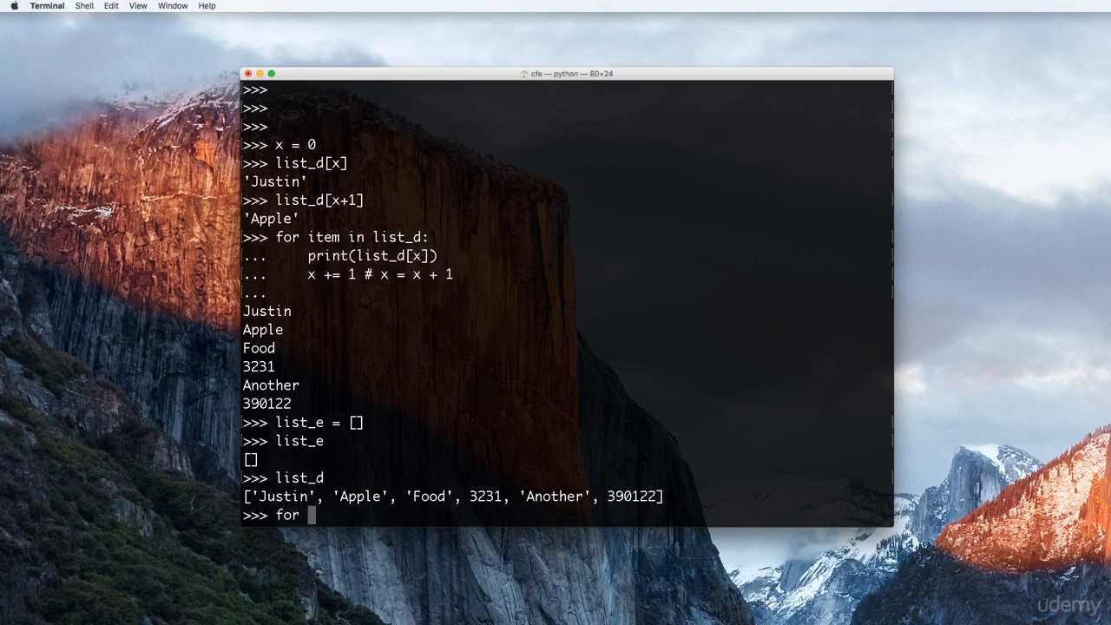
{"action": "type", "text": "item in list_d:"}
{"action": "type", "text": "if item"}
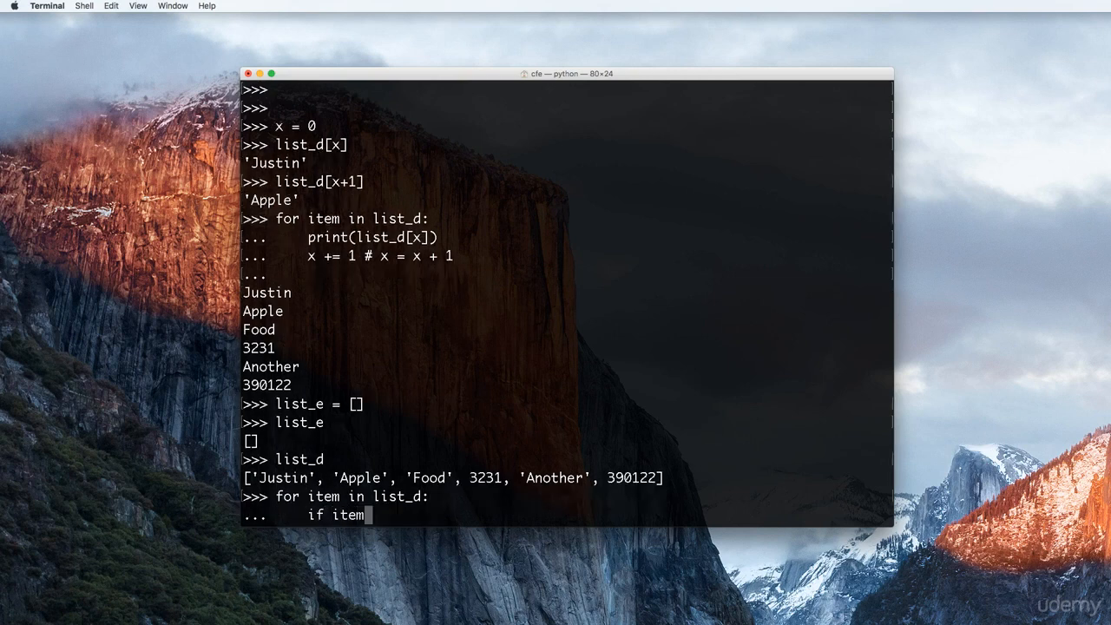
{"action": "type", "text": "isinstanc"}
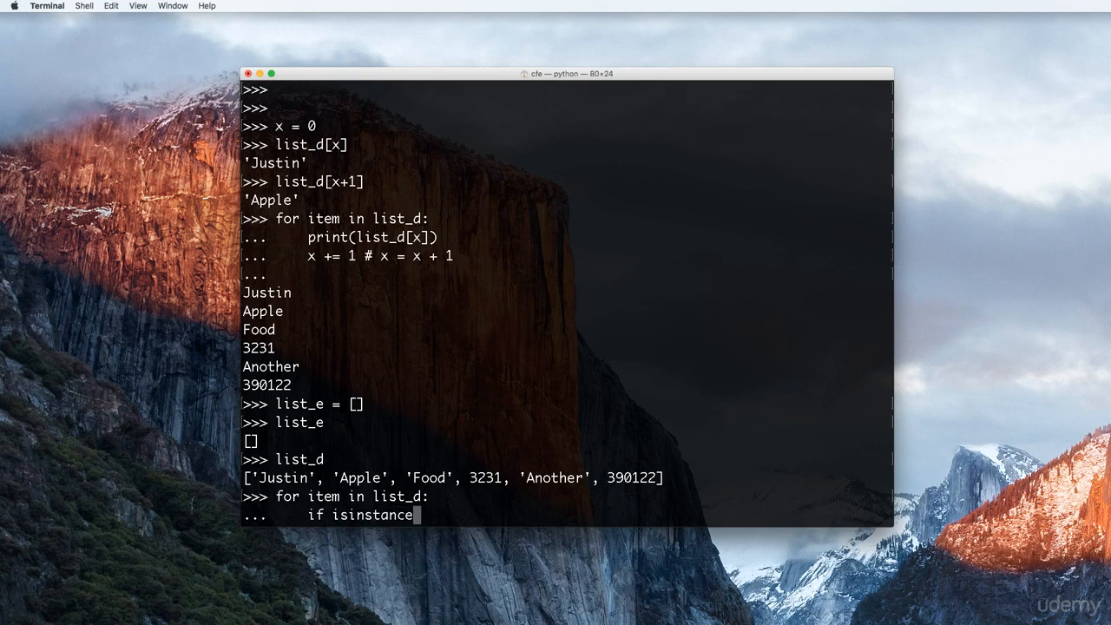
{"action": "type", "text": "(item, i"}
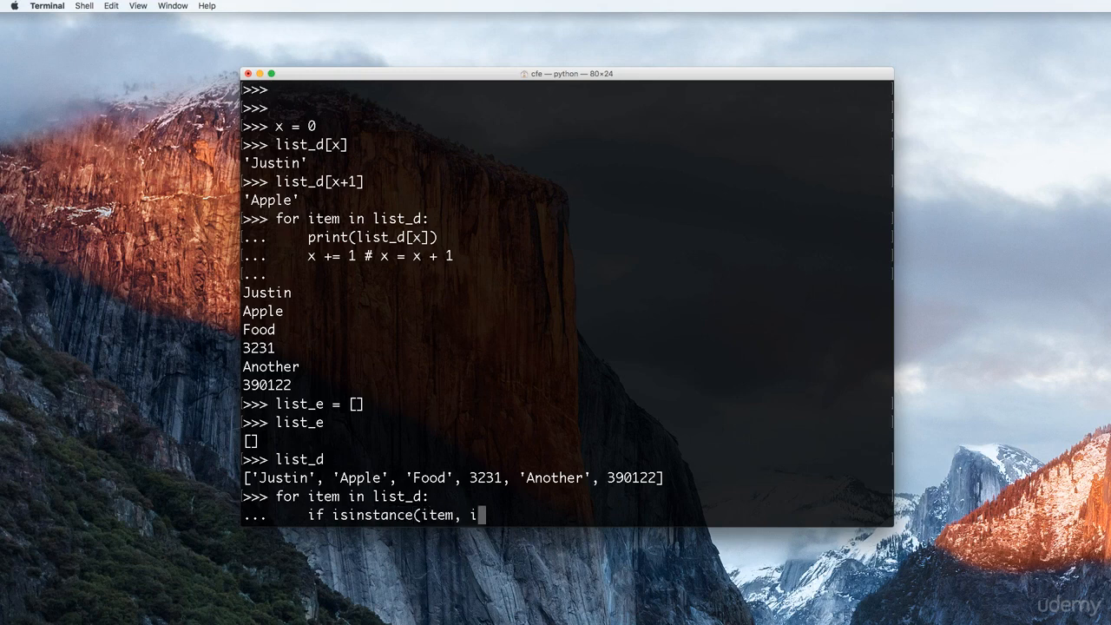
{"action": "type", "text": "nt)"}
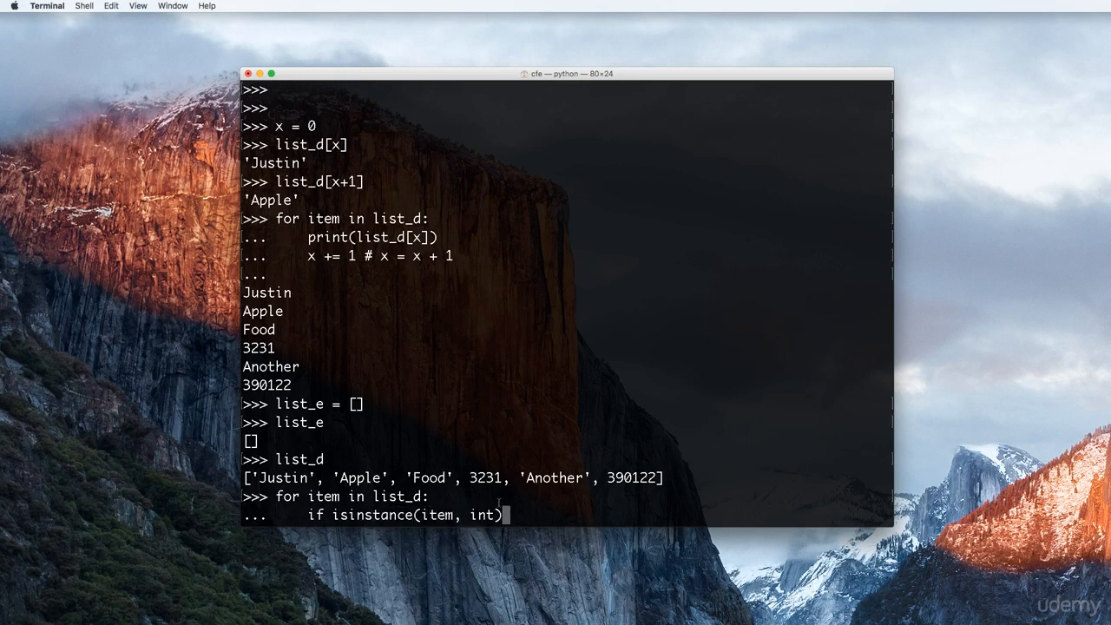
{"action": "key", "text": "Return"}
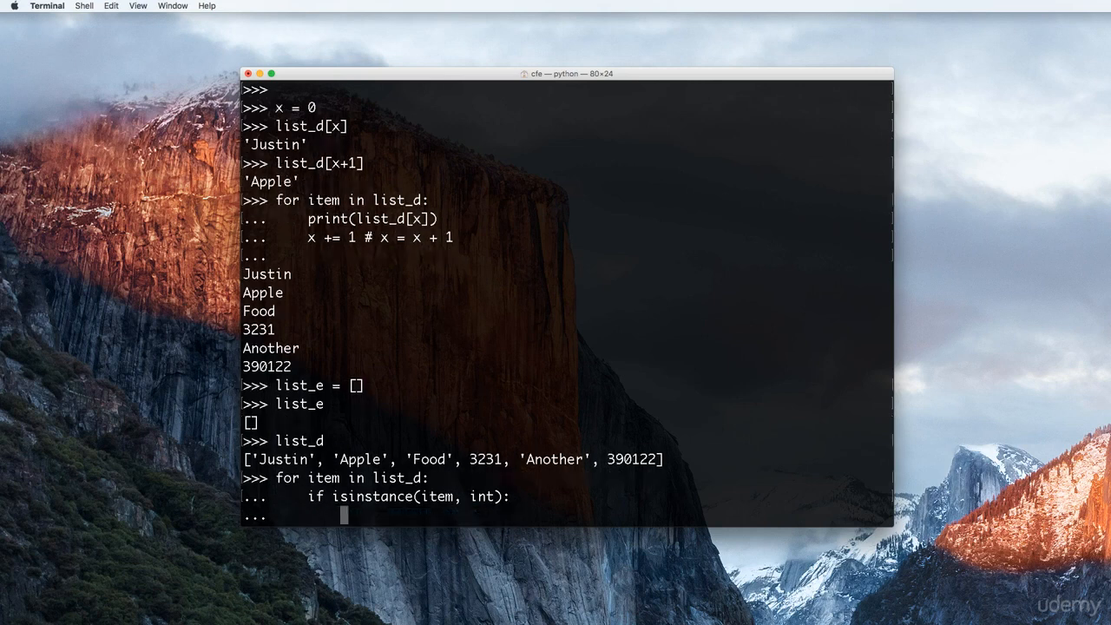
Write the body lines list_e.append(item), list_d.pop(x) and x += 1.
{"action": "type", "text": "list"}
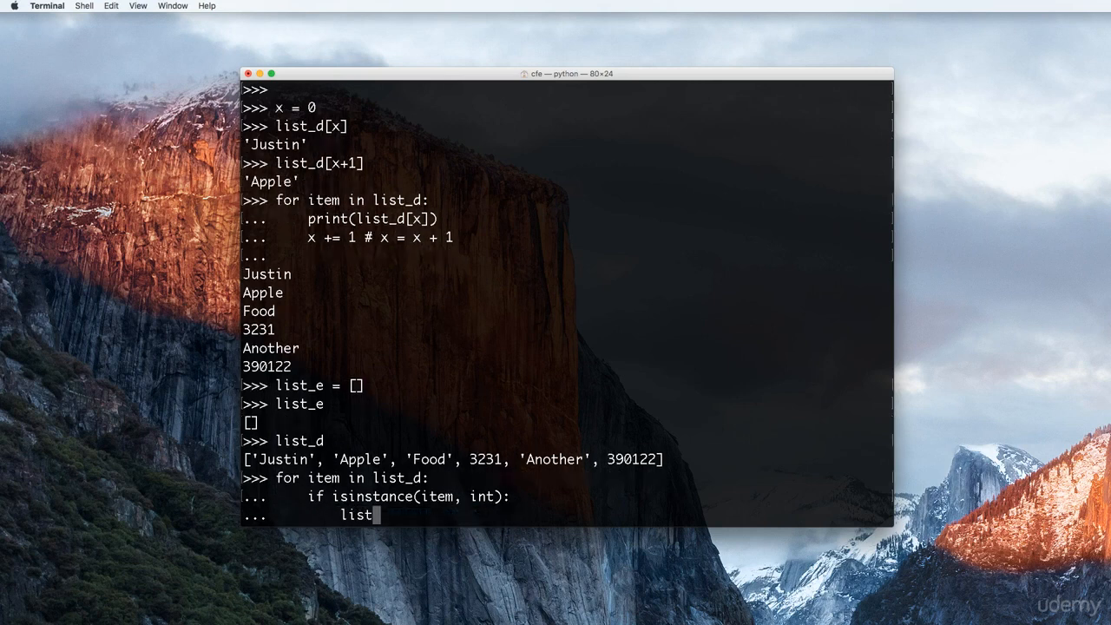
{"action": "type", "text": "_e.append(item"}
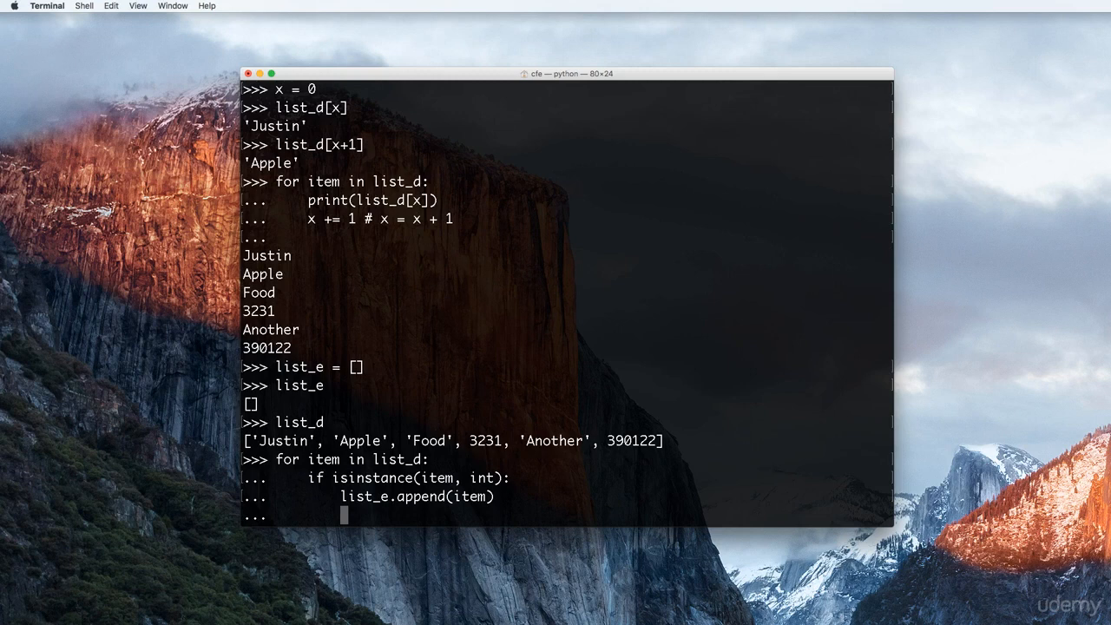
{"action": "double_click", "coordinate": [396, 199]}
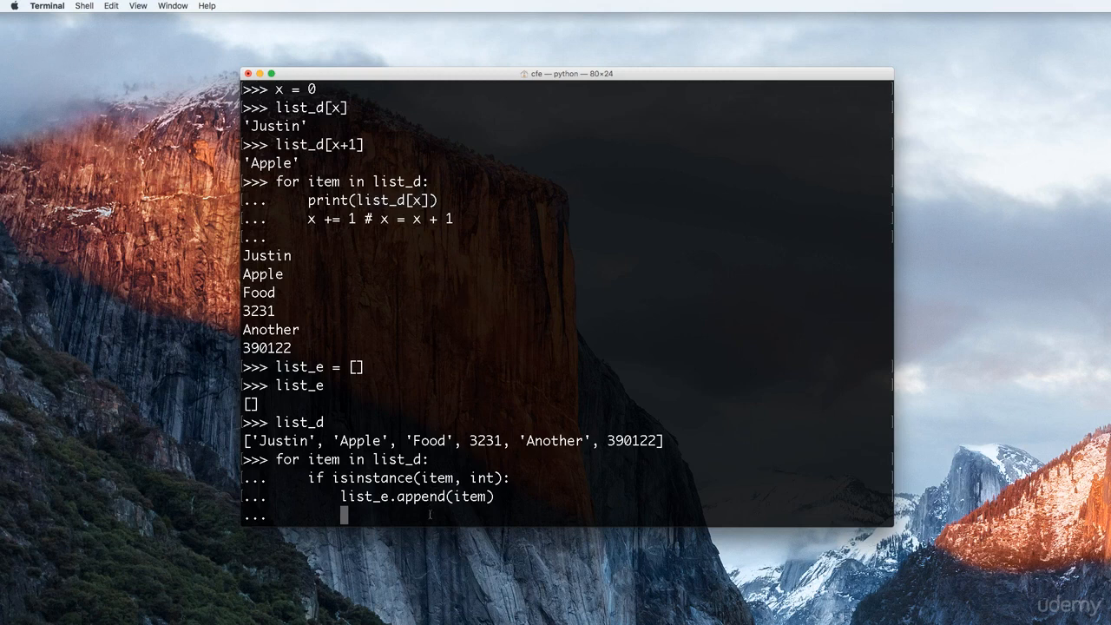
{"action": "type", "text": "list_d."}
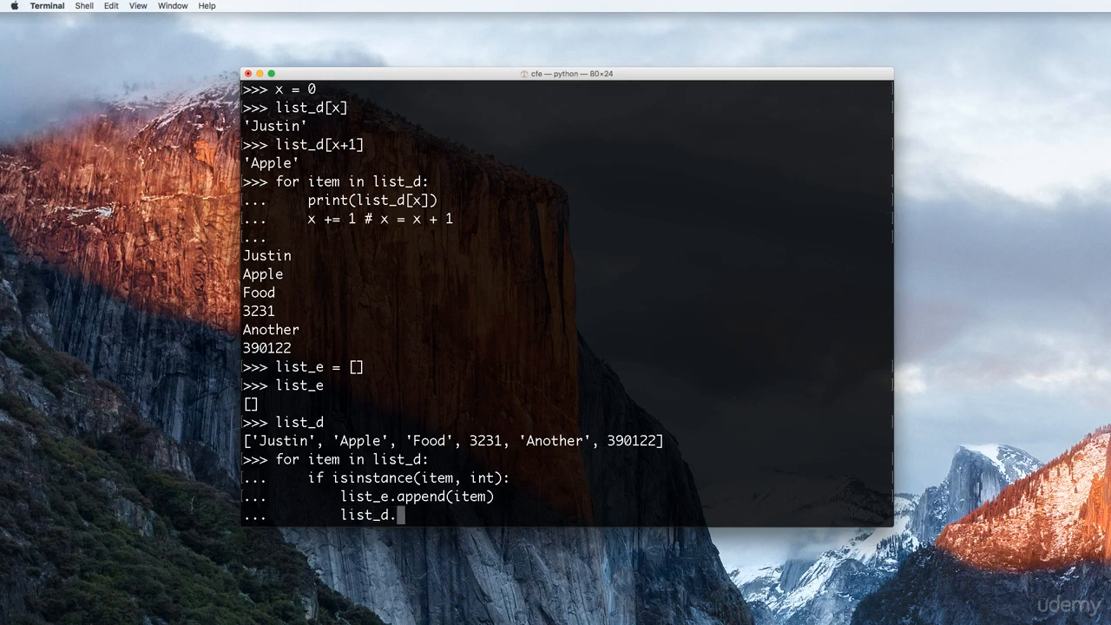
{"action": "type", "text": "pop(x)"}
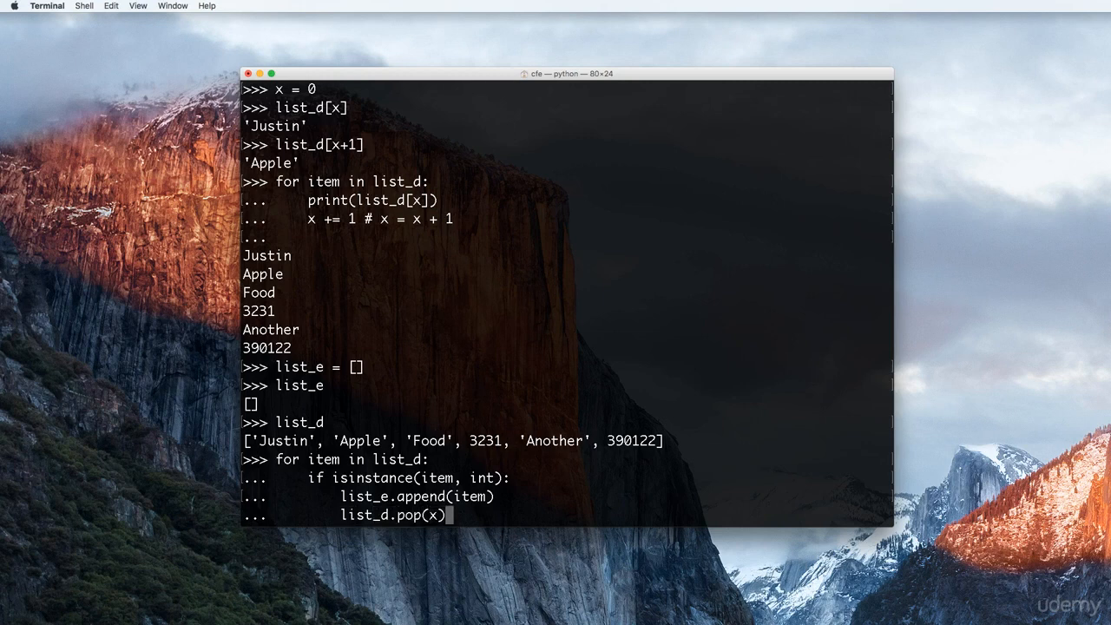
{"action": "key", "text": "Return"}
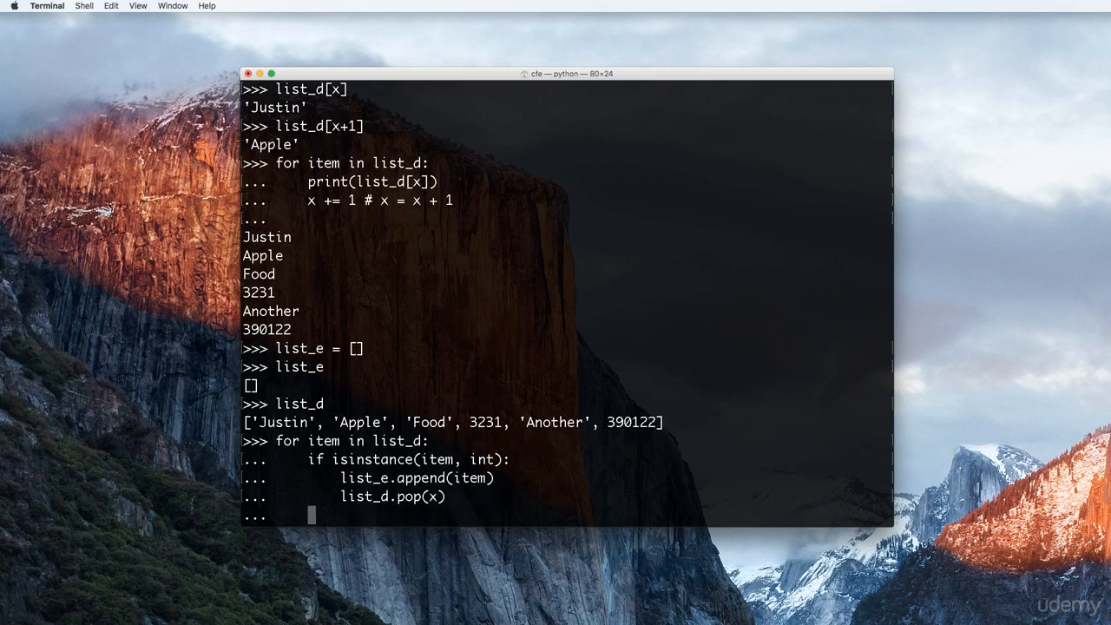
{"action": "type", "text": "x"}
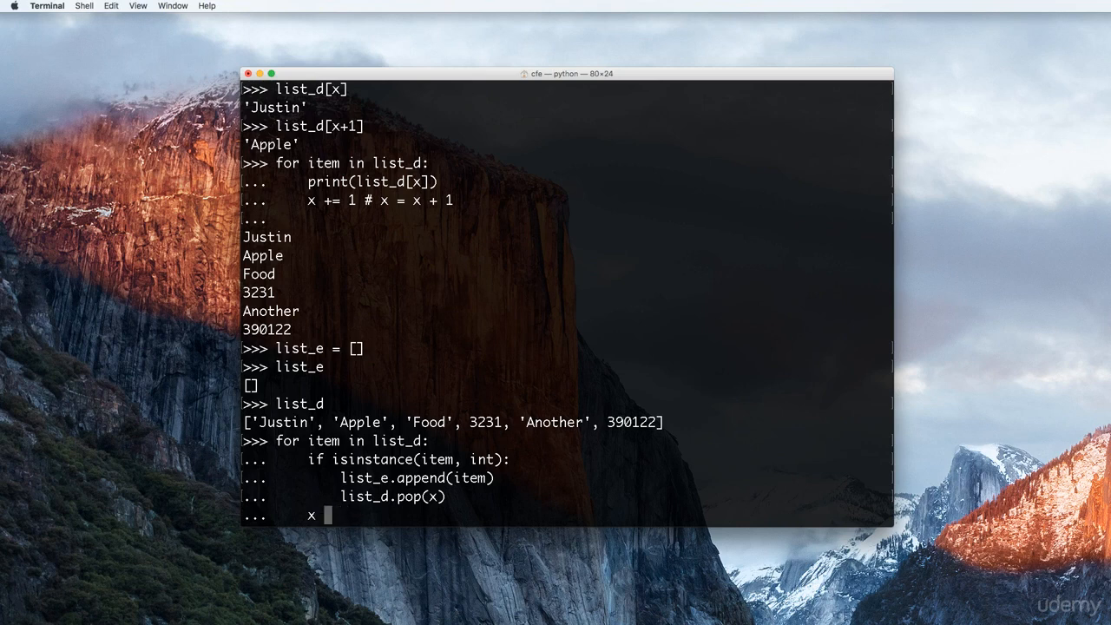
{"action": "type", "text": "+= 1"}
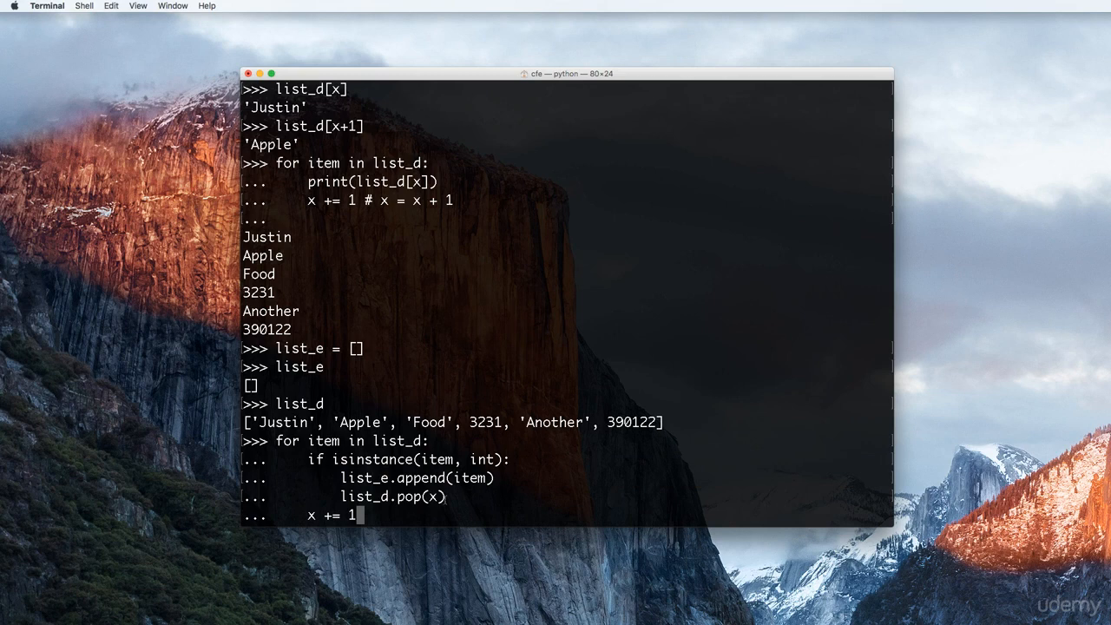
Finish the pop loop, which raises IndexError, and mark its pop call.
{"action": "key", "text": "Return"}
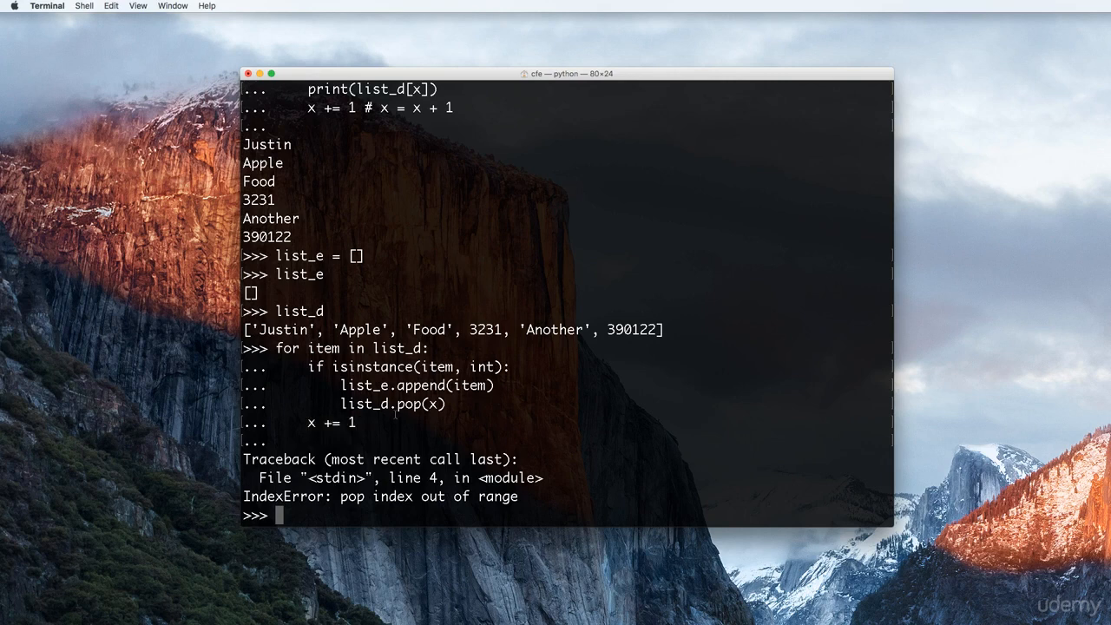
{"action": "double_click", "coordinate": [393, 403]}
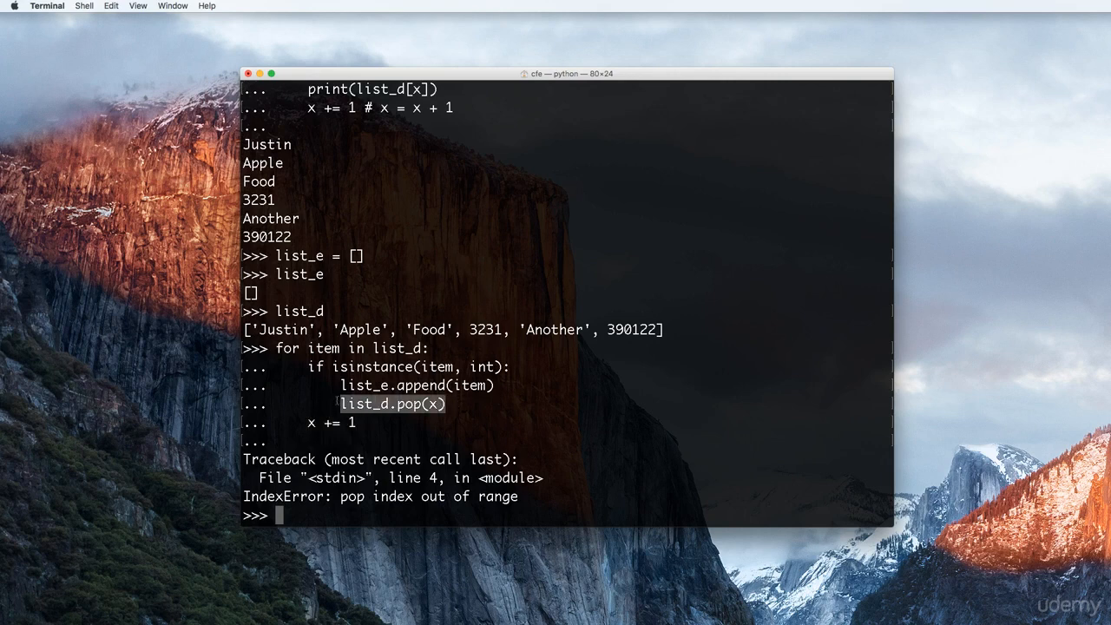
{"action": "type", "text": "x += 1"}
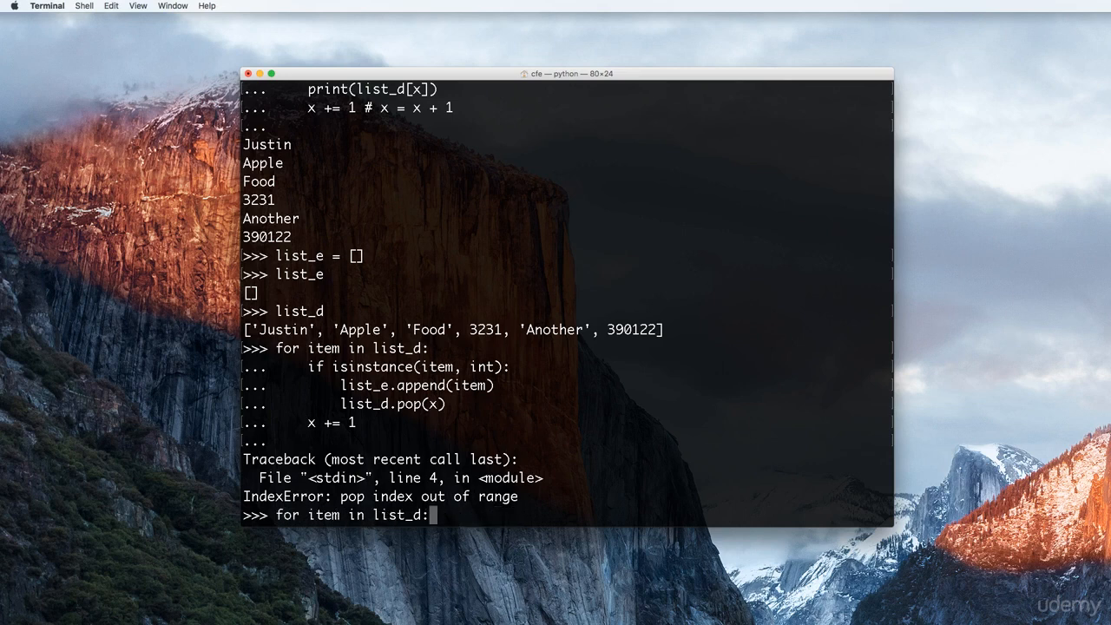
Run a test loop with list_e.append(item) and print(x), printing 9 twice.
{"action": "type", "text": "list_e.append(item)"}
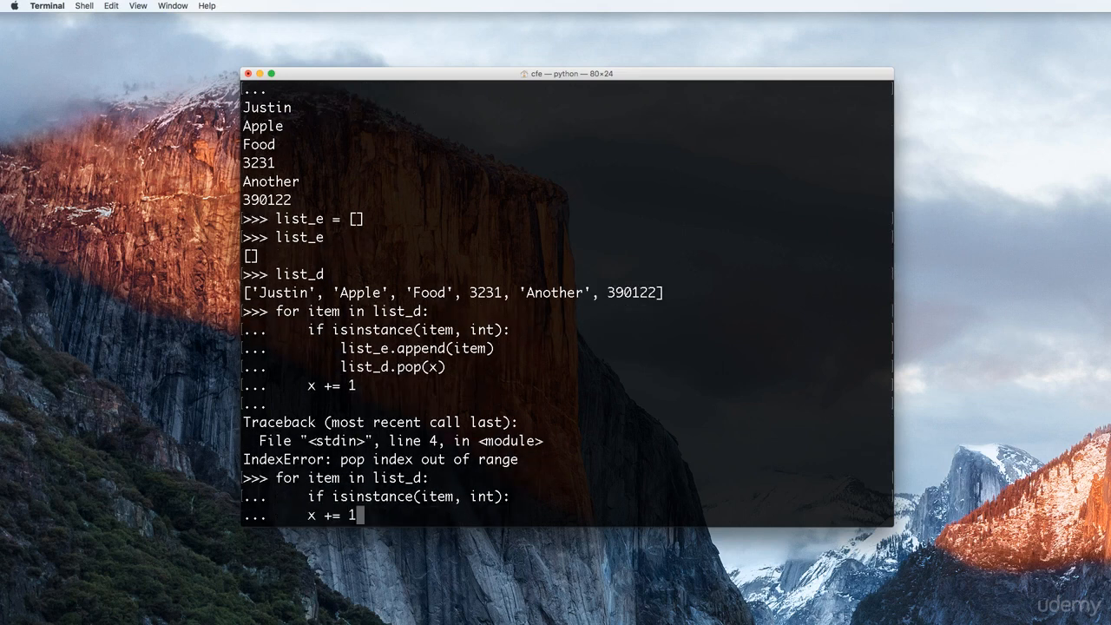
{"action": "type", "text": "list_e.append(item)"}
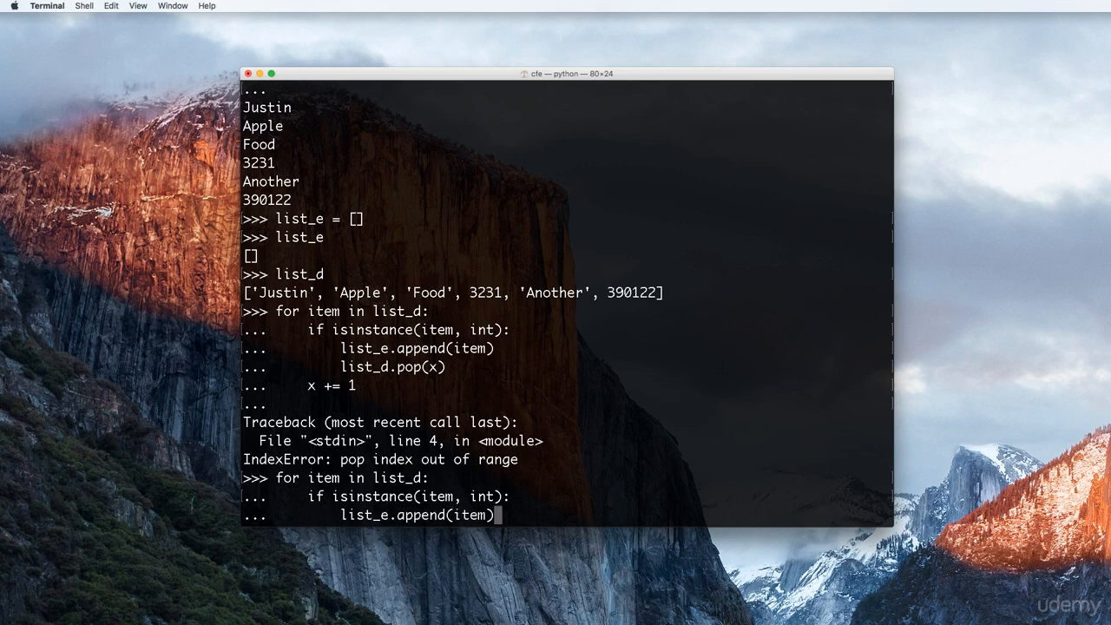
{"action": "key", "text": "Return"}
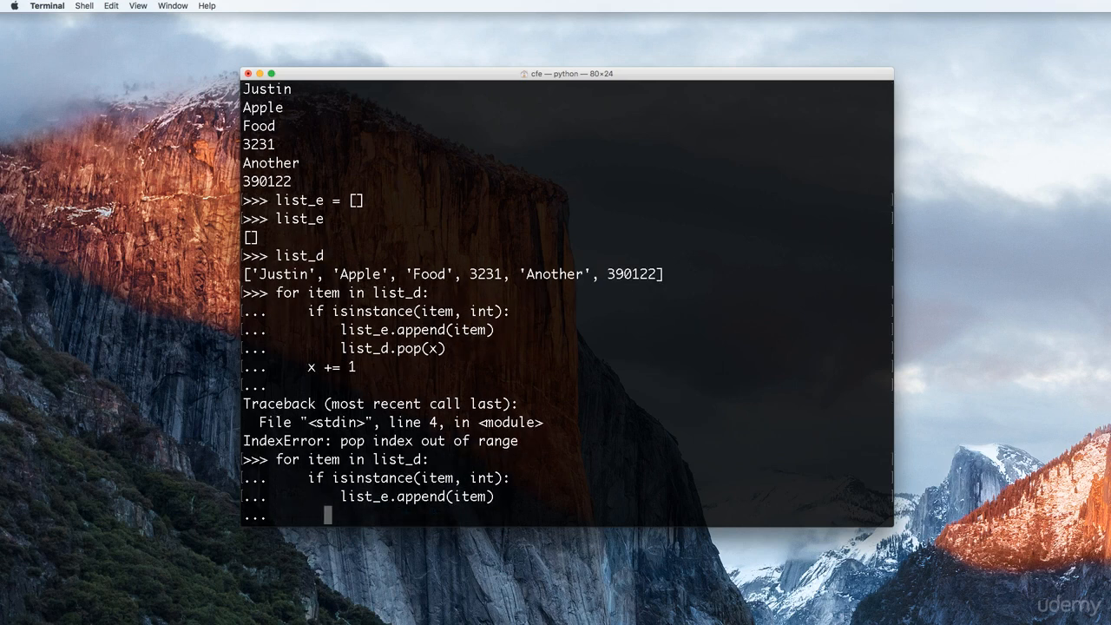
{"action": "type", "text": "print(x"}
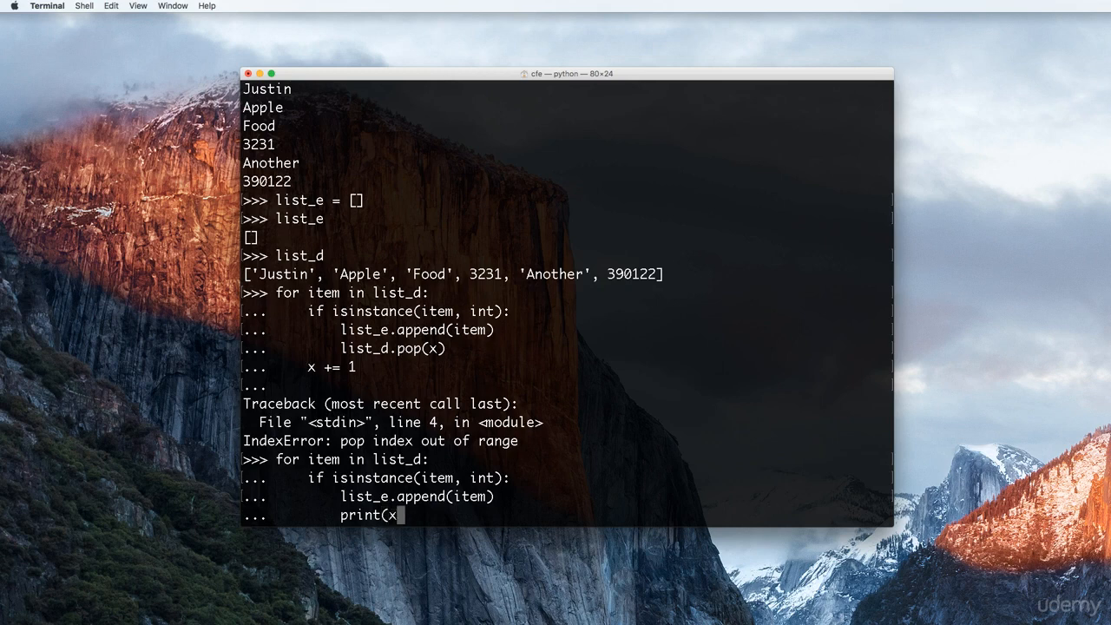
{"action": "key", "text": "Return"}
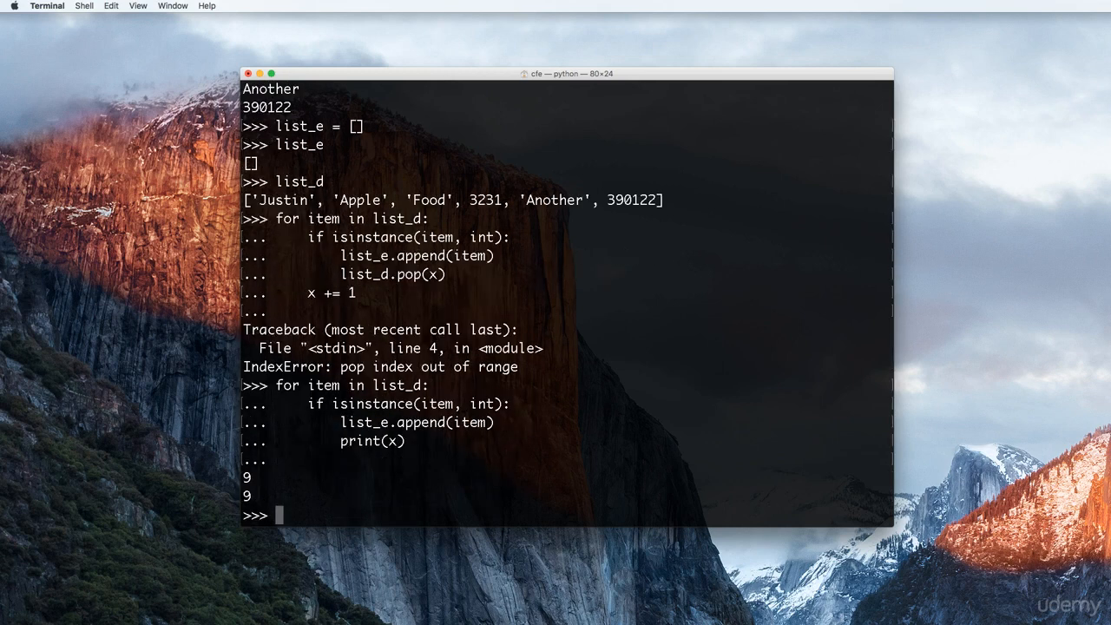
{"action": "mouse_move", "coordinate": [310, 455]}
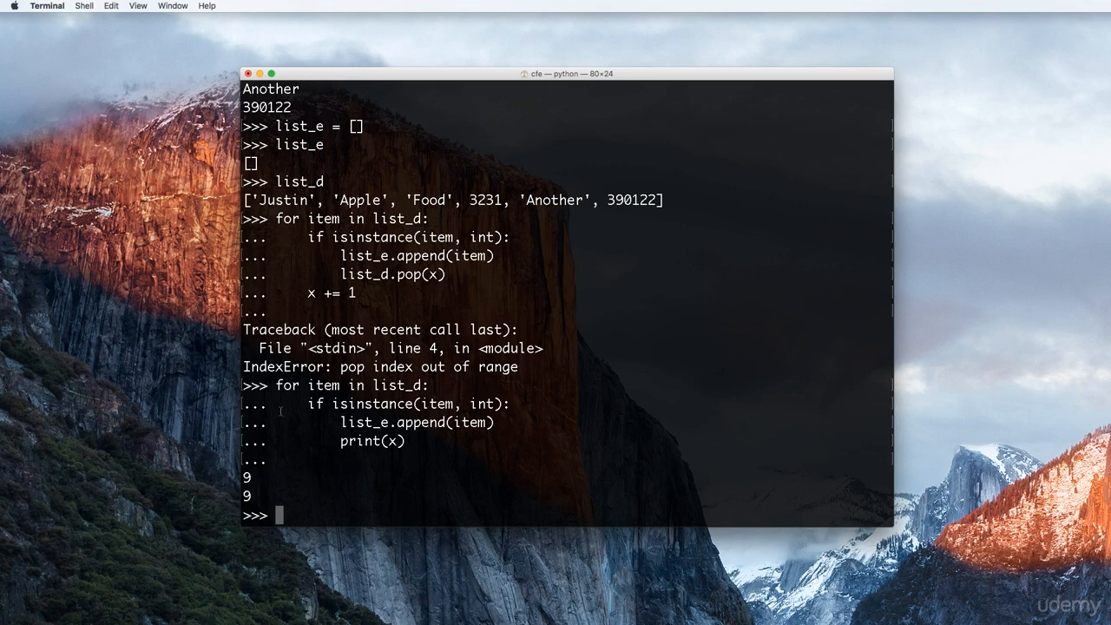
{"action": "mouse_move", "coordinate": [288, 470]}
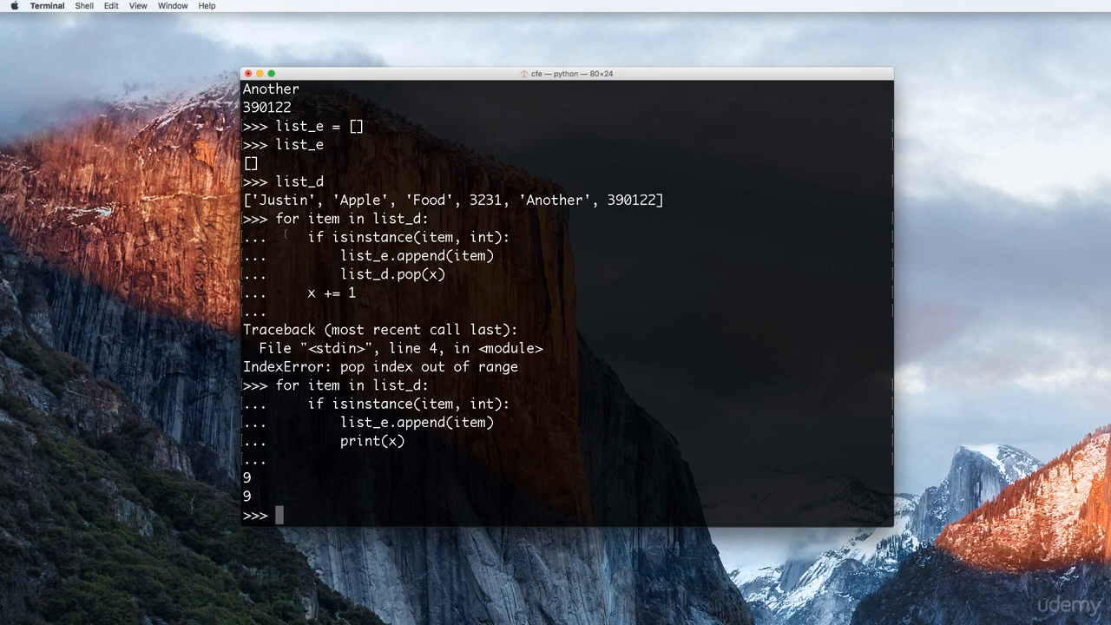
Reset x to 0, restore list_d's six original values and set list_e to [].
{"action": "type", "text": "x= 0"}
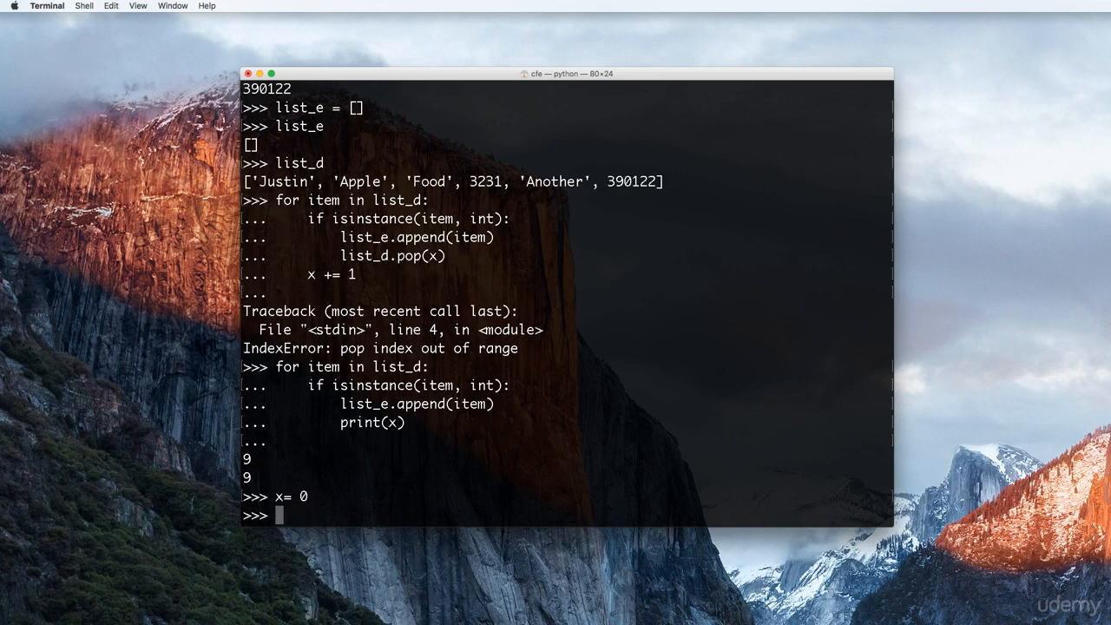
{"action": "type", "text": "list_e.append(item)"}
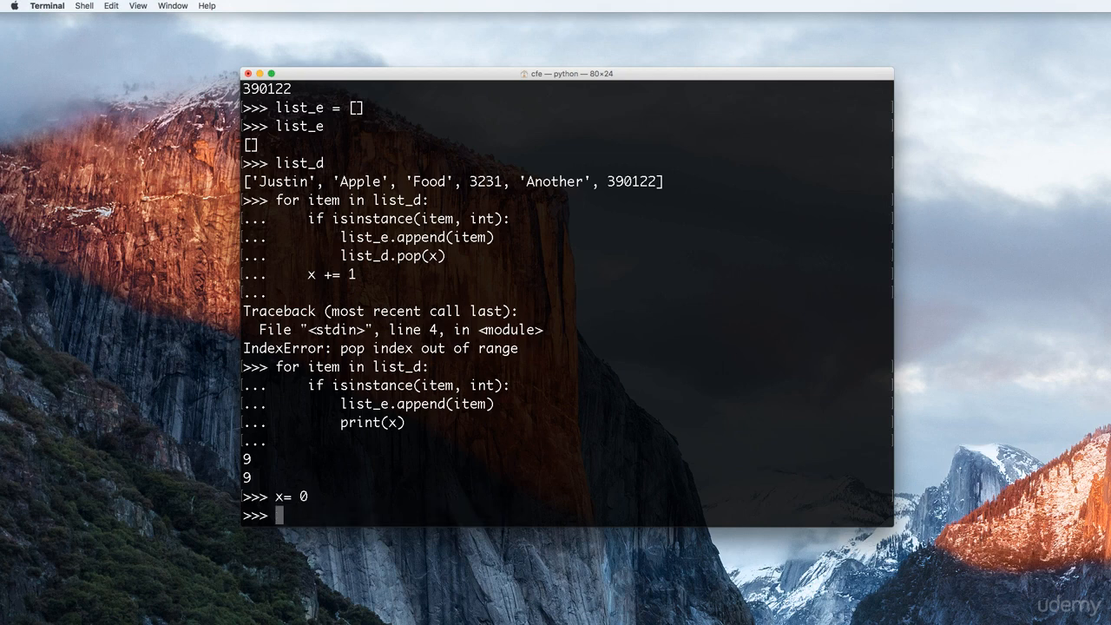
{"action": "type", "text": "list_d = ['Justin', 'Apple', 'Food', 3231, 'Another', 390122"}
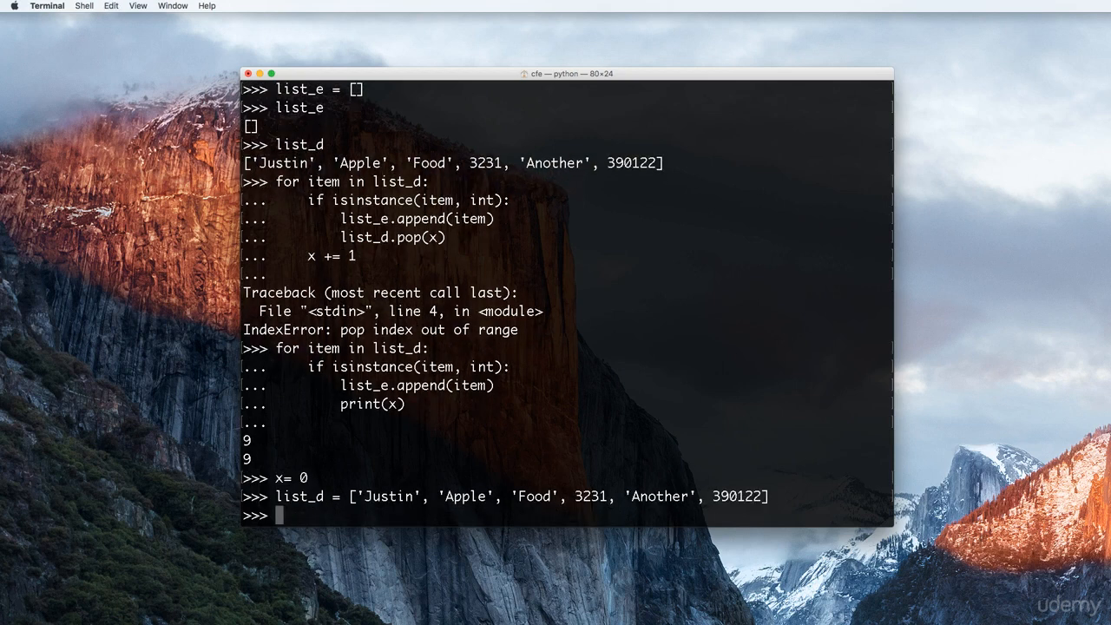
{"action": "type", "text": "list_e"}
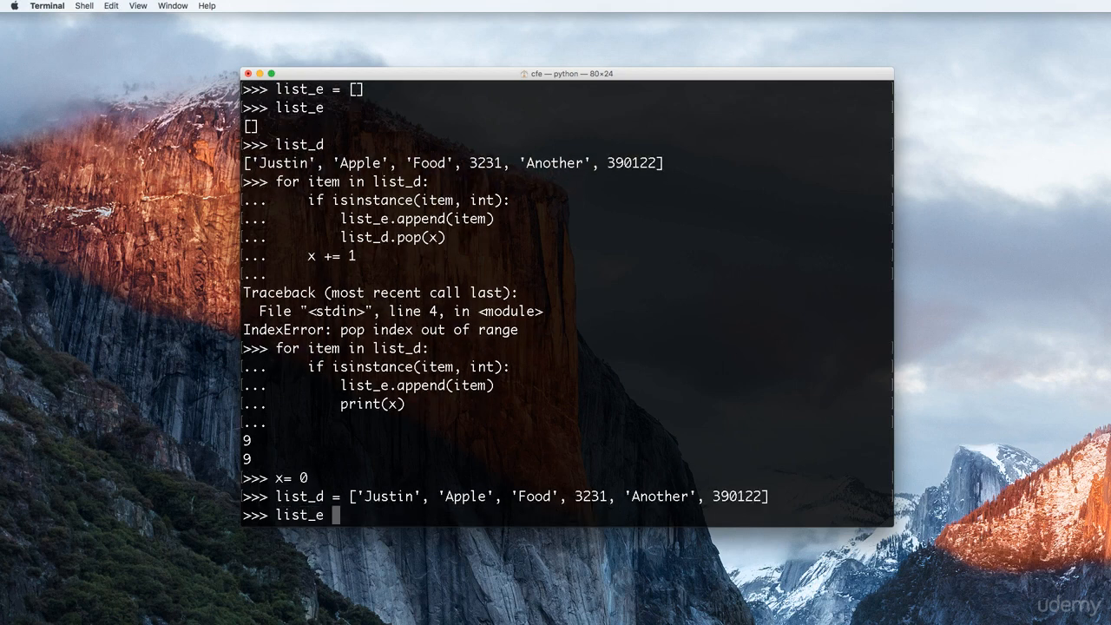
{"action": "key", "text": "Return"}
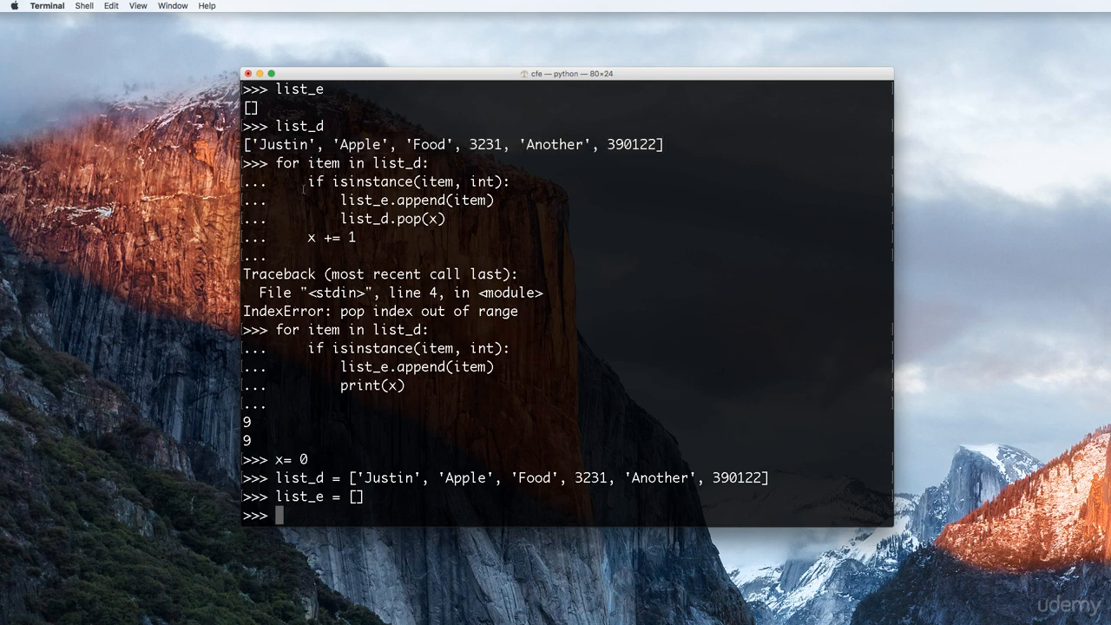
Run the loop with isinstance check, list_e.append(item), list_d.pop(x) and x += 1, printing 3231 and 390122.
{"action": "type", "text": "for item in list_d:"}
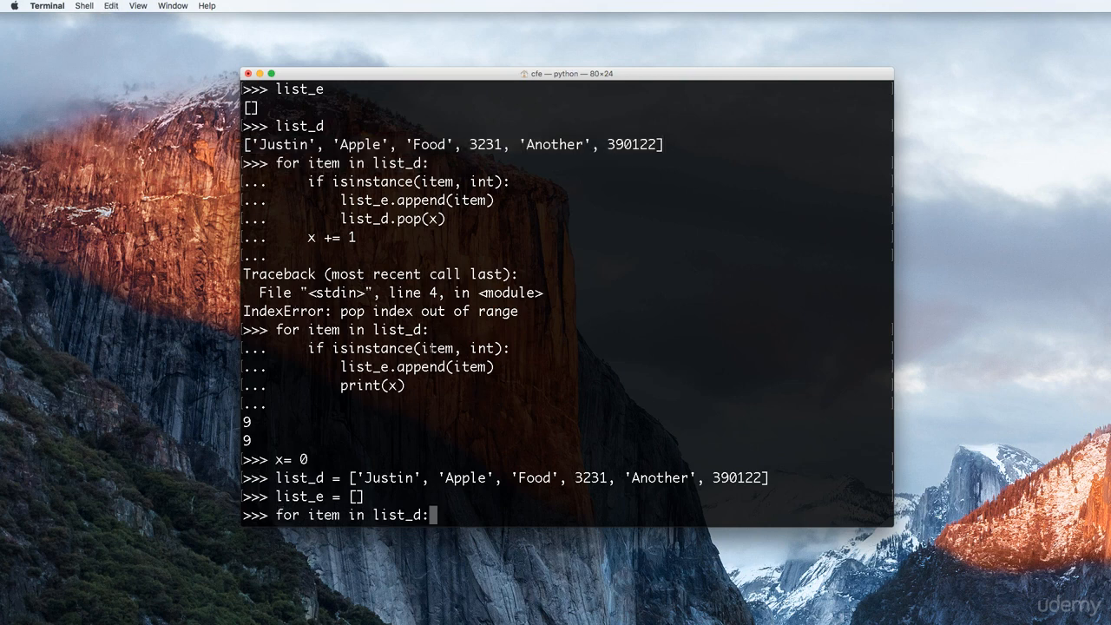
{"action": "type", "text": "if isinstance(item, int):"}
{"action": "type", "text": "print(x"}
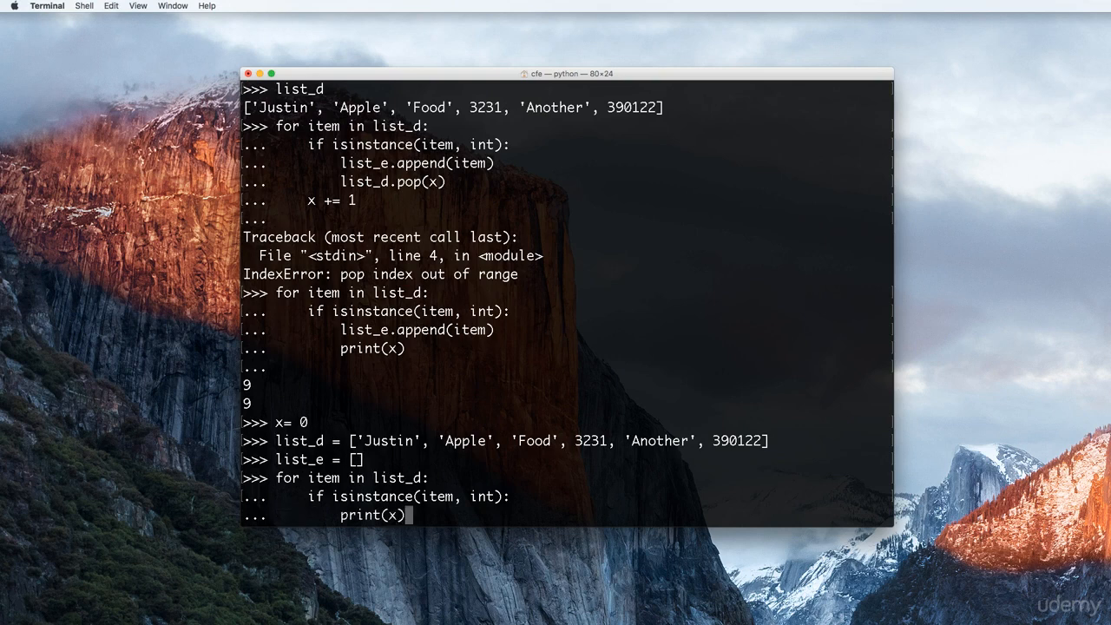
{"action": "type", "text": "list_d.pop(x)"}
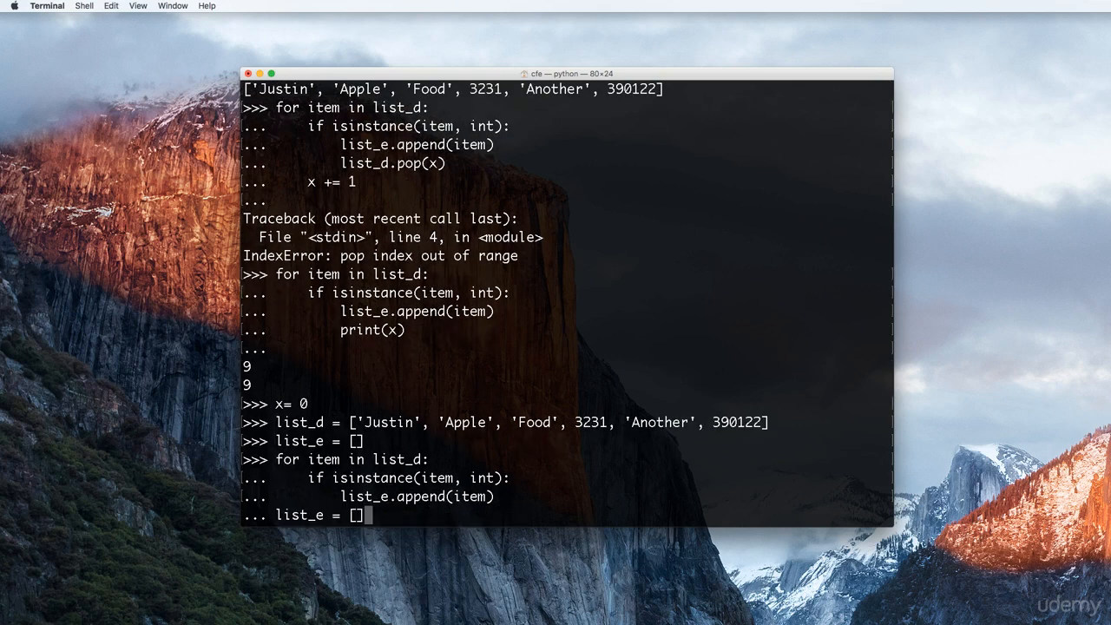
{"action": "type", "text": "list_d.pop(x)"}
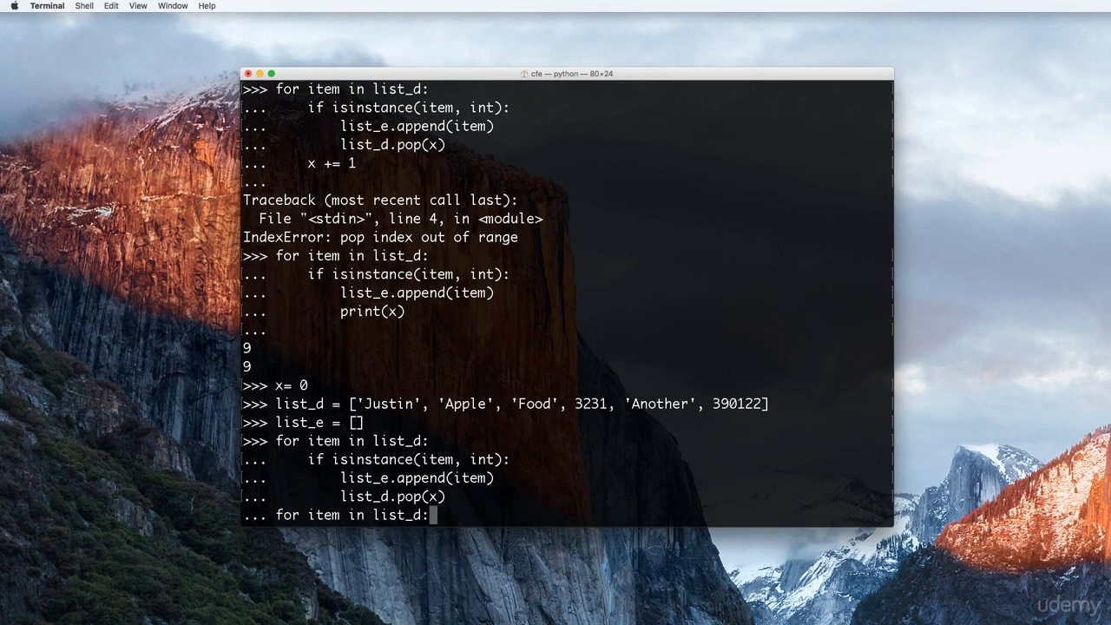
{"action": "type", "text": "x += 1"}
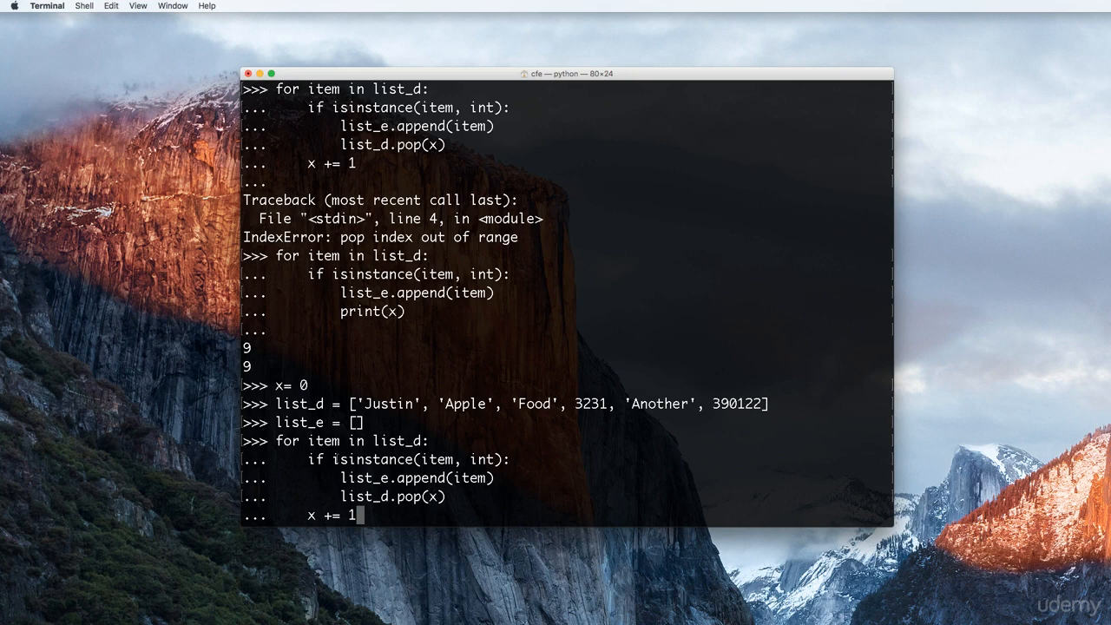
{"action": "double_click", "coordinate": [443, 459]}
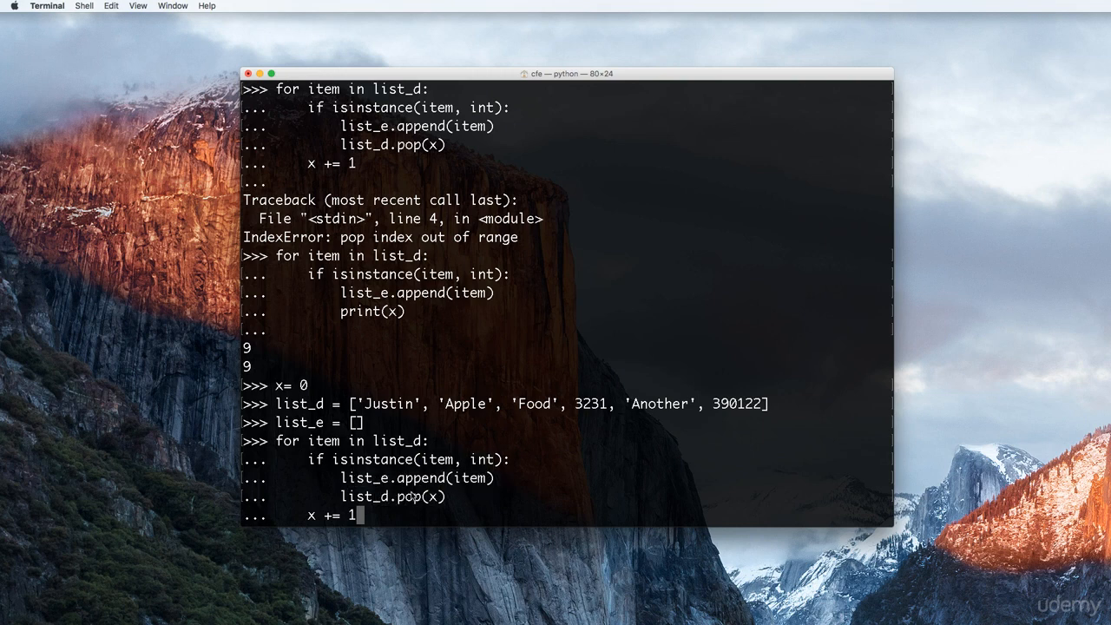
{"action": "key", "text": "Return"}
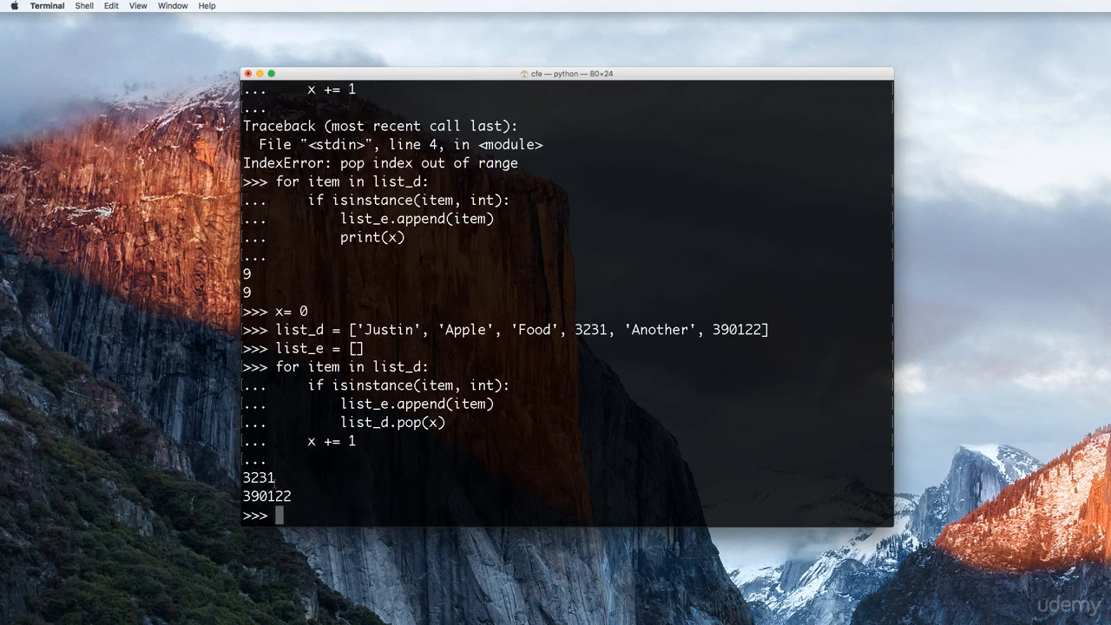
Display list_d, now reduced to ['Justin', 'Apple', 'Food', 'Another'].
{"action": "double_click", "coordinate": [267, 497]}
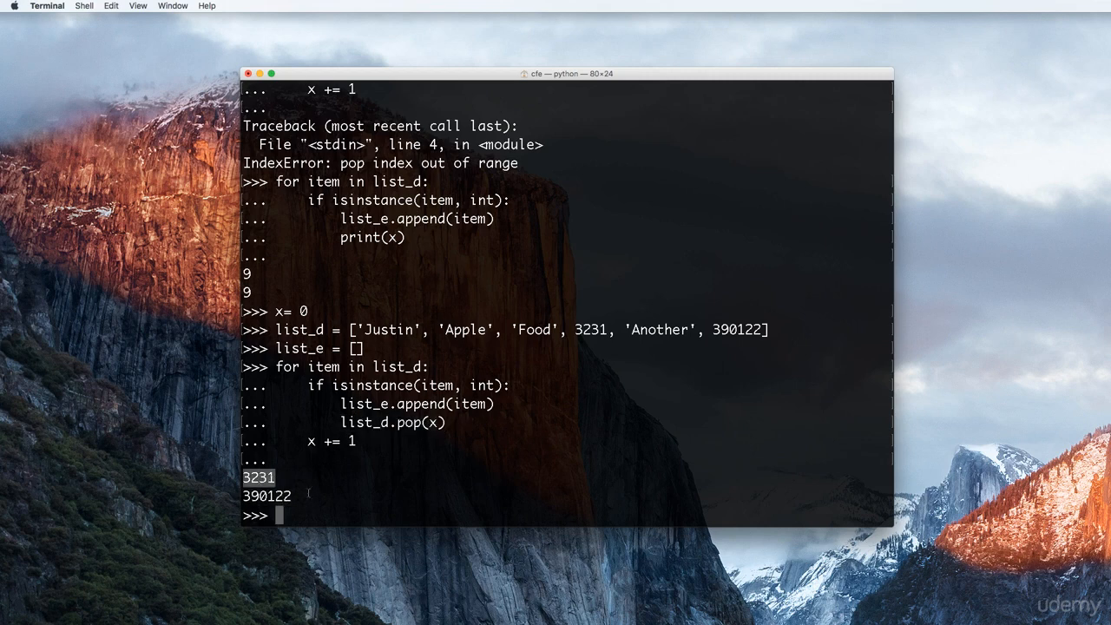
{"action": "type", "text": "list_d"}
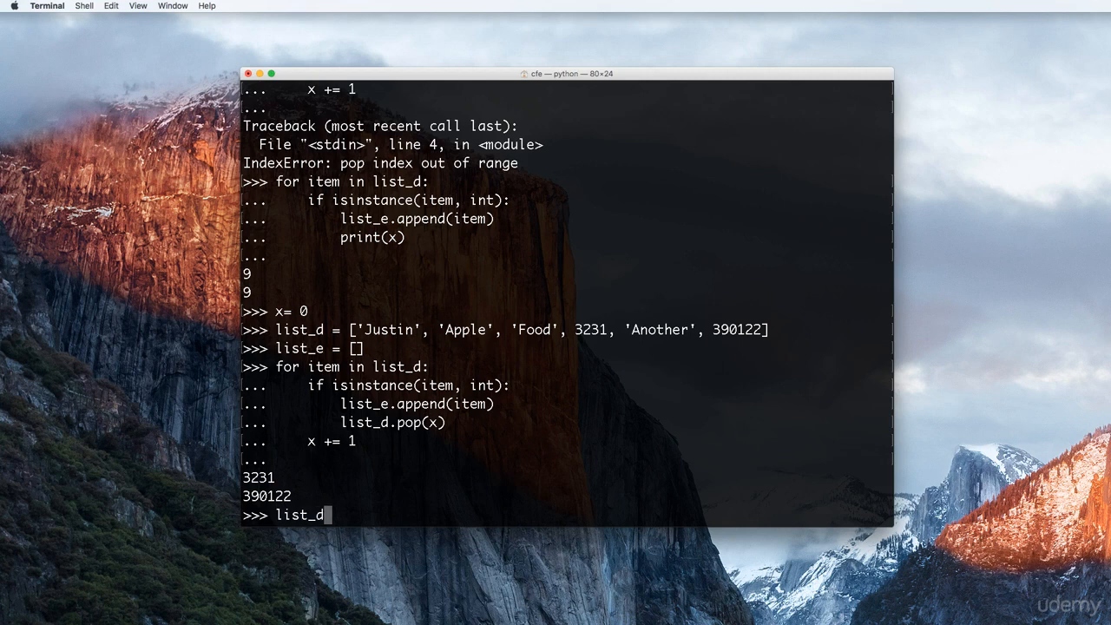
{"action": "key", "text": "Return"}
{"action": "type", "text": "list_e"}
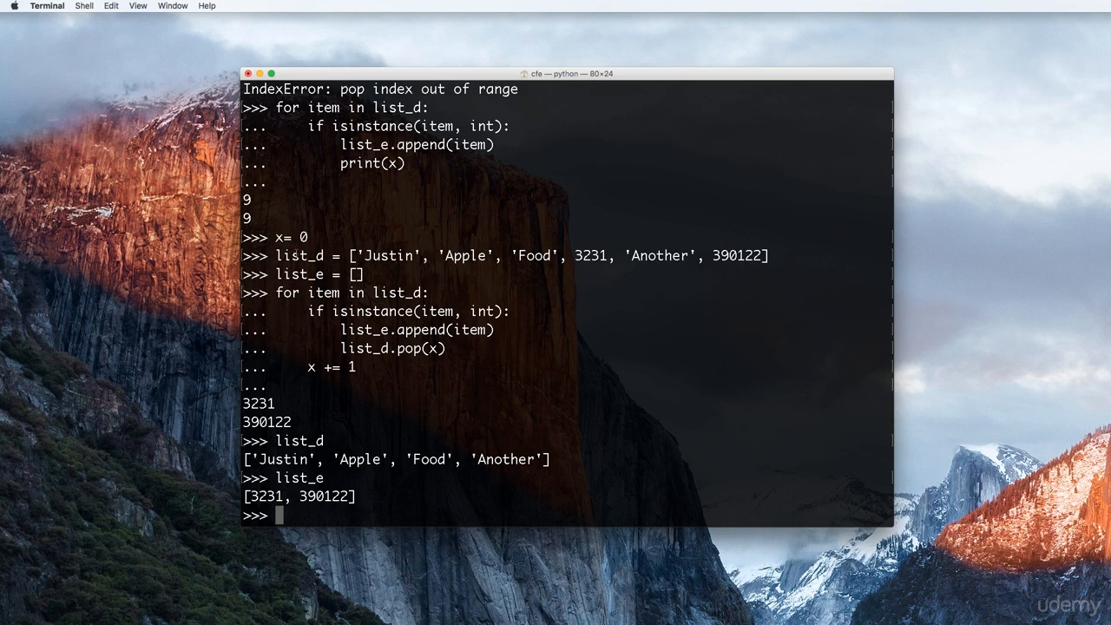
{"action": "mouse_move", "coordinate": [650, 403]}
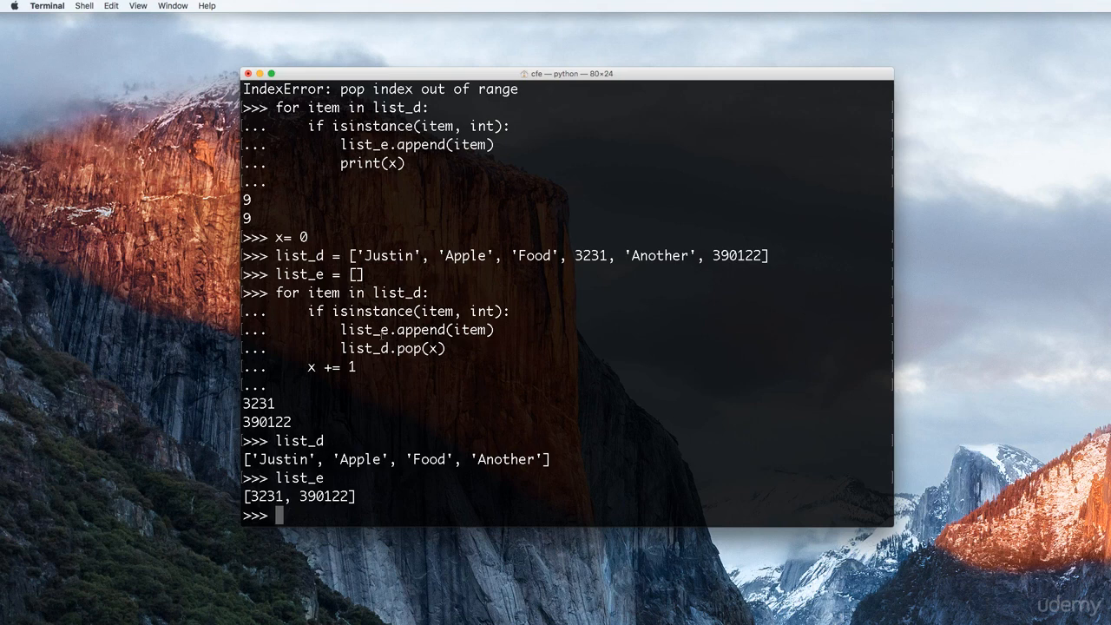
{"action": "mouse_move", "coordinate": [387, 373]}
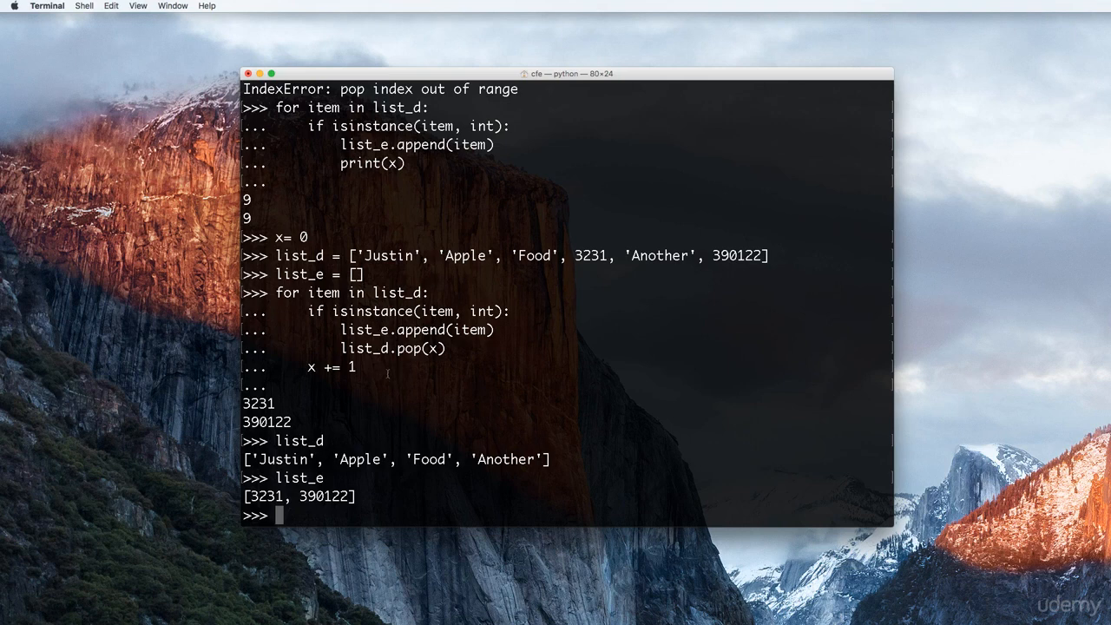